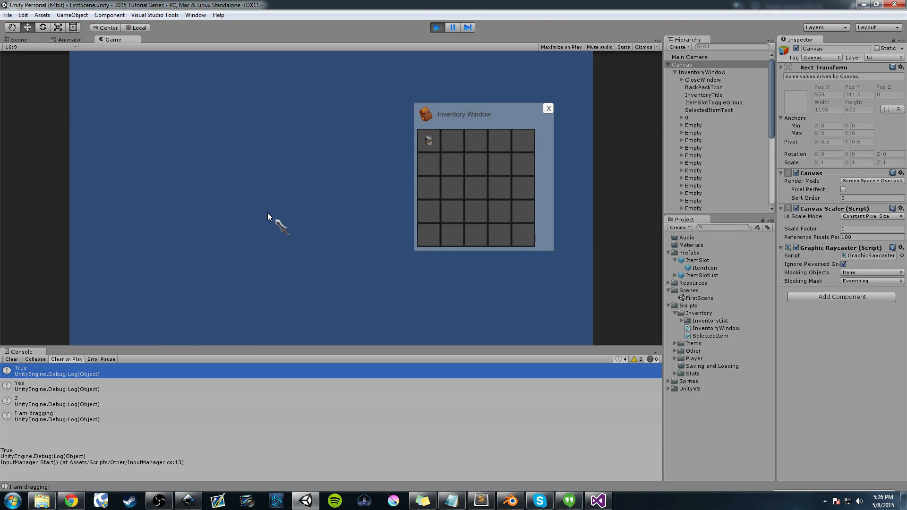
mouse_move(499, 163)
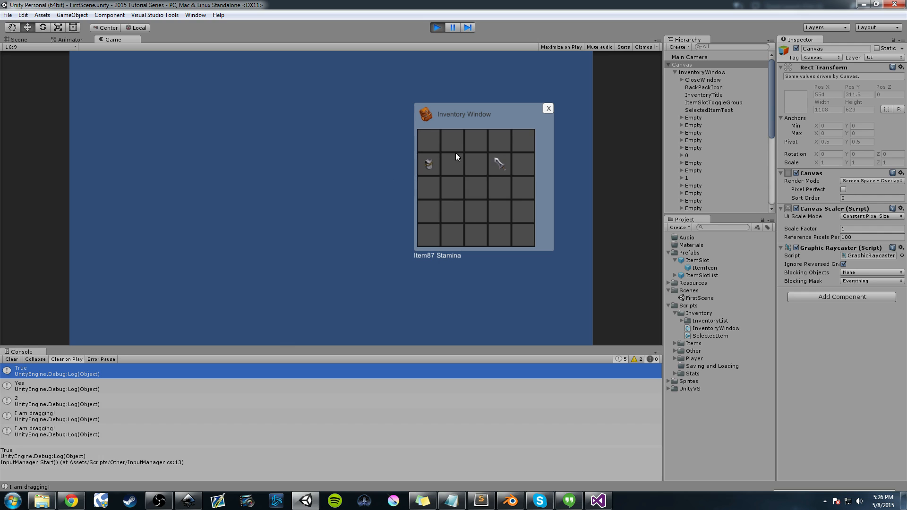
mouse_move(464, 114)
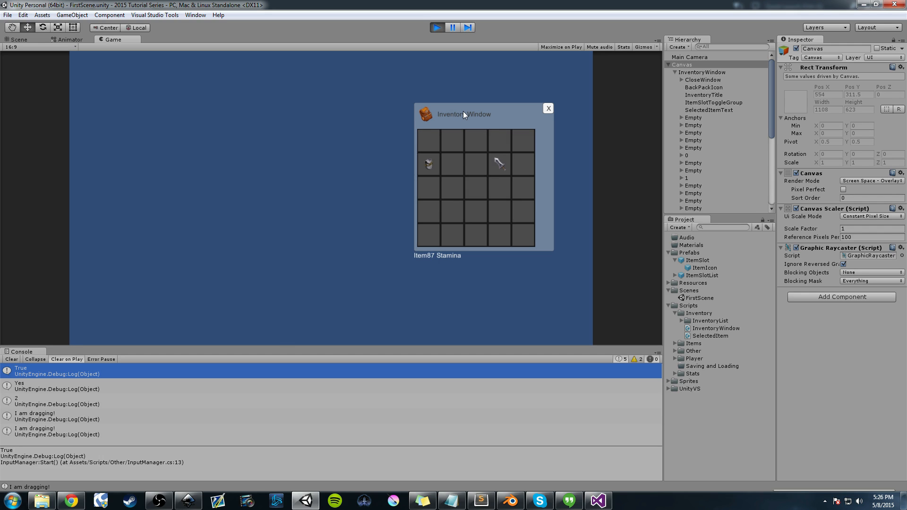
mouse_move(470, 123)
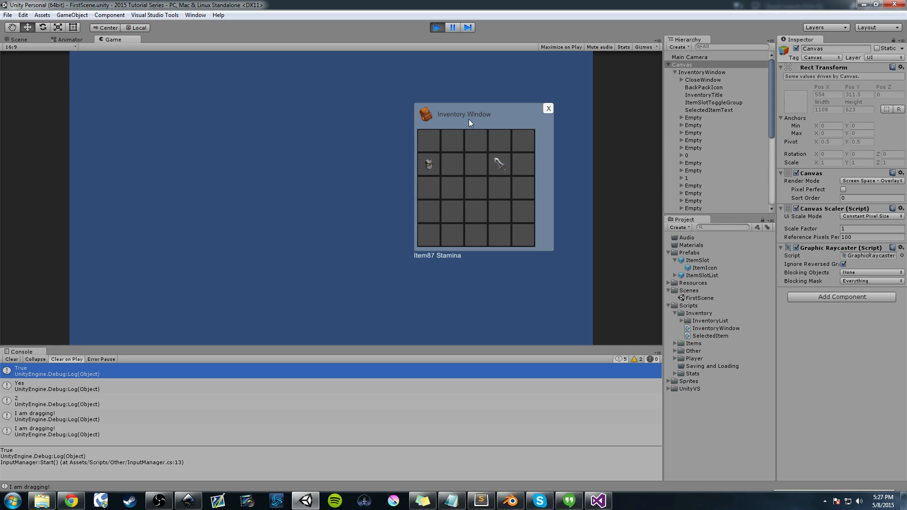
mouse_move(504, 166)
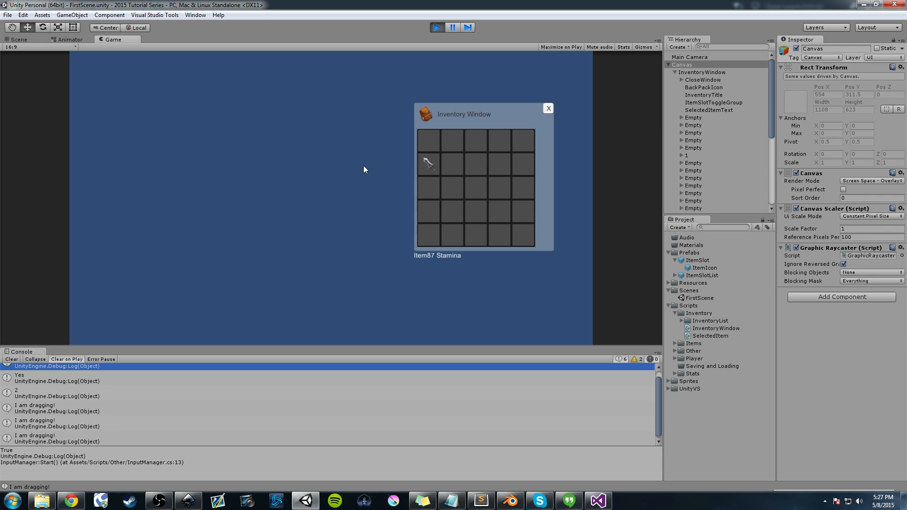
mouse_move(361, 160)
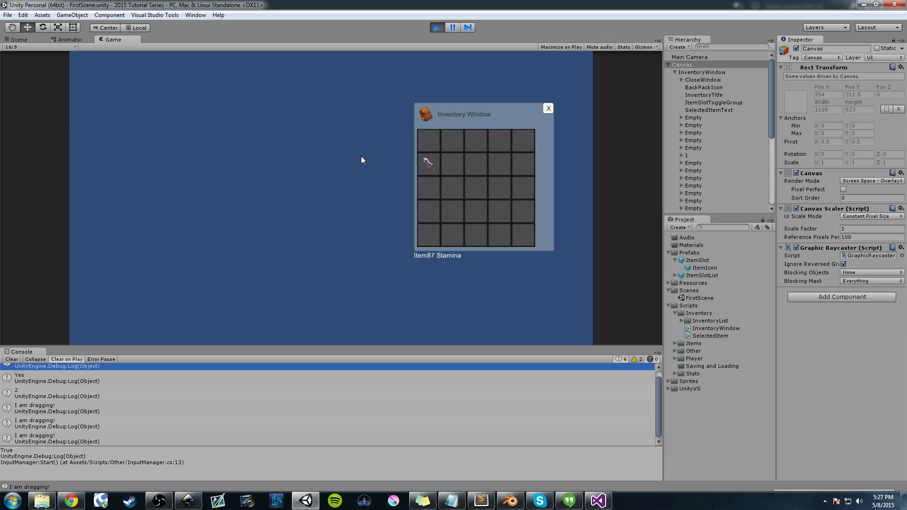
mouse_move(433, 31)
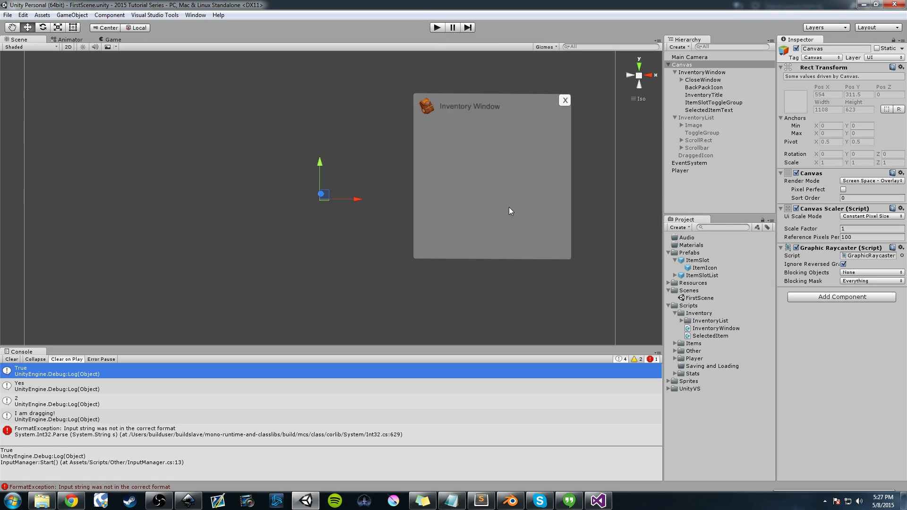
Extend OnDrag's beingDragged if-condition with && this.name != "Empty" in SelectedItem.cs
click(597, 500)
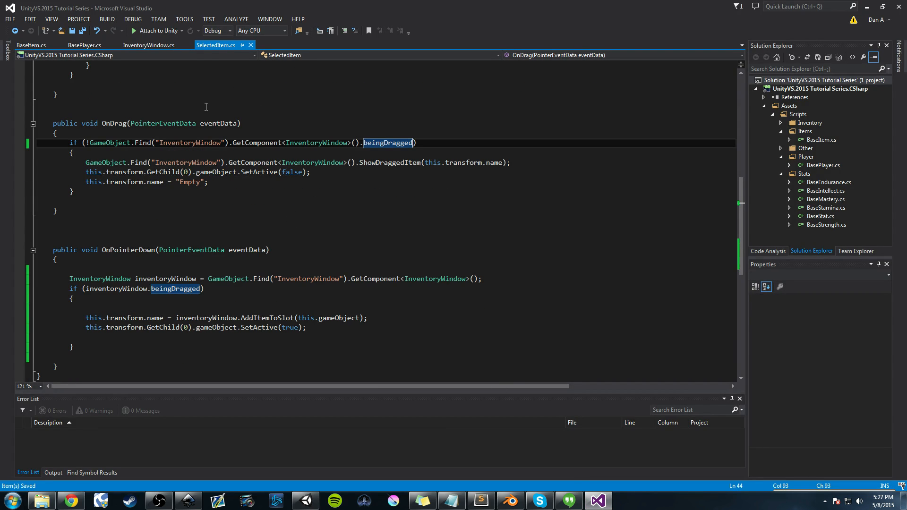
scroll(up, 3)
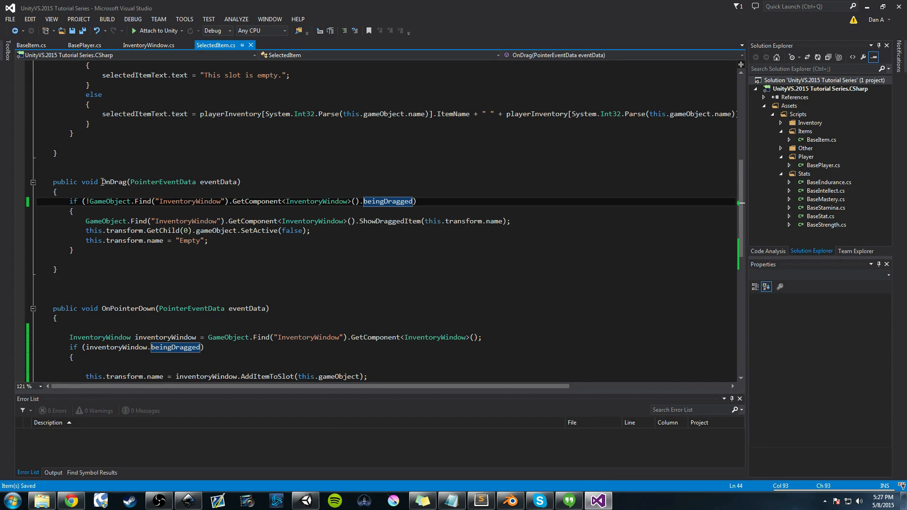
double_click(114, 181)
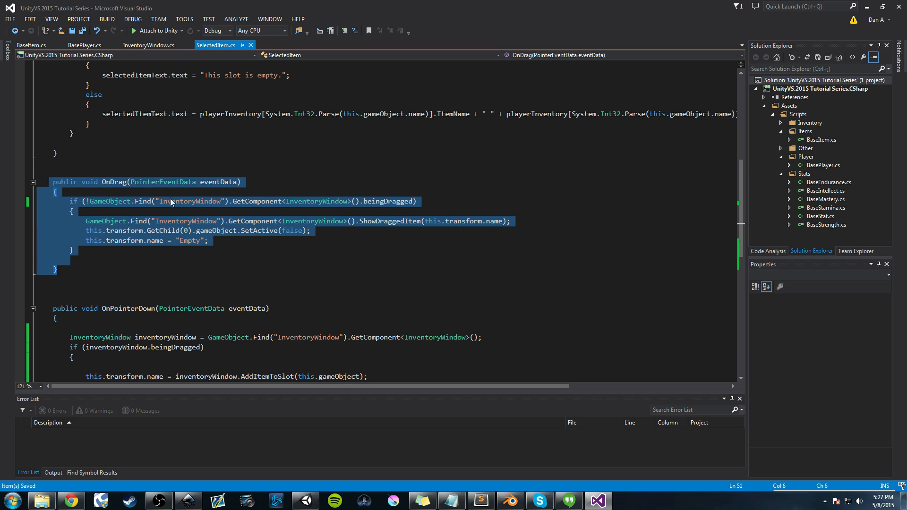
mouse_move(72, 191)
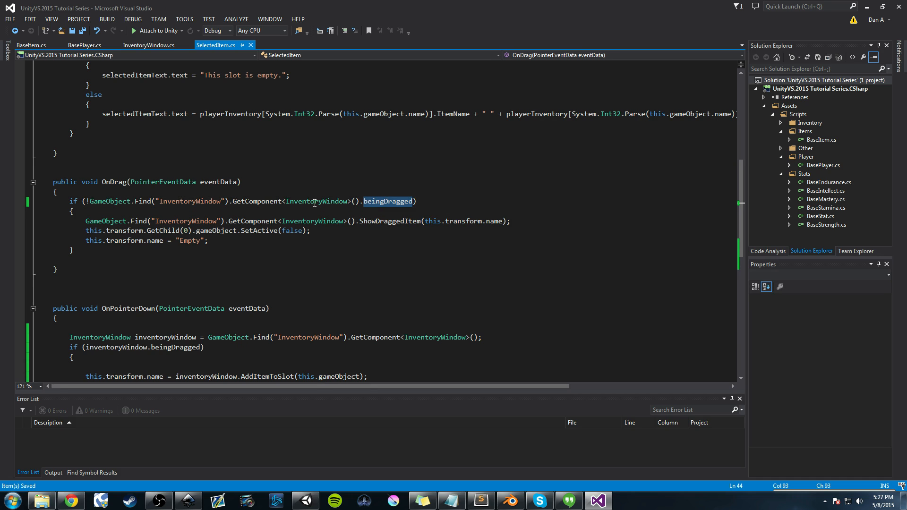
click(316, 201)
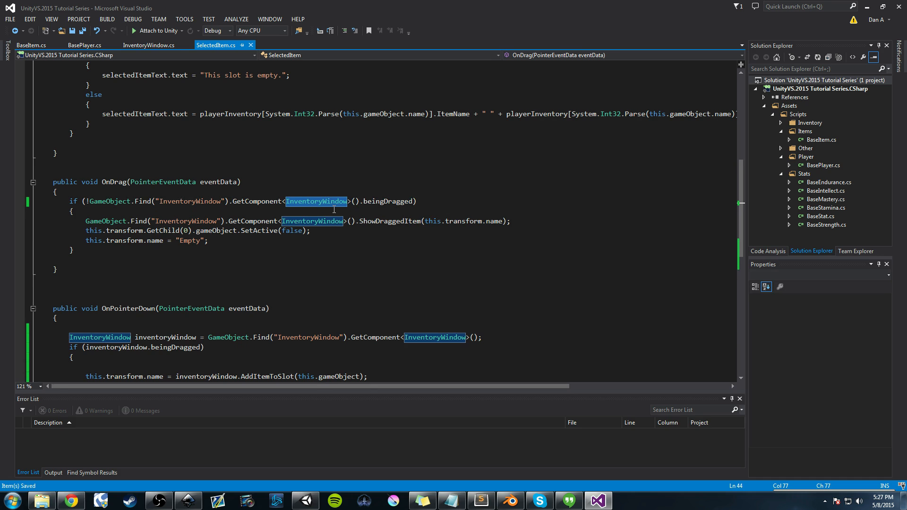
double_click(387, 201)
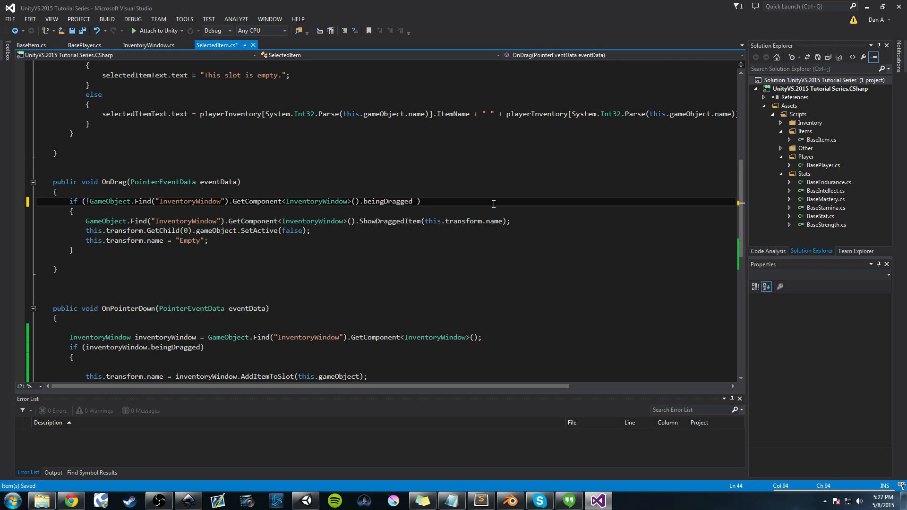
text(&&)
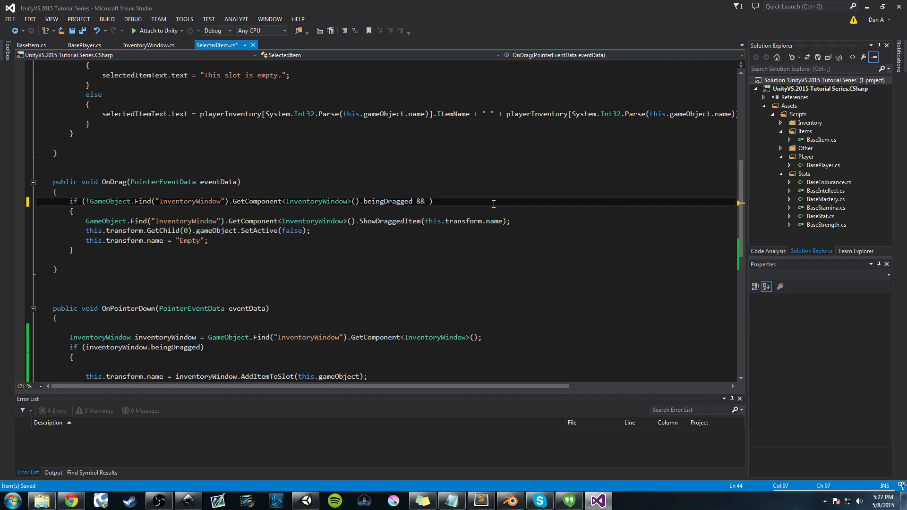
text(this.name)
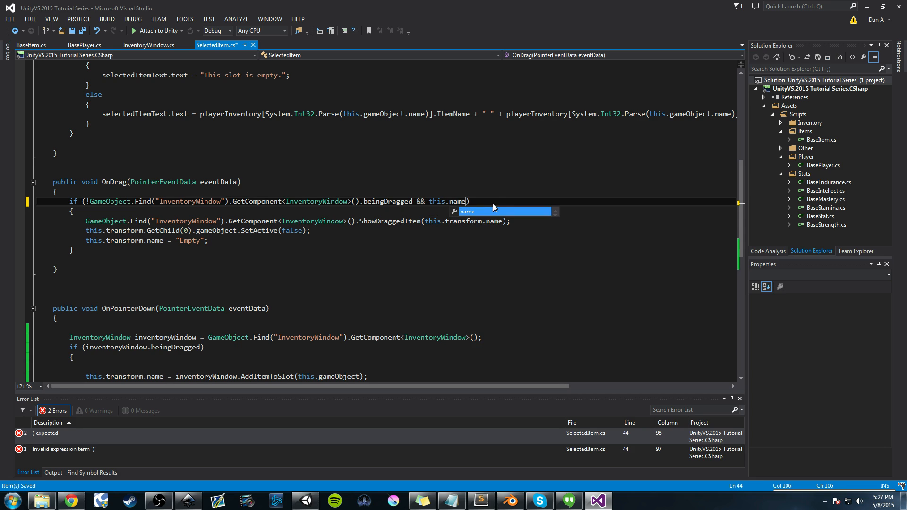
text(!= "Em)
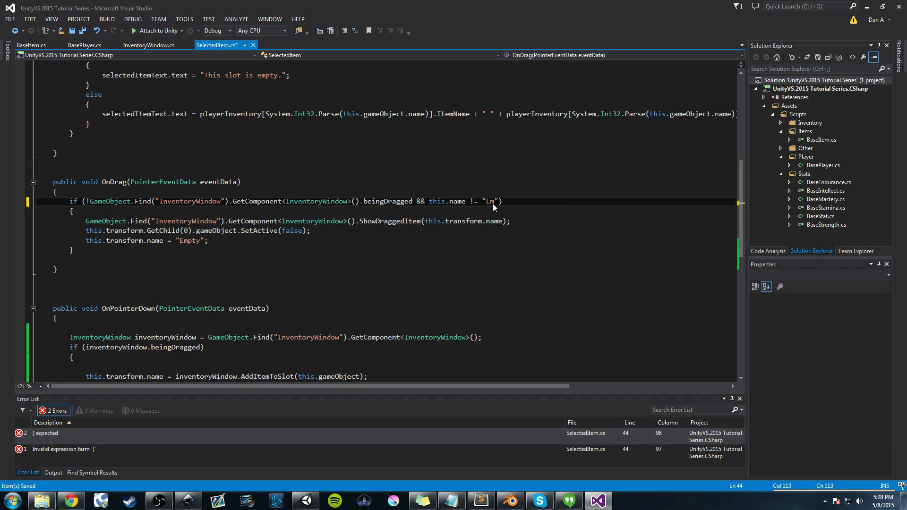
text(pty)
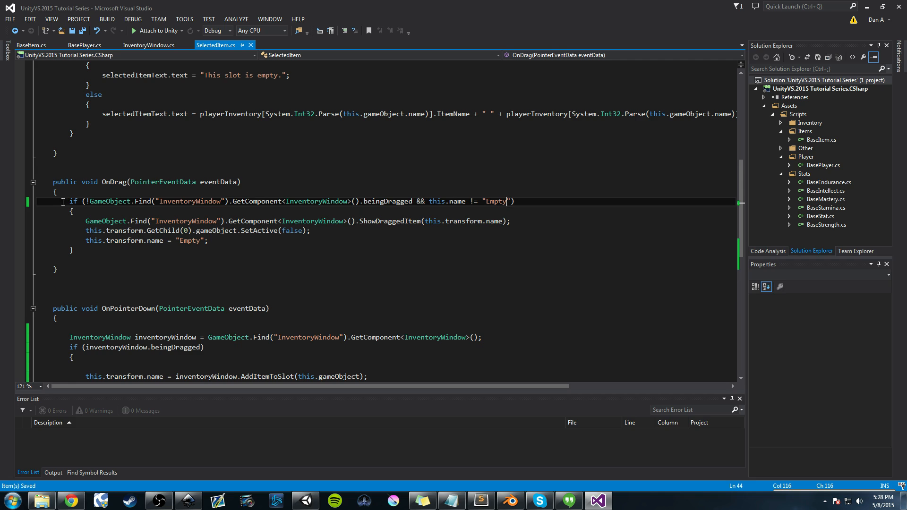
click(401, 200)
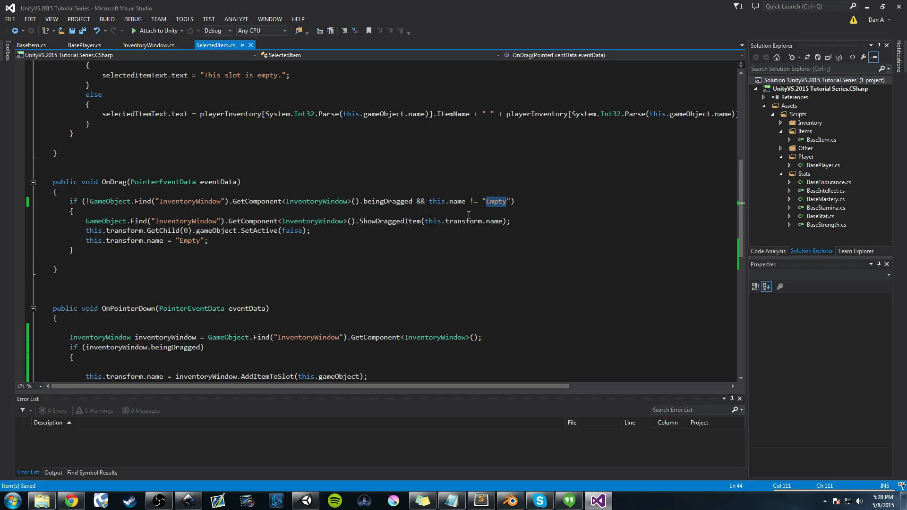
mouse_move(94, 219)
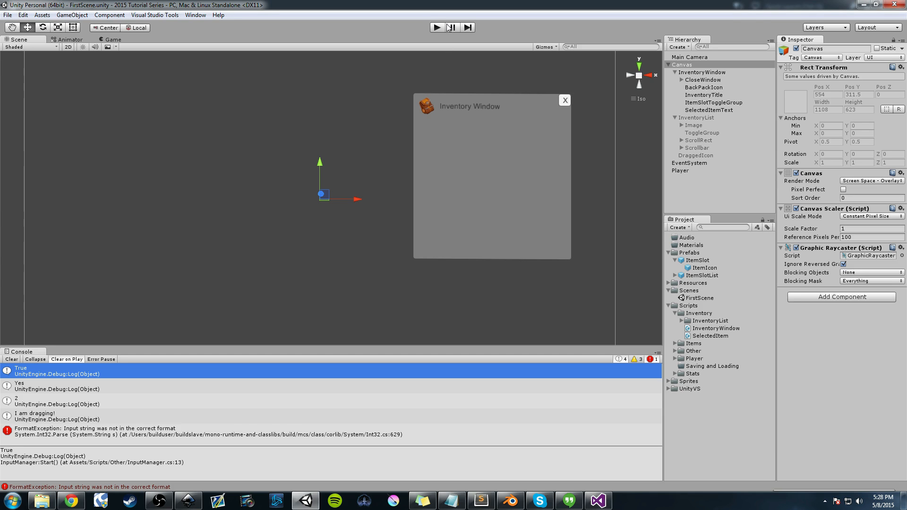
Play the game to retest dragging items between slots, stop it, and return to Visual Studio
click(437, 28)
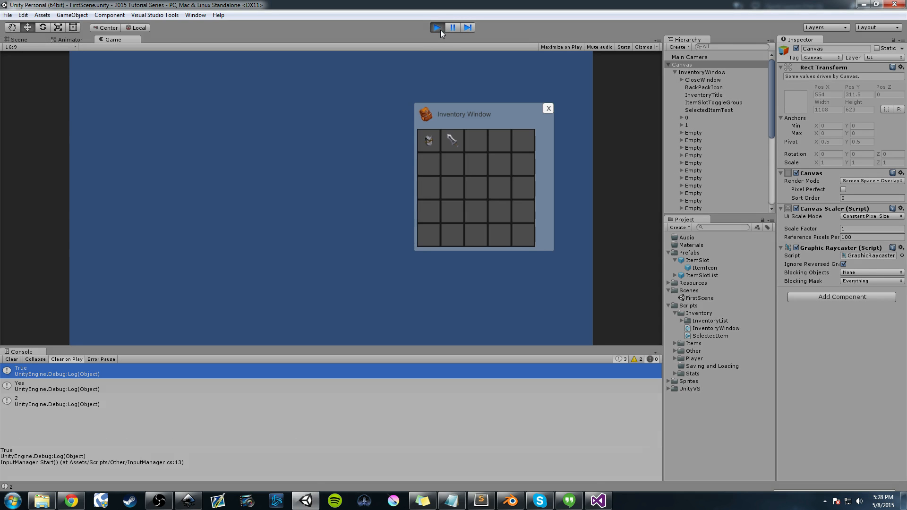
mouse_move(406, 110)
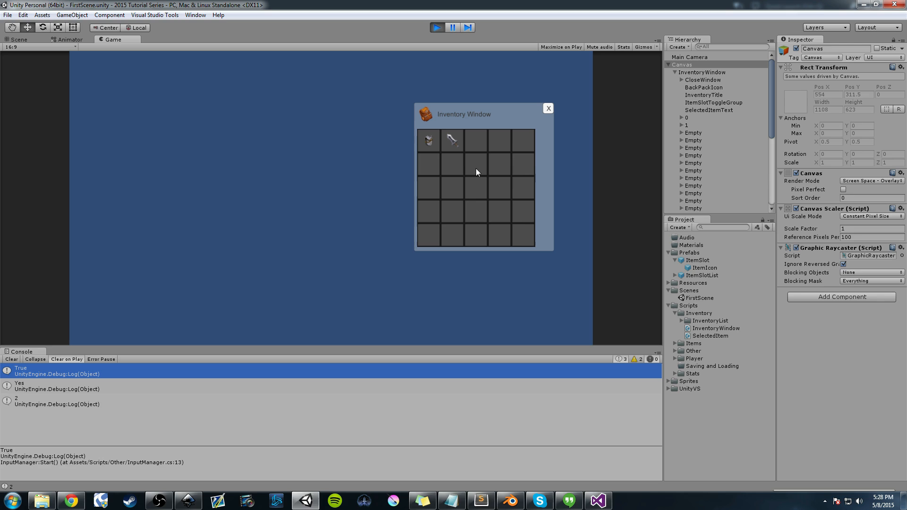
mouse_move(329, 161)
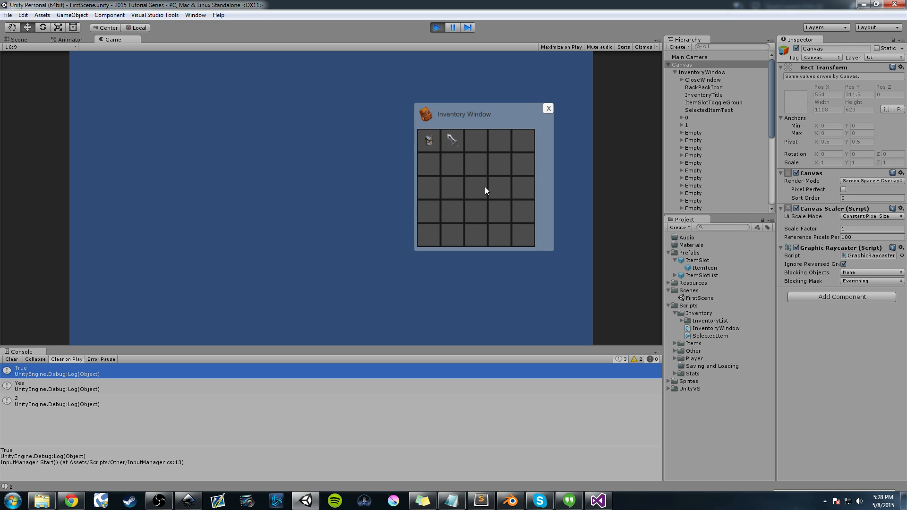
mouse_move(497, 188)
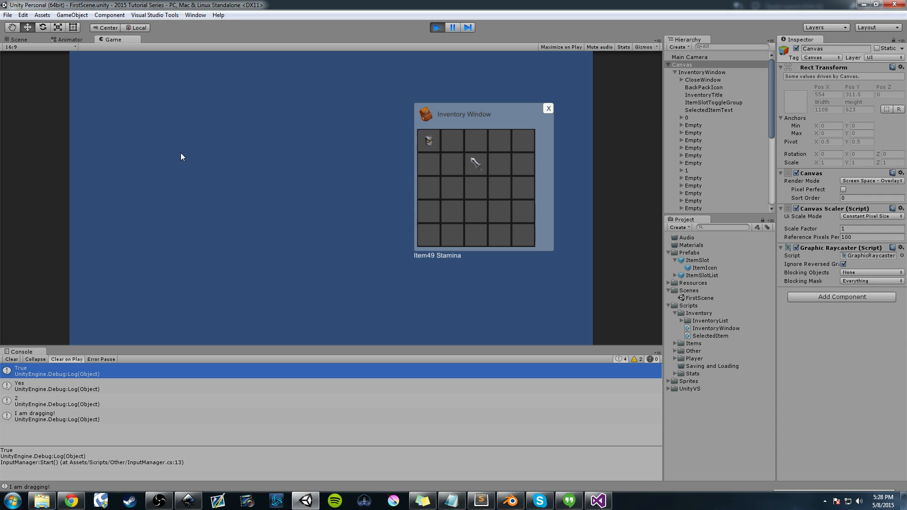
mouse_move(203, 175)
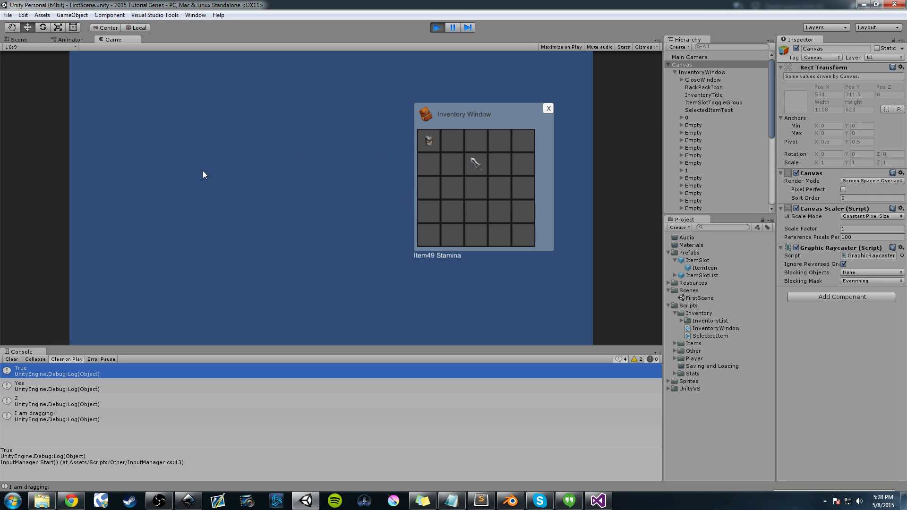
mouse_move(468, 166)
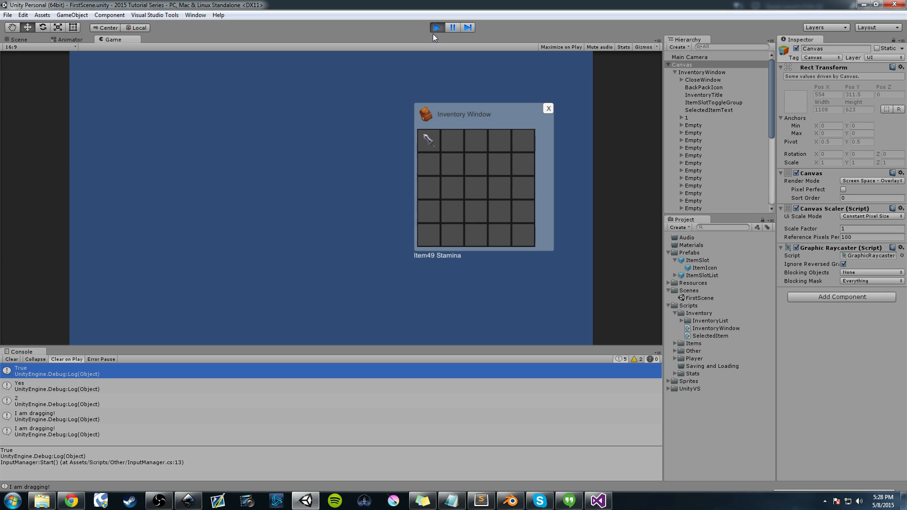
click(436, 28)
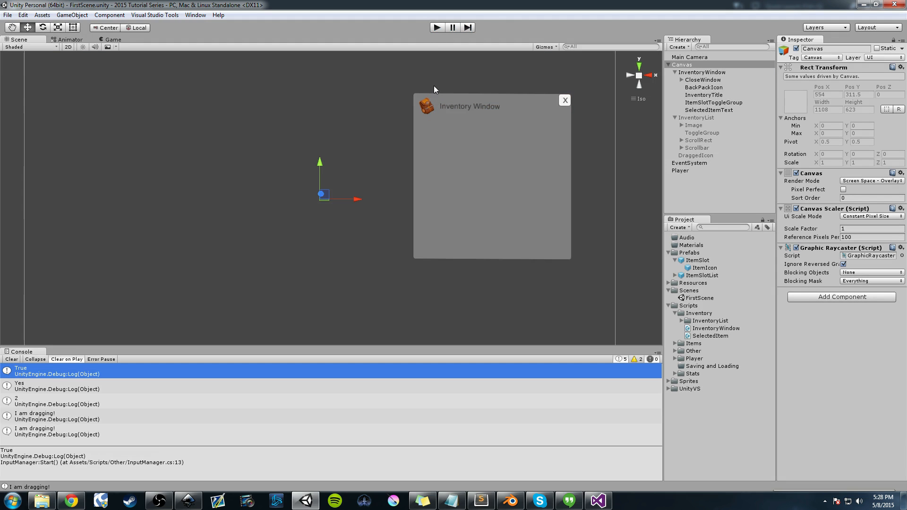
mouse_move(298, 139)
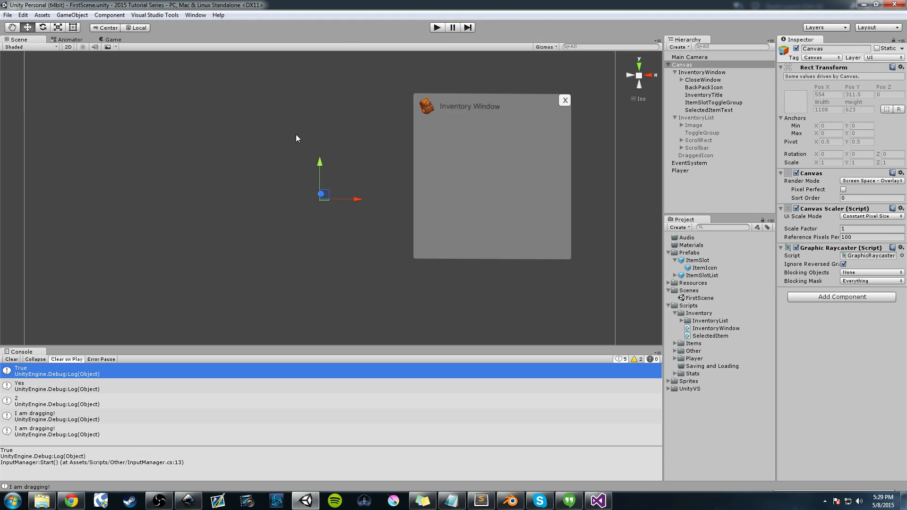
mouse_move(291, 138)
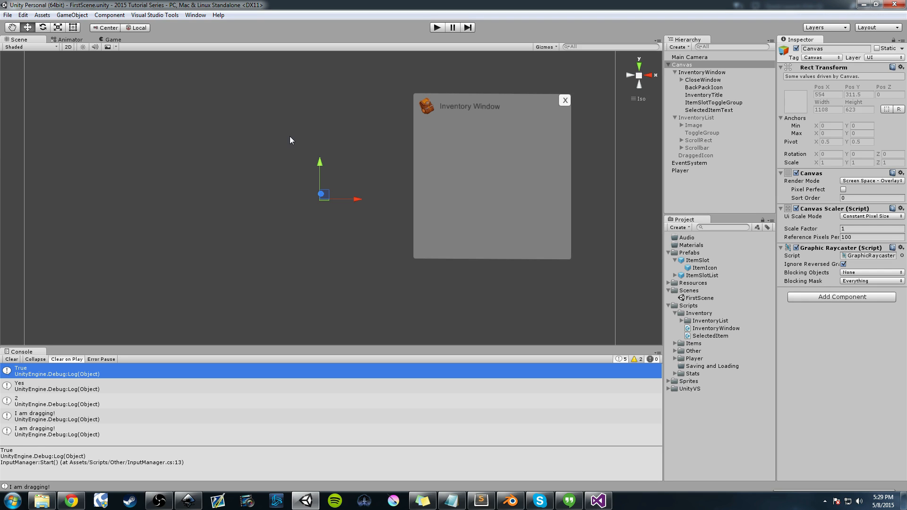
mouse_move(484, 448)
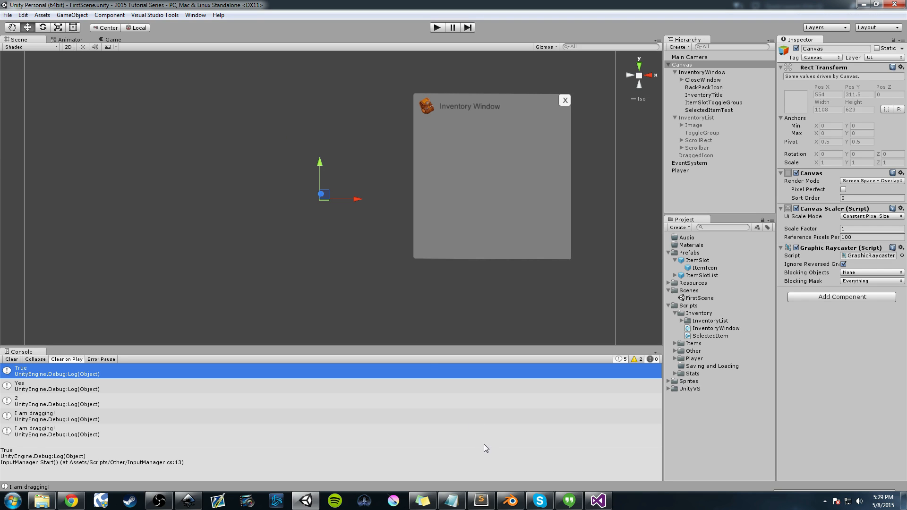
click(597, 500)
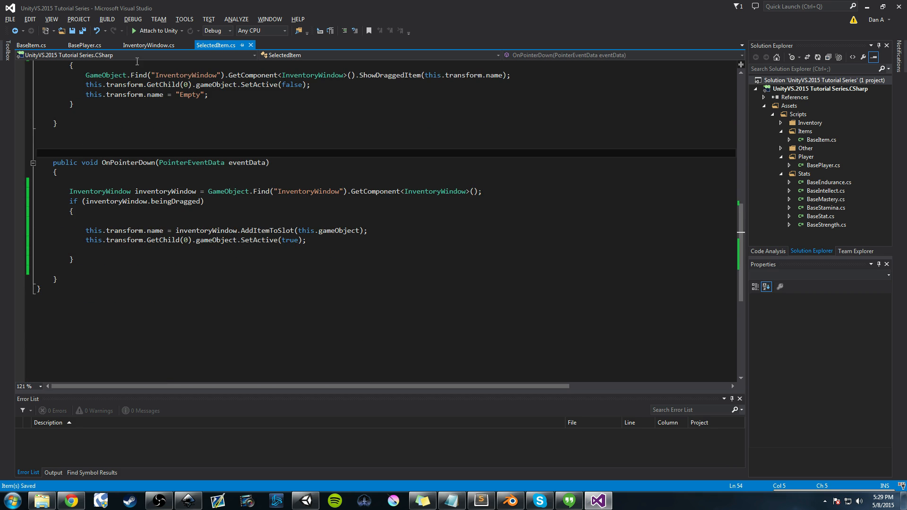
In InventoryWindow.cs, declare a public void SwapItem() method below ReturnItemIcon
click(148, 46)
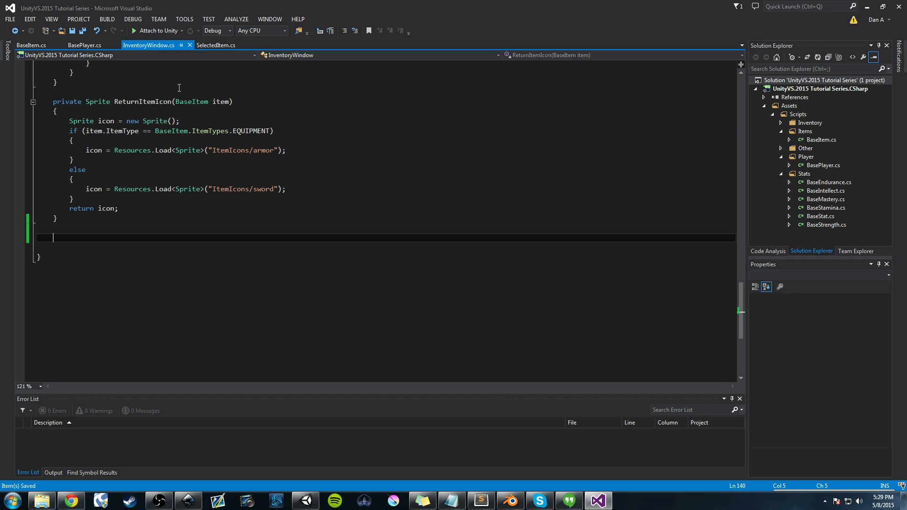
scroll(up, 3)
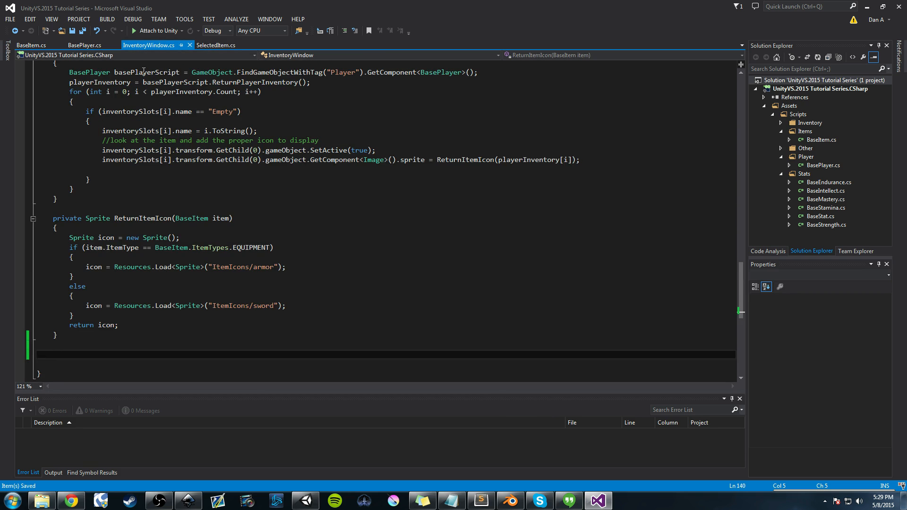
scroll(down, 3)
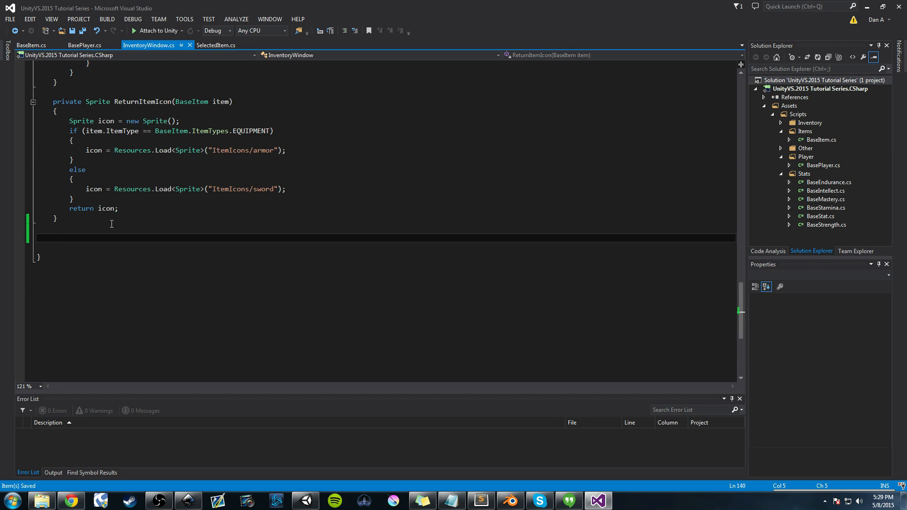
click(52, 237)
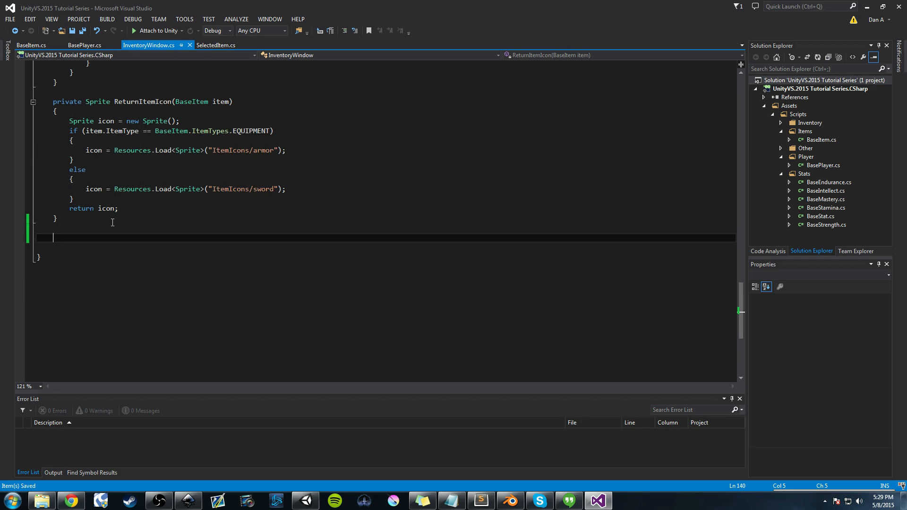
text(parti)
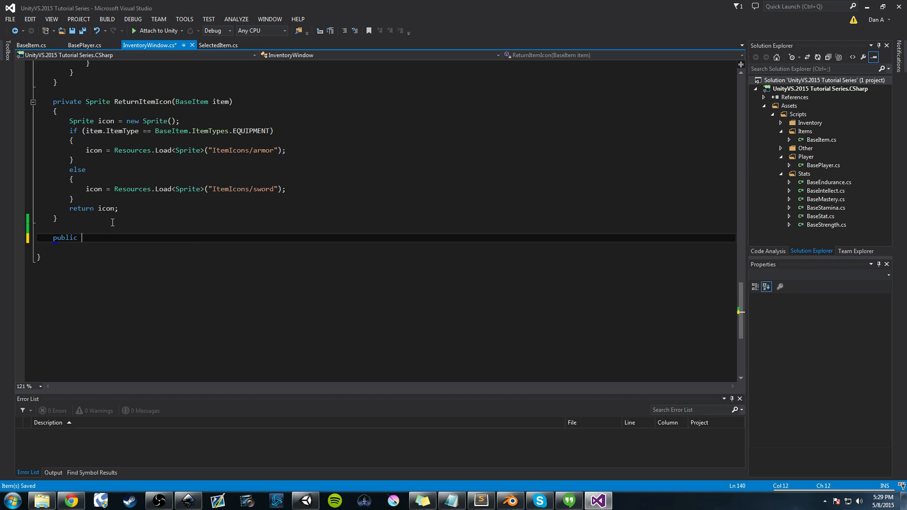
text(void)
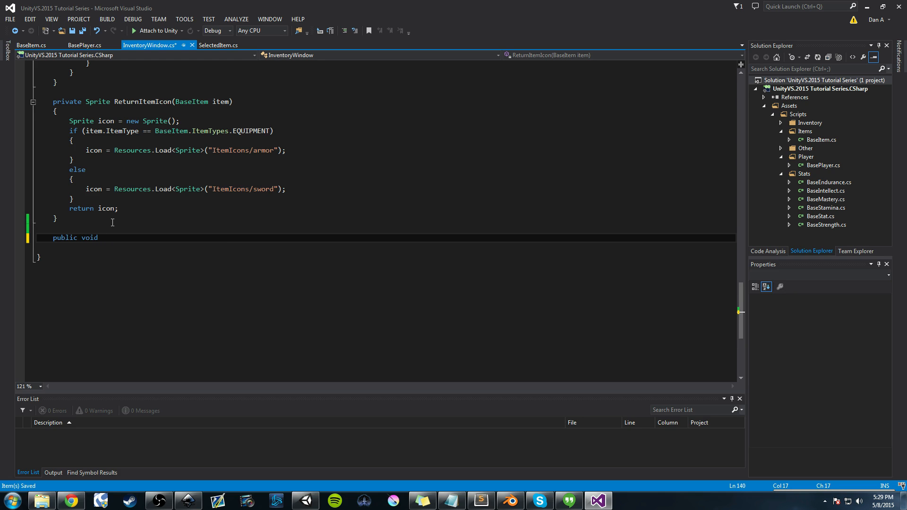
text(Swap)
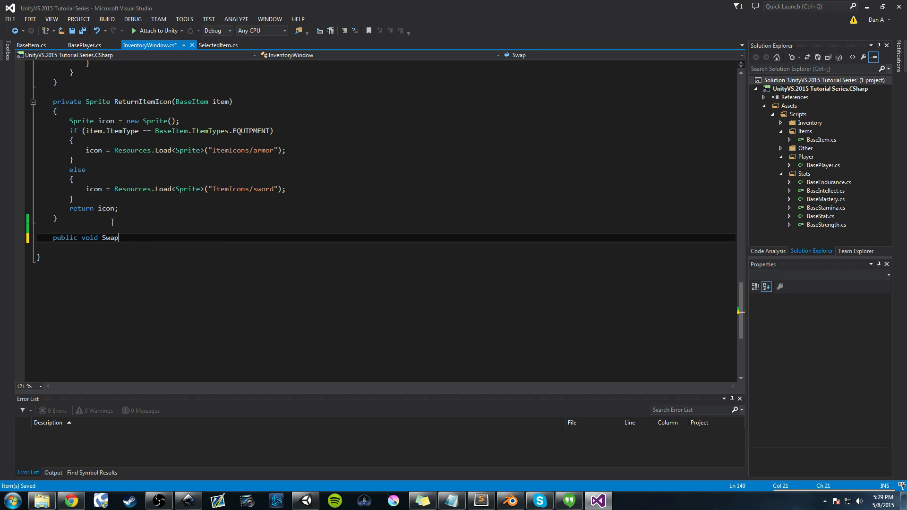
text(Item())
text({)
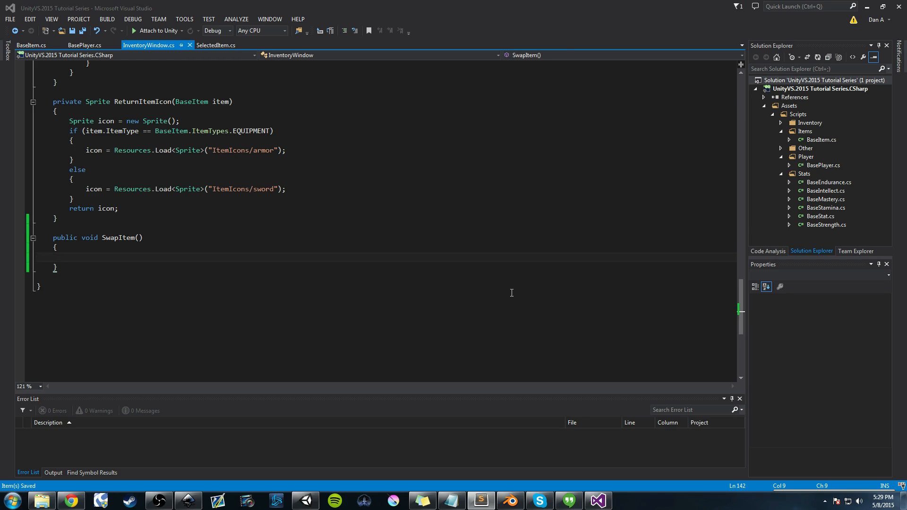
Start the body with BaseItem swapItem = playerInventory[int...] and add a GameObject slot parameter
click(240, 257)
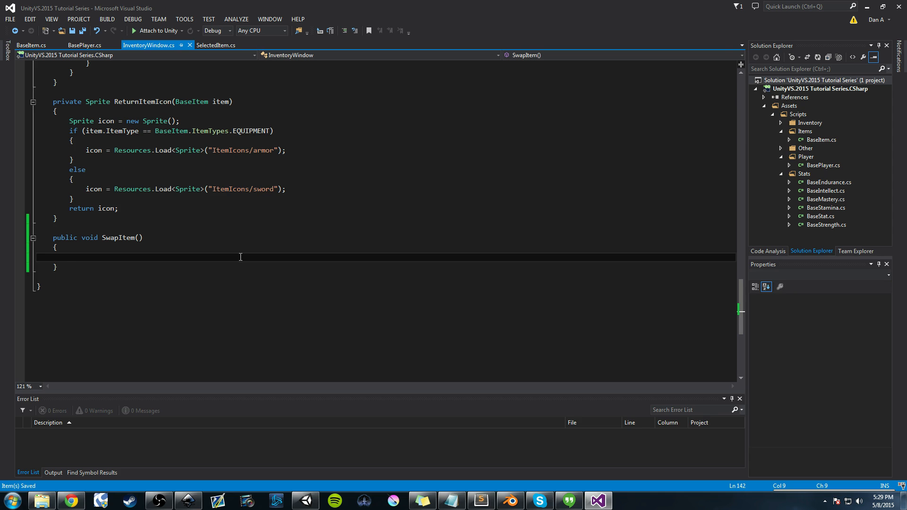
text(void)
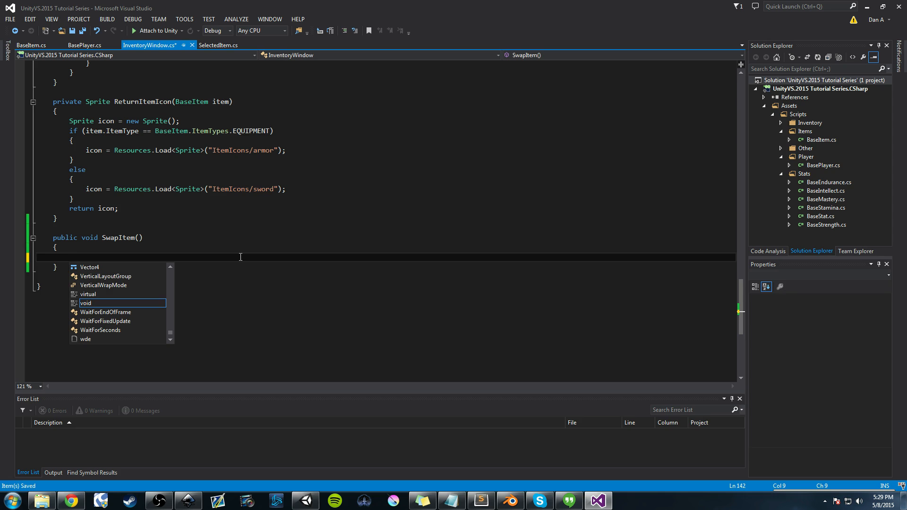
text(BaseItem)
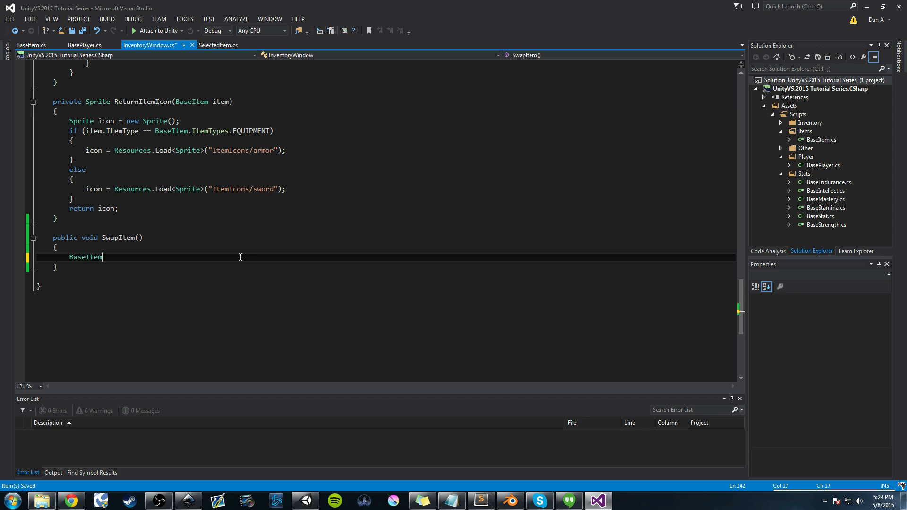
text(swapItem =)
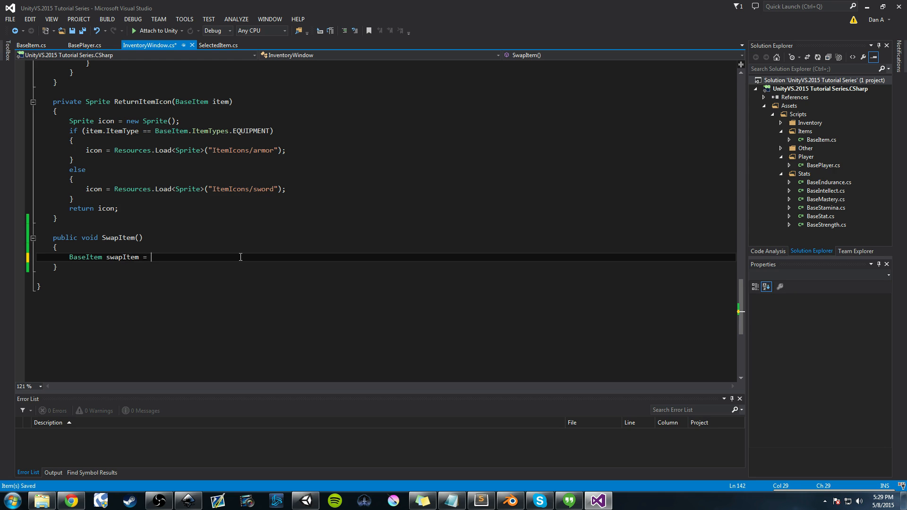
text(playerInventory)
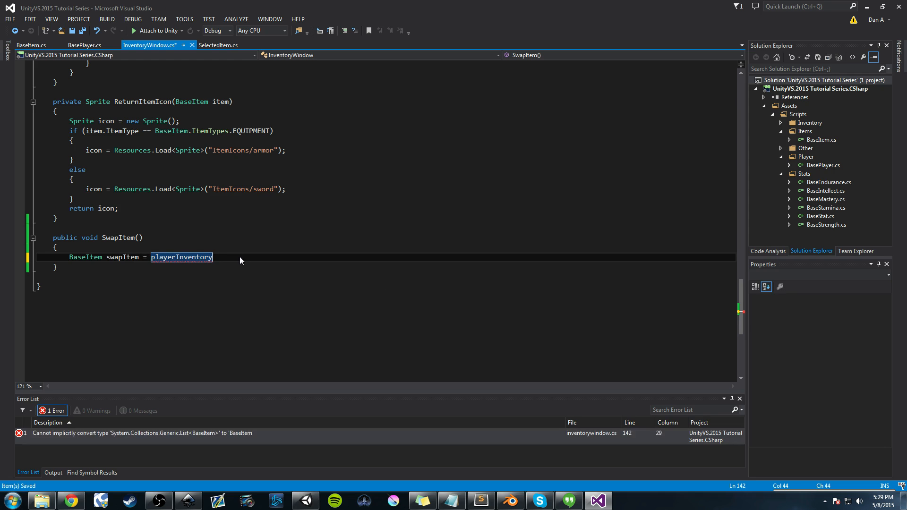
text([int.Parse()];)
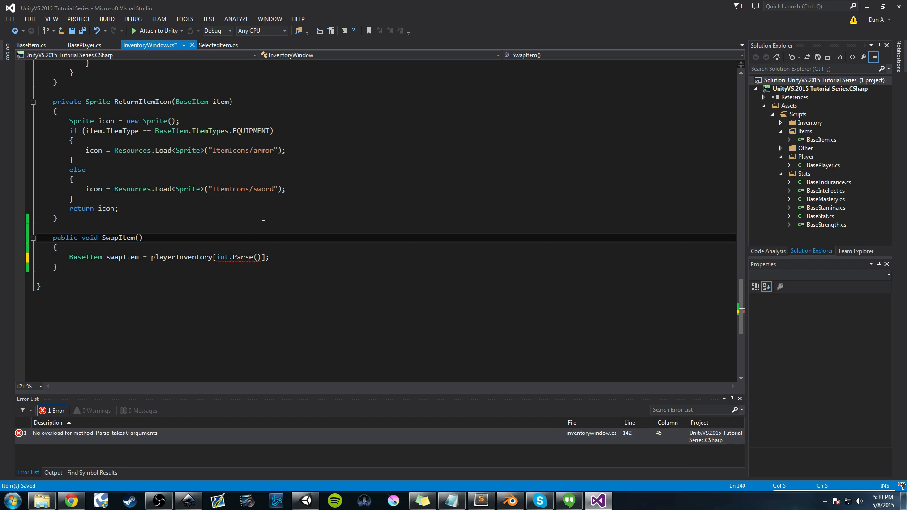
text(game)
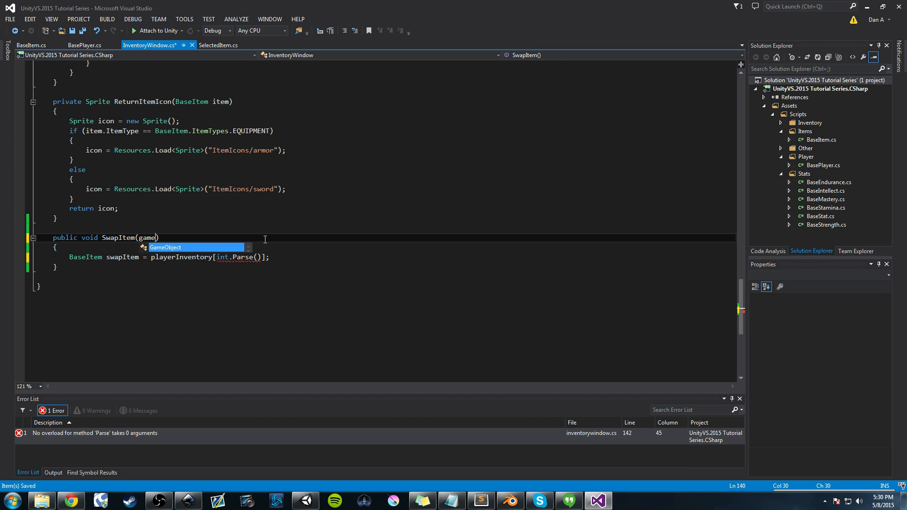
text(slot)
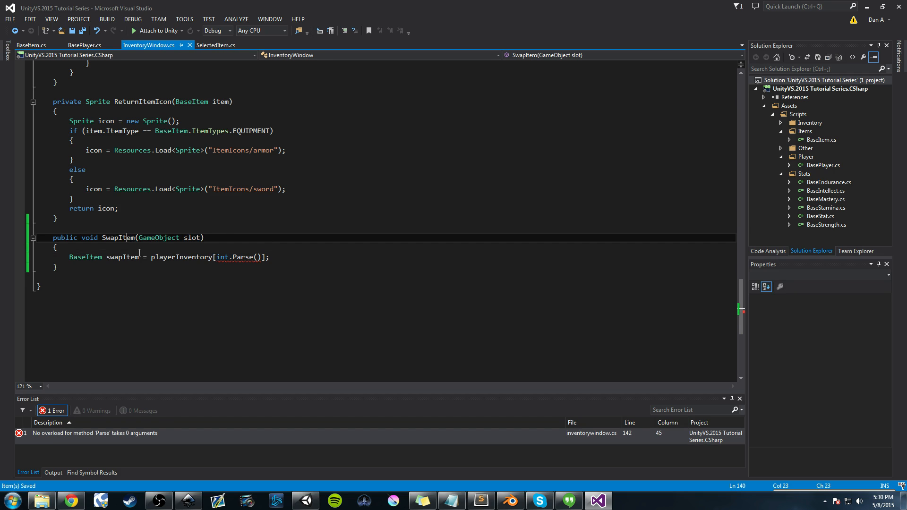
Index playerInventory with int.Parse(slot.name) and review the finished swapItem line
double_click(117, 237)
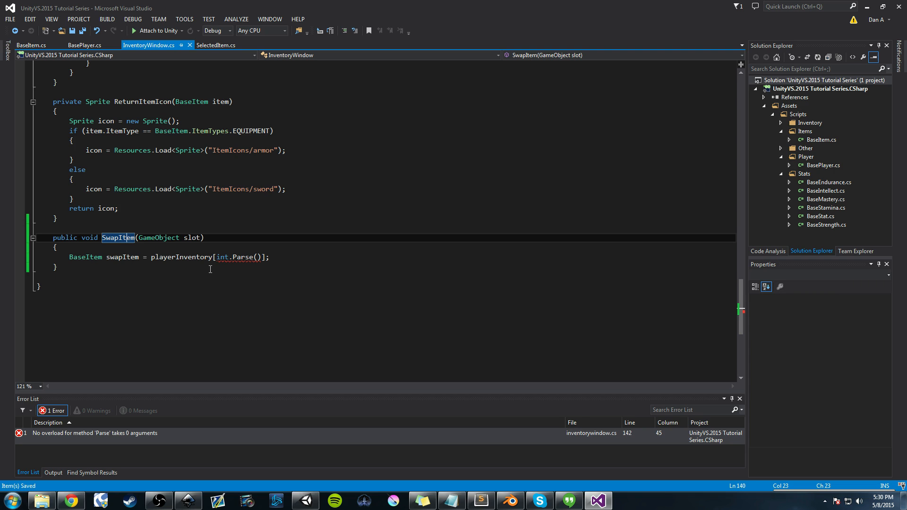
mouse_move(210, 265)
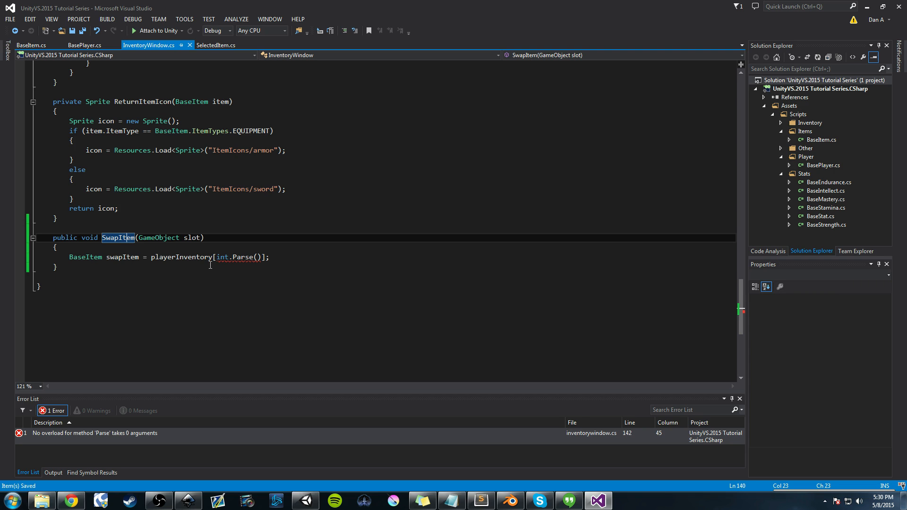
double_click(192, 238)
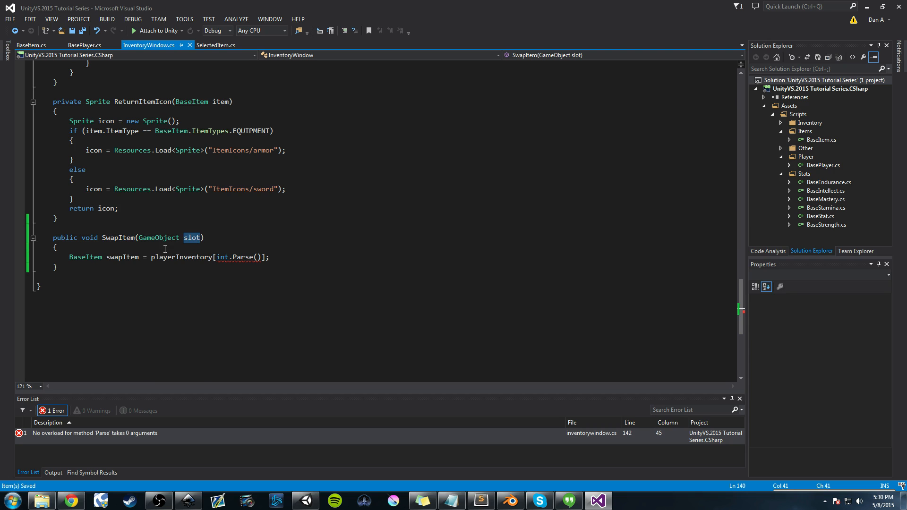
click(346, 258)
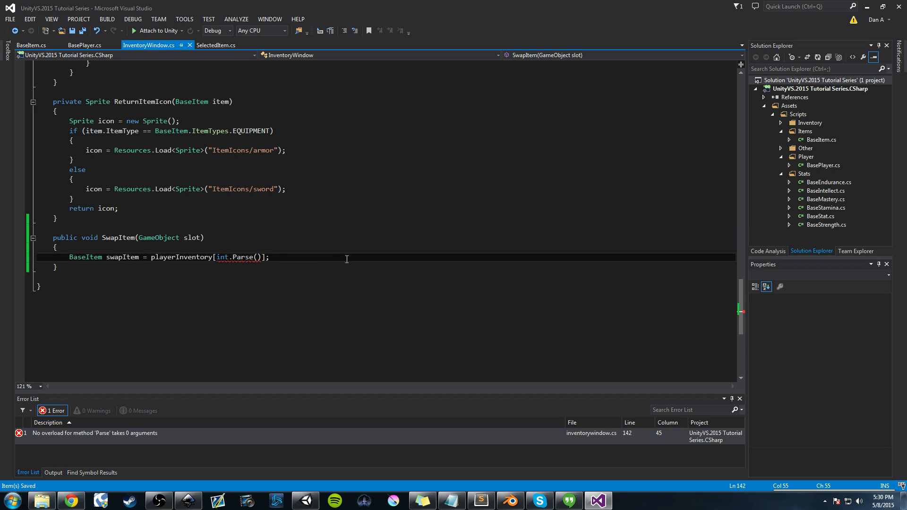
text(slot)
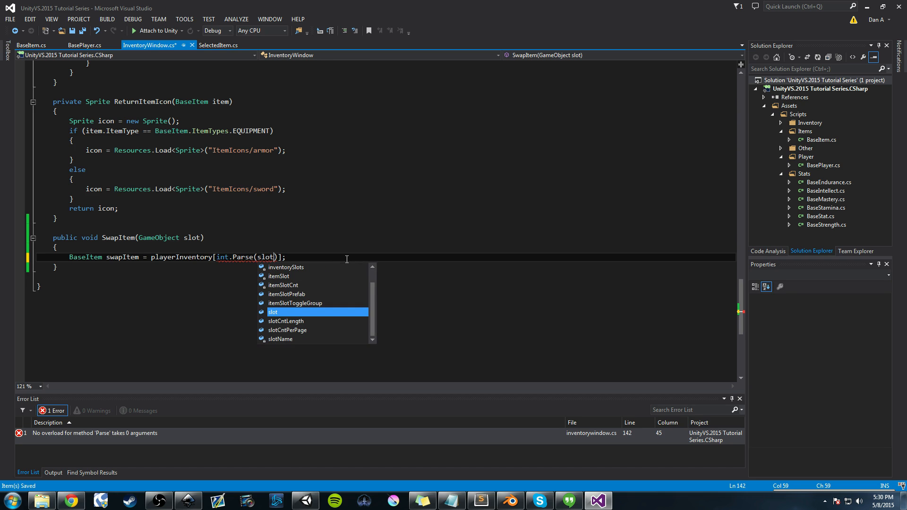
text(.name)
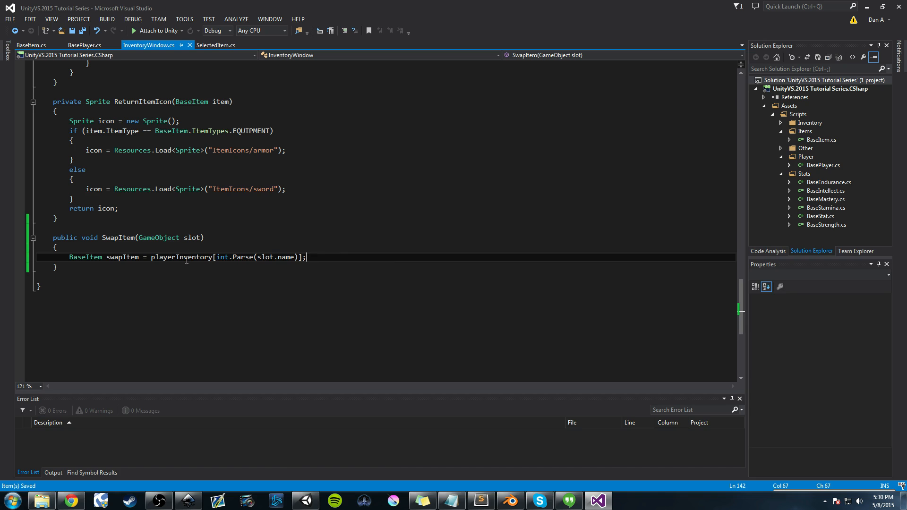
double_click(181, 257)
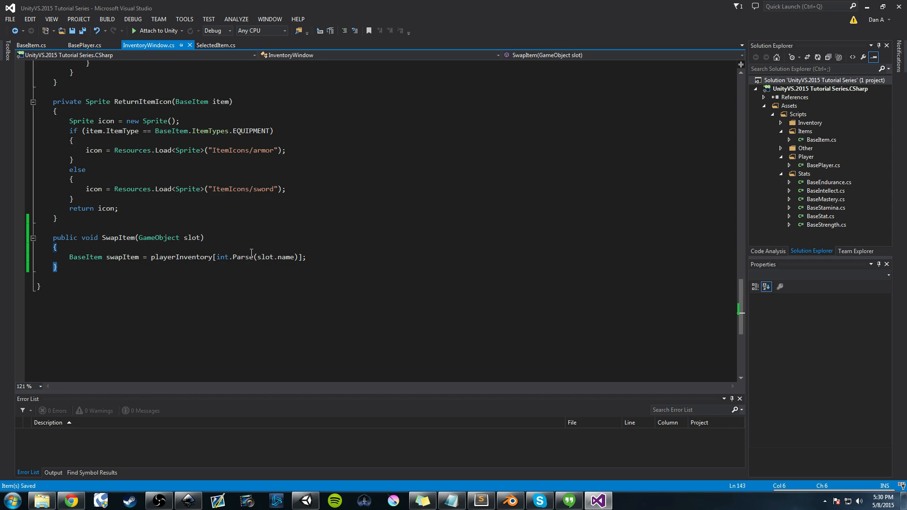
double_click(181, 257)
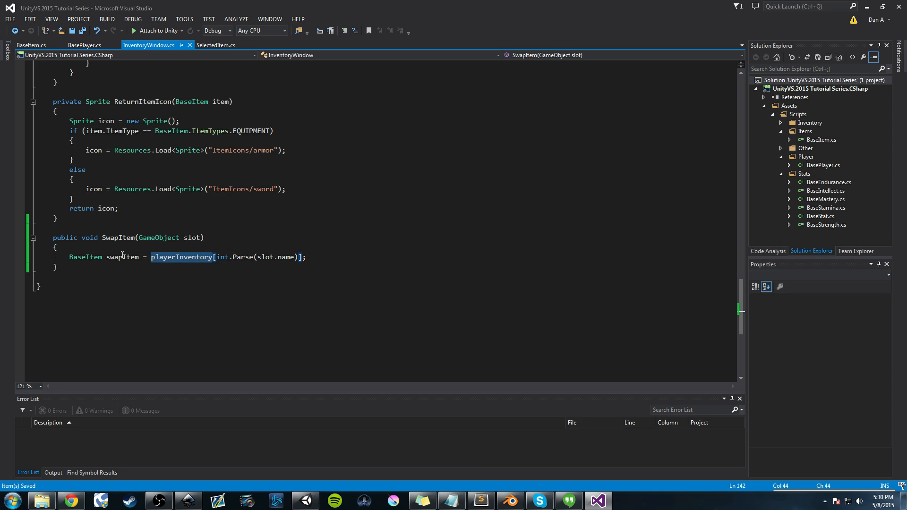
double_click(122, 257)
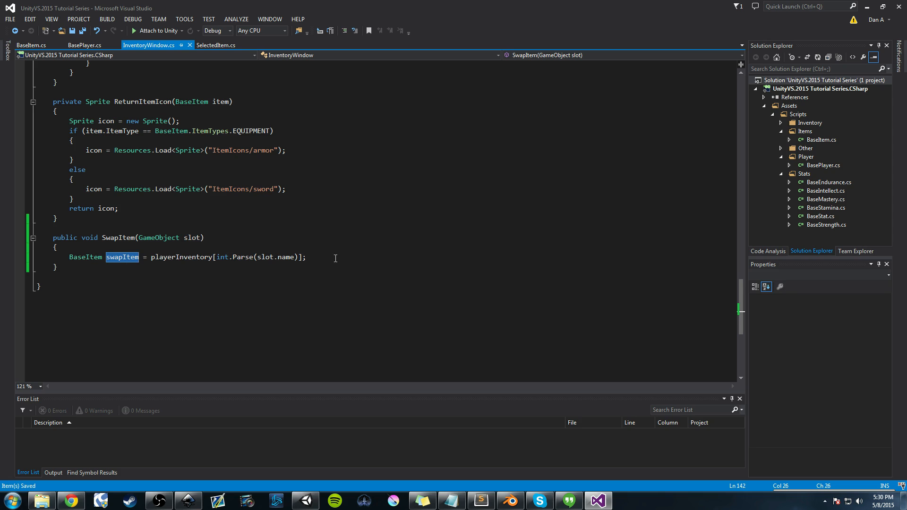
click(333, 257)
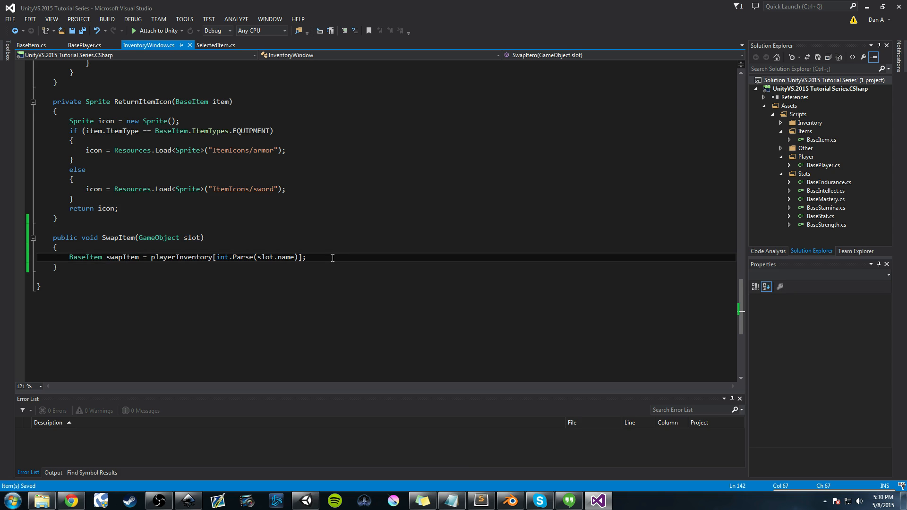
Add slot.transform.GetChild(0) Image sprite = ReturnItemIcon(itemBeingDragged) to SwapItem and save
key(Return)
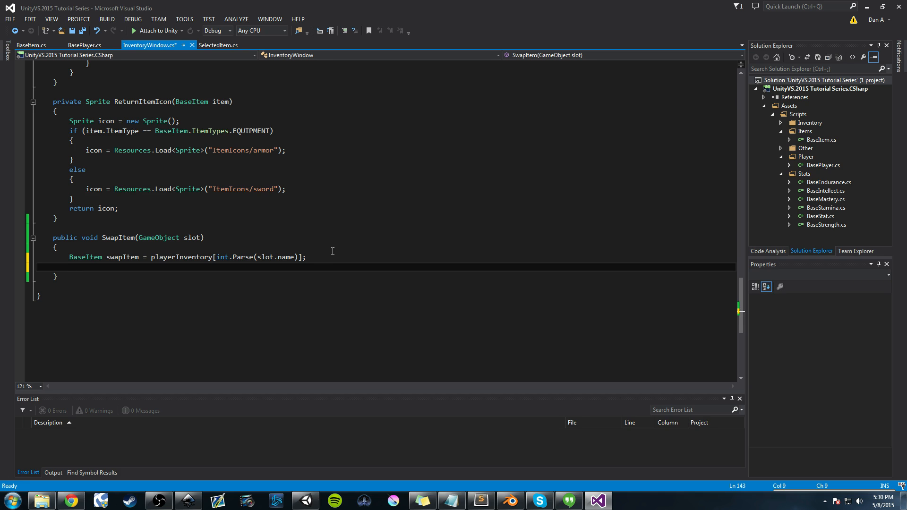
text(slot.)
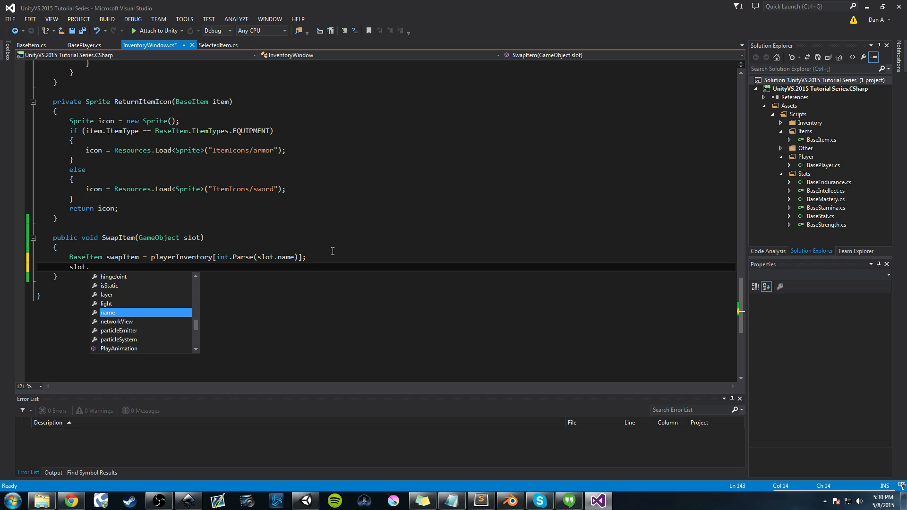
text(transform.c)
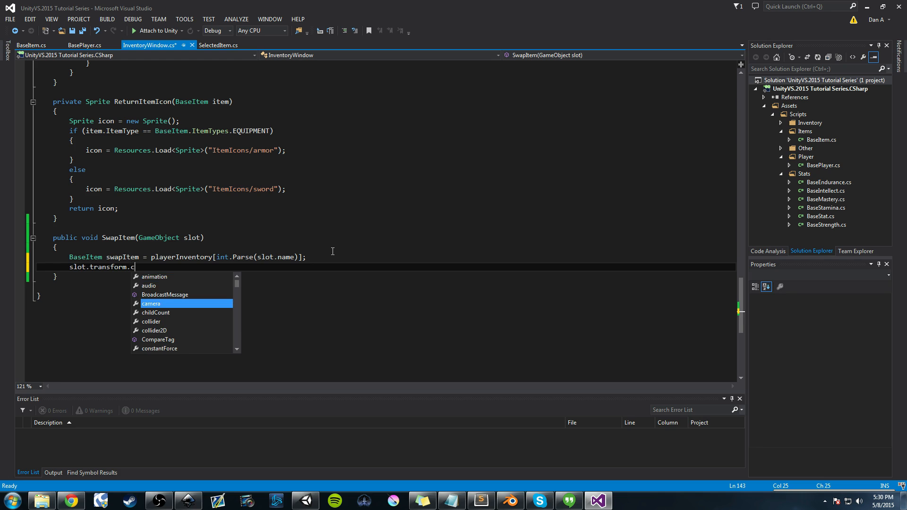
text(GetChild()
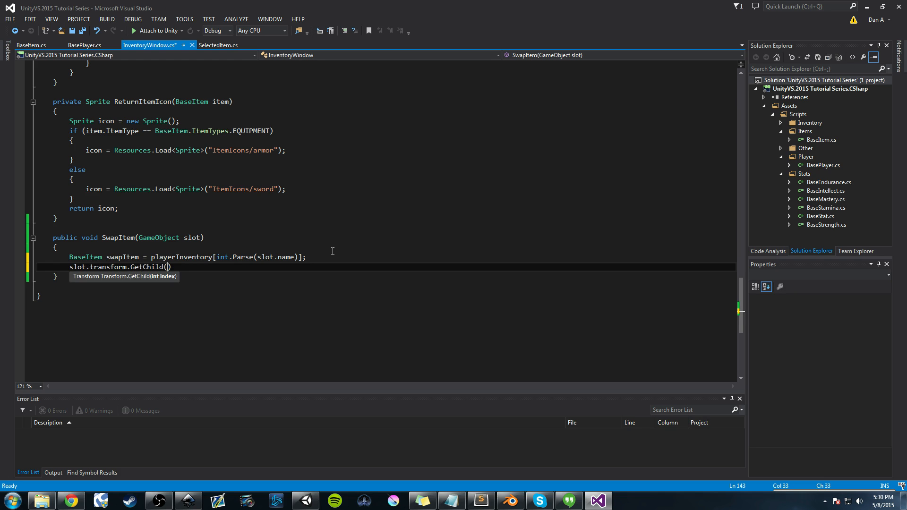
text(0).)
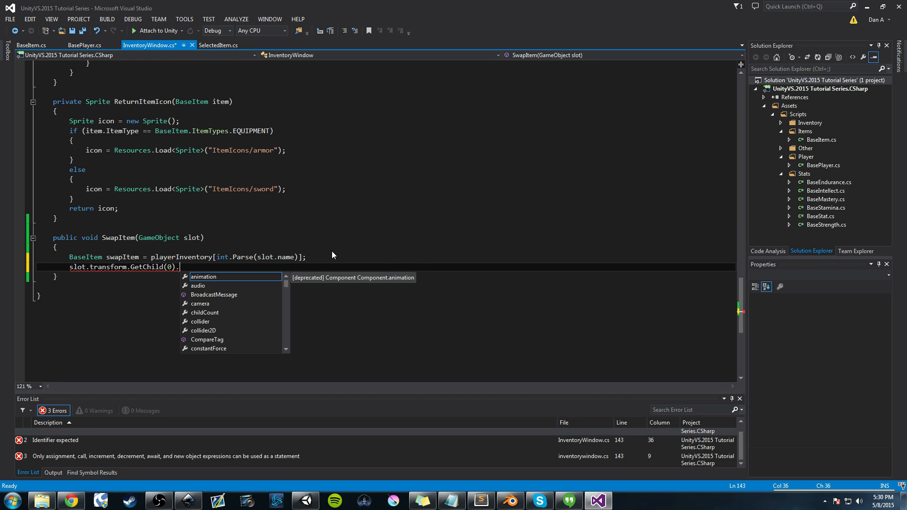
text(gameObject.ge)
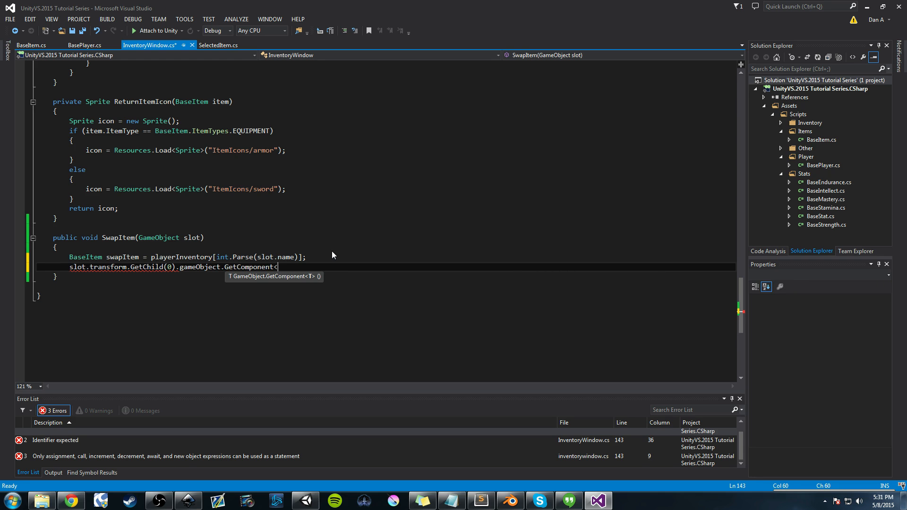
text(Image>())
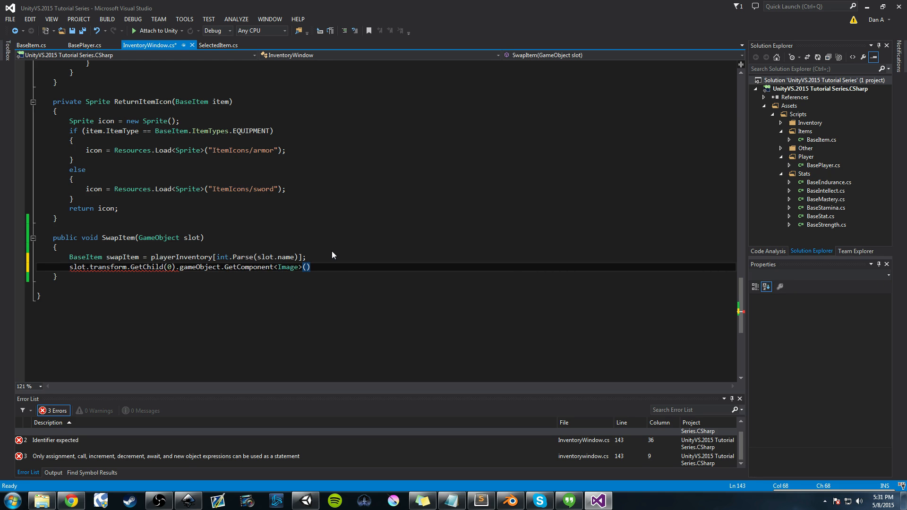
text(.sprite)
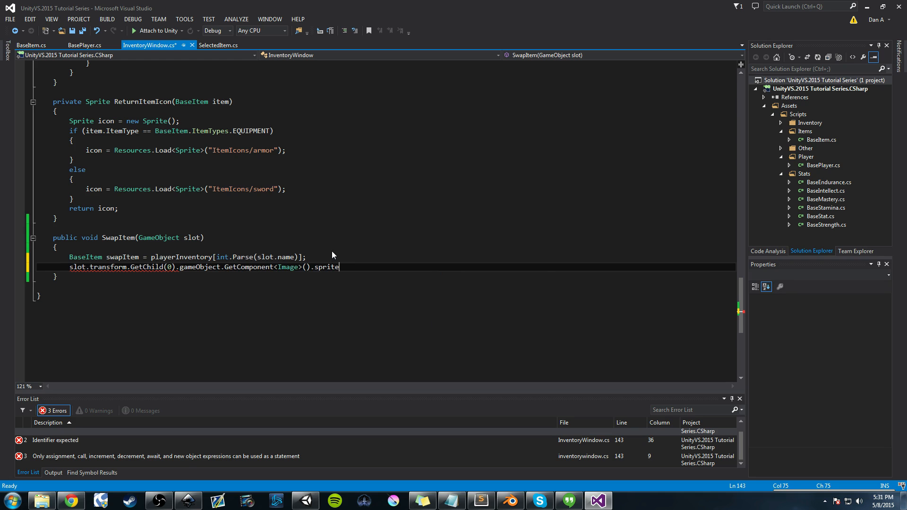
text(=)
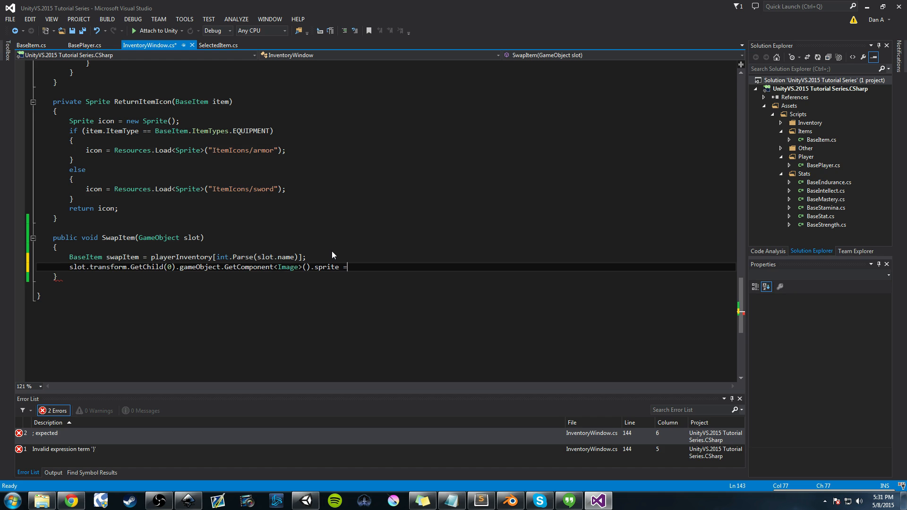
text(ReturnItemIcon(itemBeingDragged)
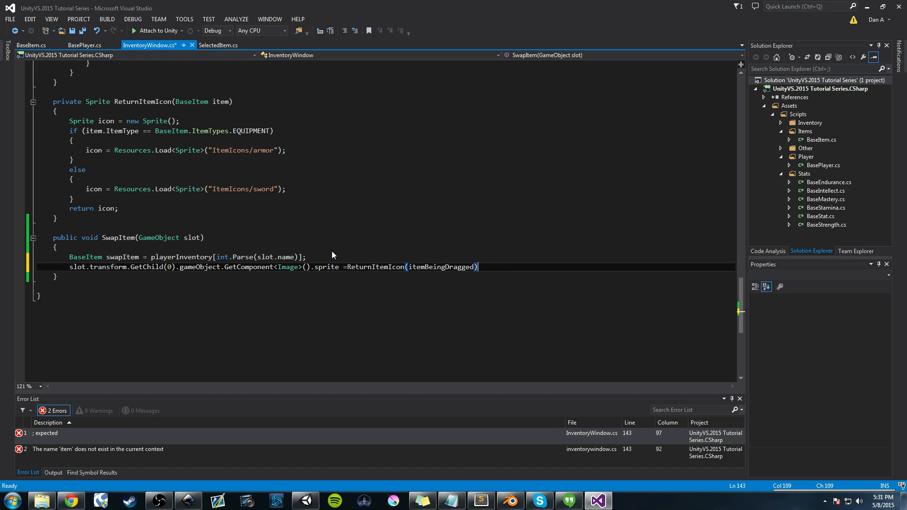
key(ctrl+s)
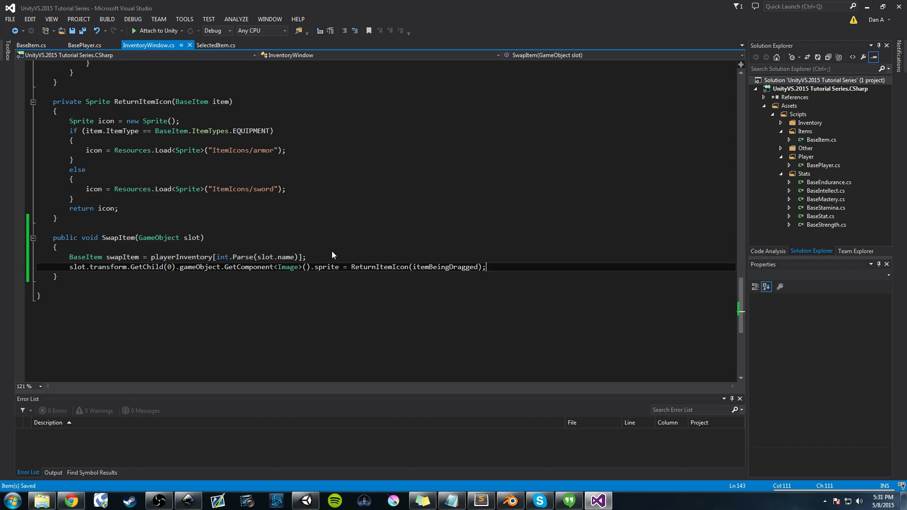
mouse_move(461, 284)
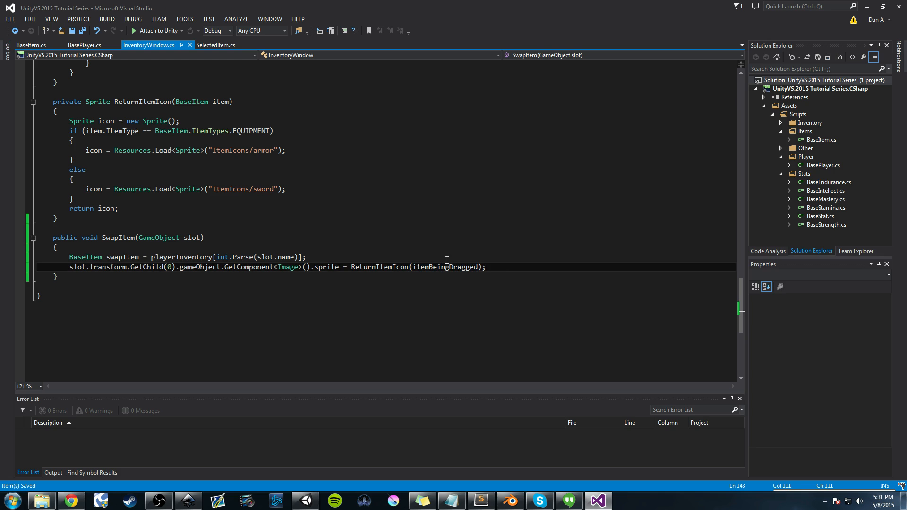
mouse_move(512, 271)
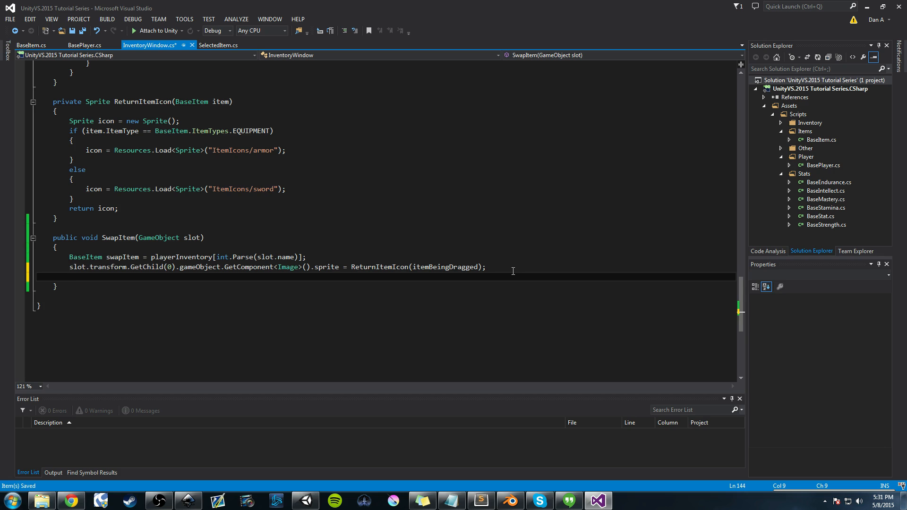
Begin a new SwapItem line assigning slot.name = ..
click(70, 276)
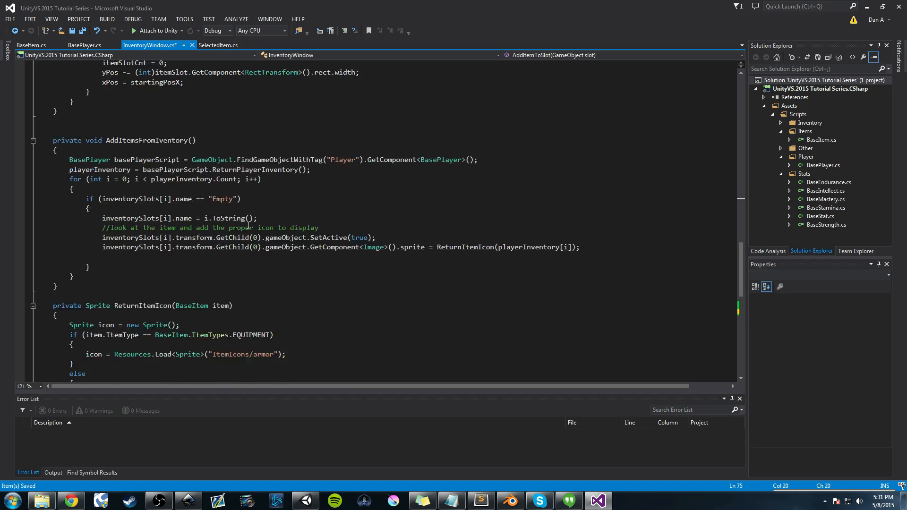
scroll(down, 3)
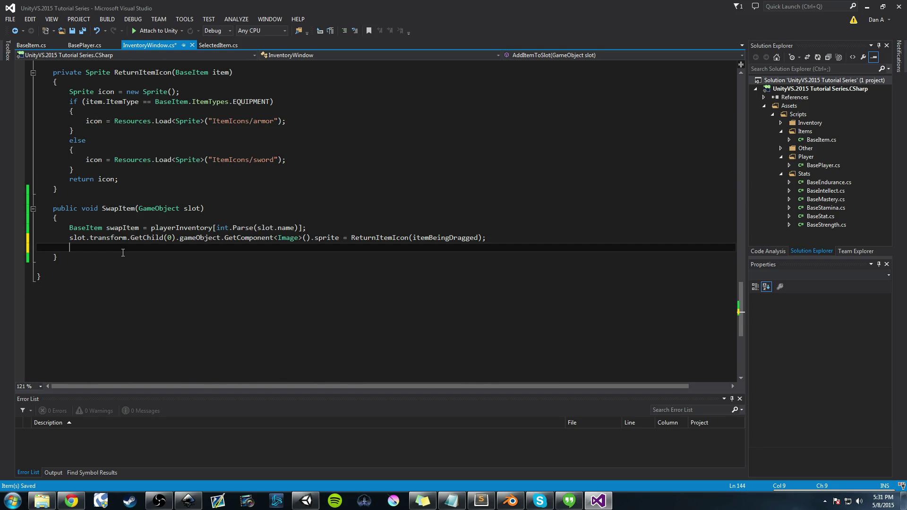
text(slot)
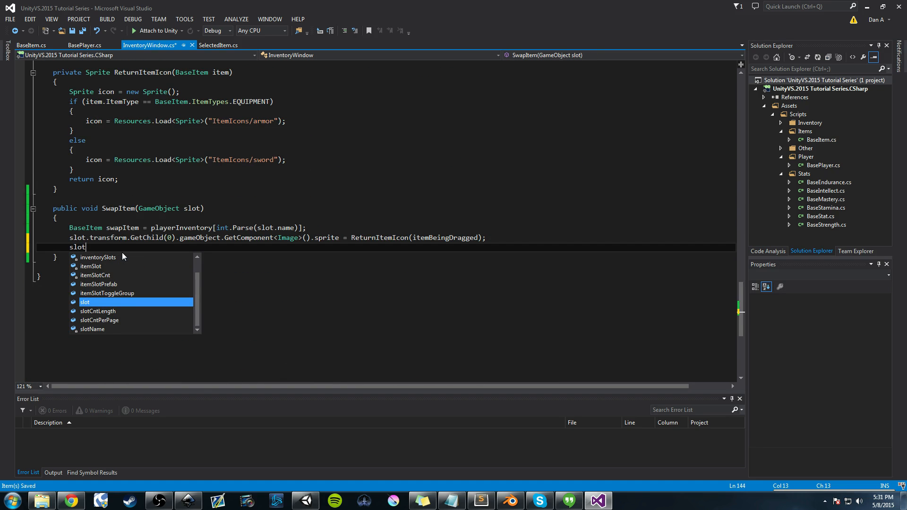
text(.name =)
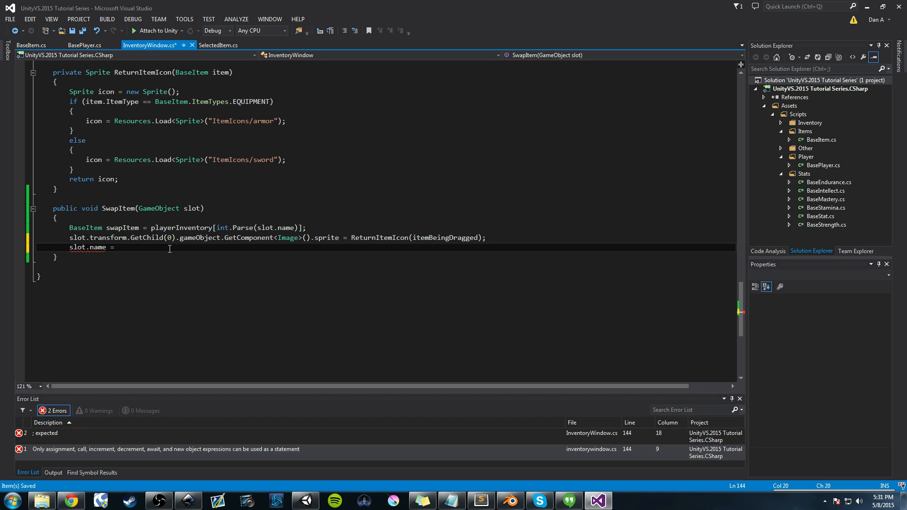
text(slot)
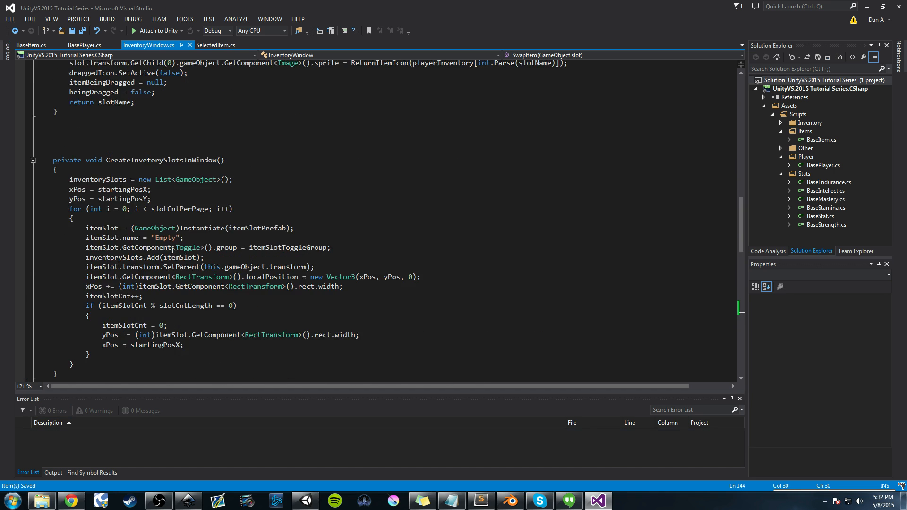
Check slotName's uses in ShowDraggedItem, then finish slot.name = slotName; in SwapItem
scroll(up, 3)
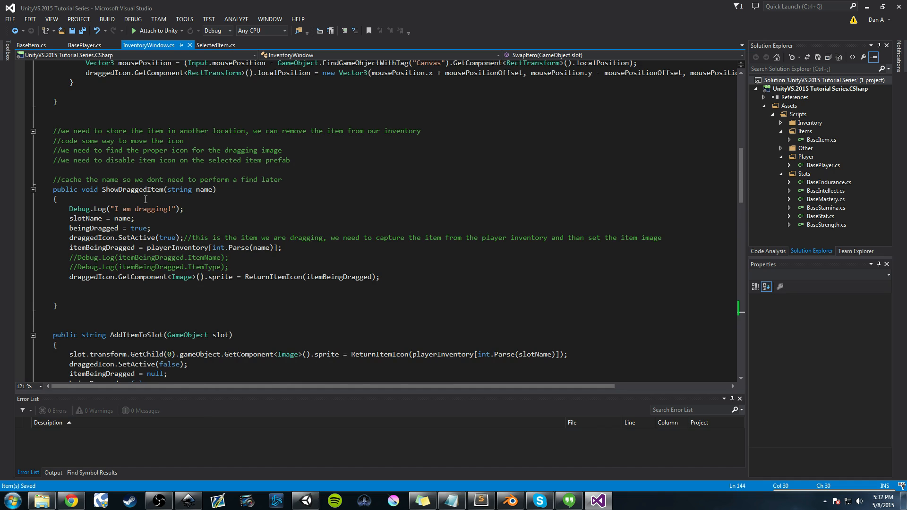
mouse_move(199, 190)
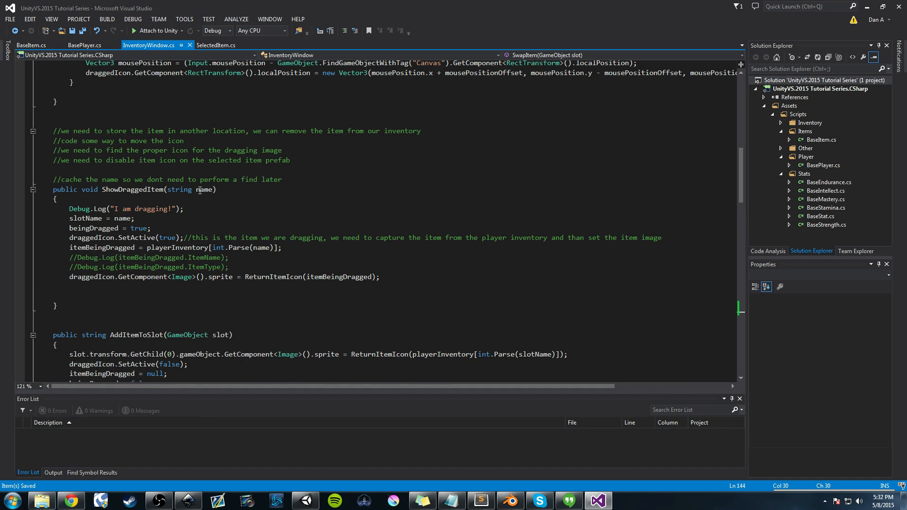
click(206, 189)
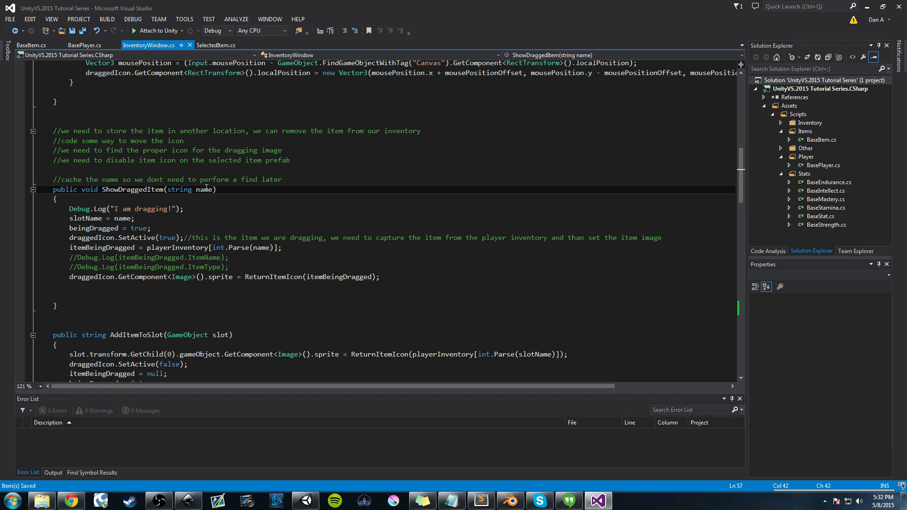
double_click(179, 190)
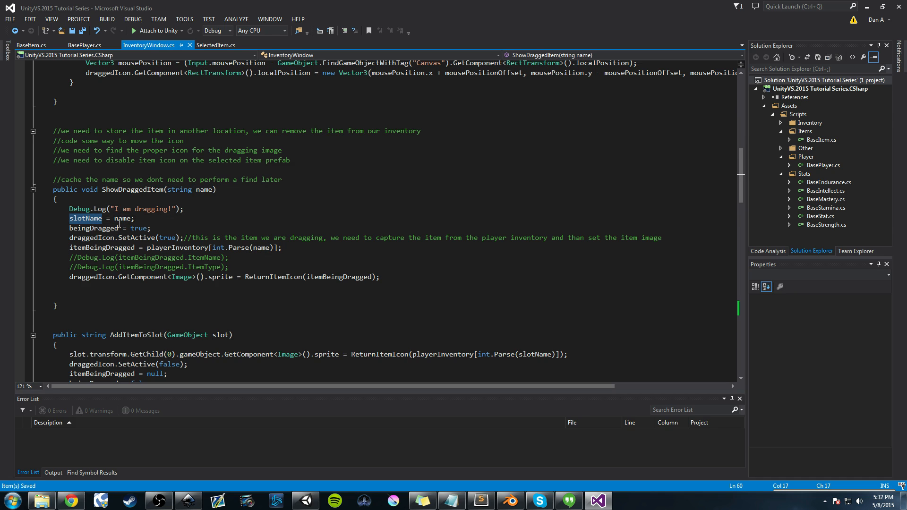
double_click(85, 218)
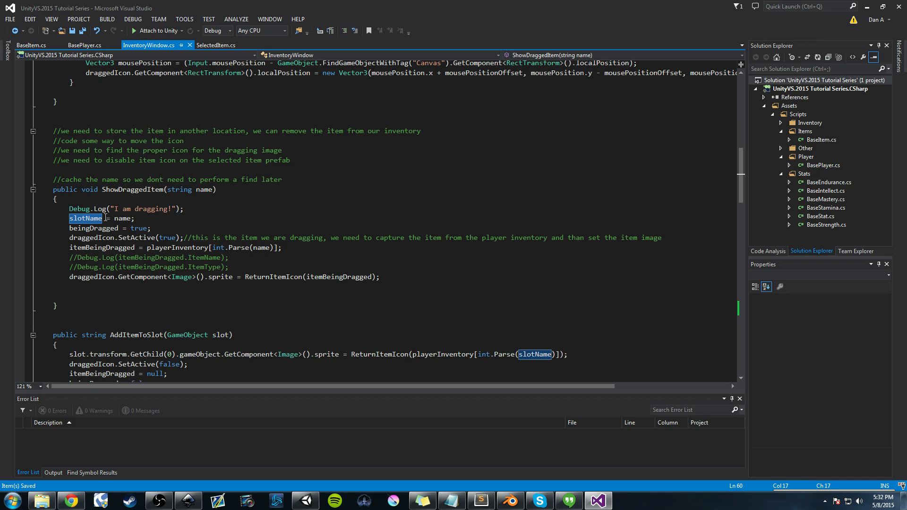
mouse_move(85, 238)
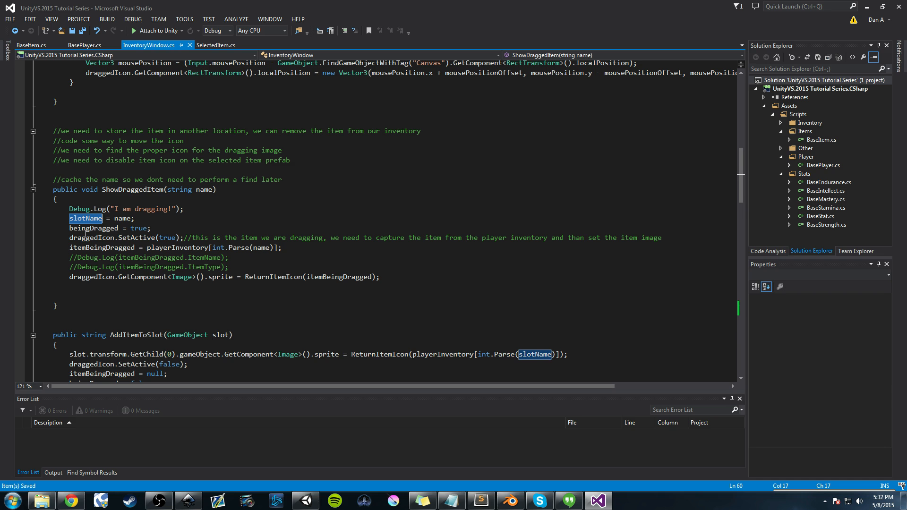
scroll(down, 3)
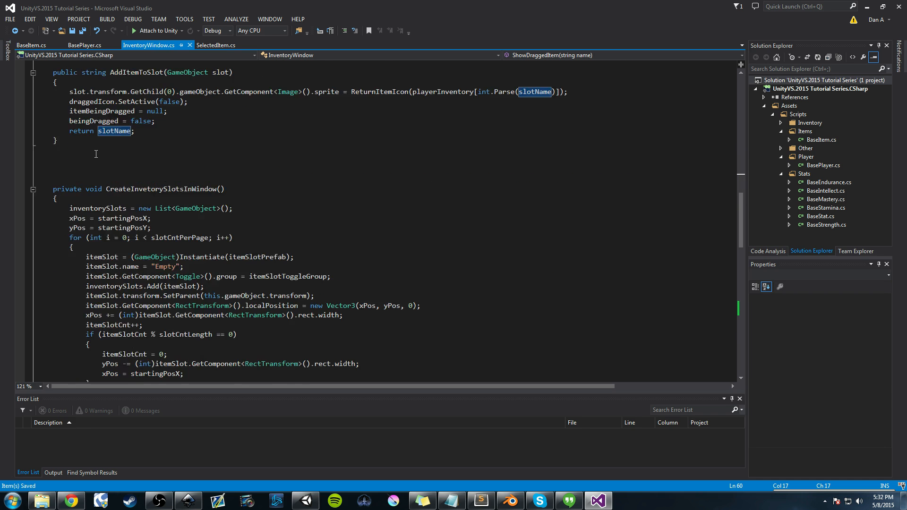
scroll(down, 3)
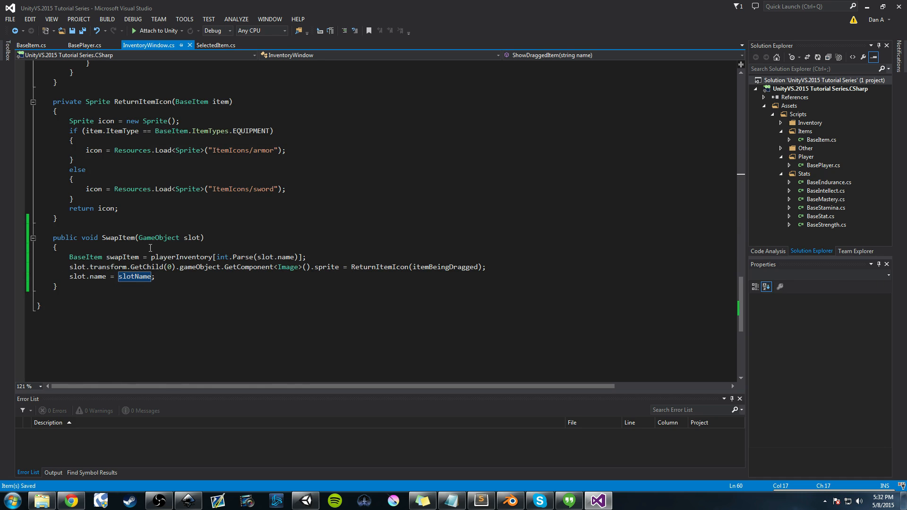
click(157, 277)
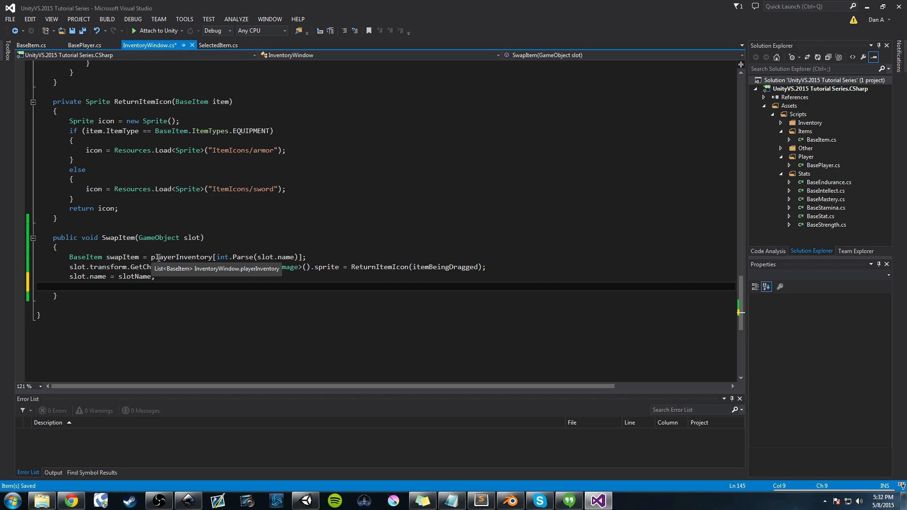
Add itemBeingDragged = swapItem; to SwapItem
text(itemBeingDragged = s)
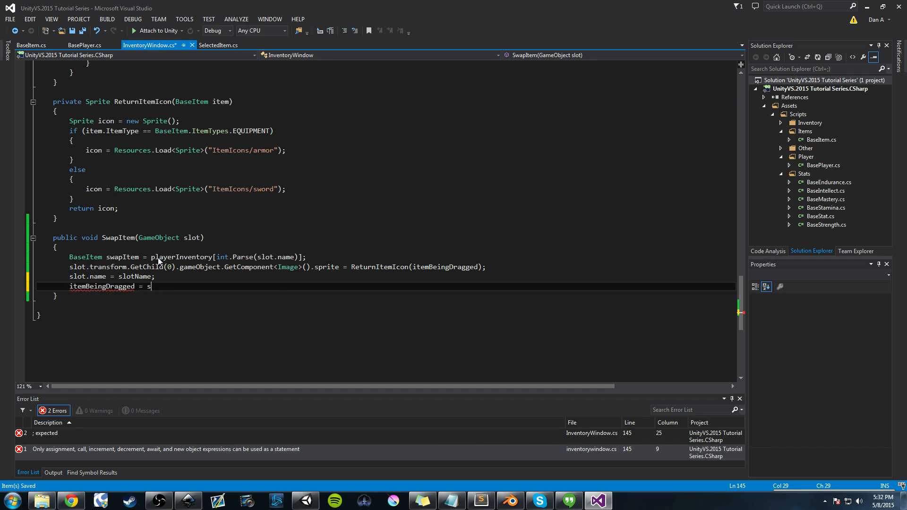
text(wapItem;)
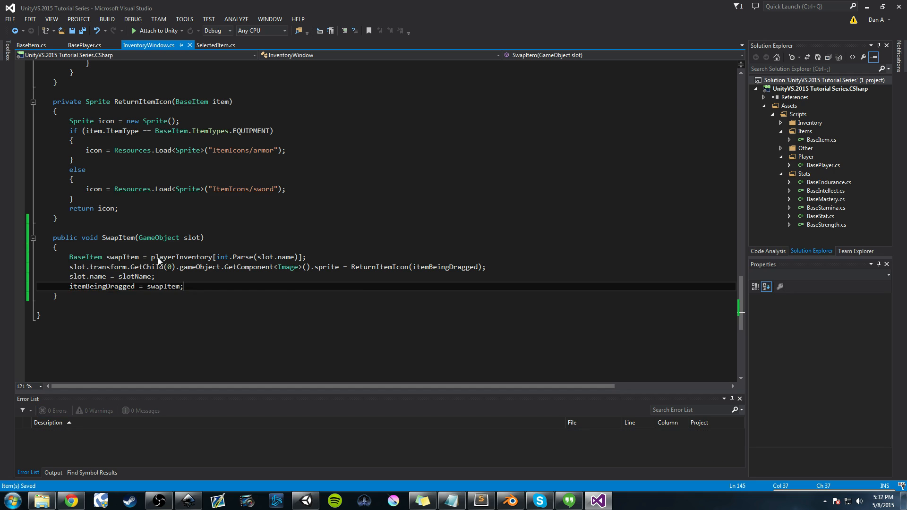
key(Return)
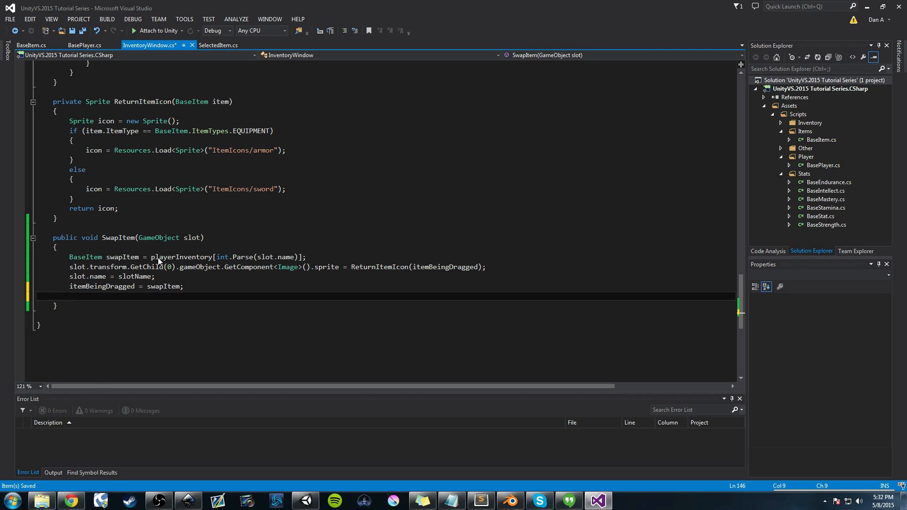
Set draggedIcon's Image sprite to ReturnItemIcon(itemBeingDragged)
text(draggedIcon)
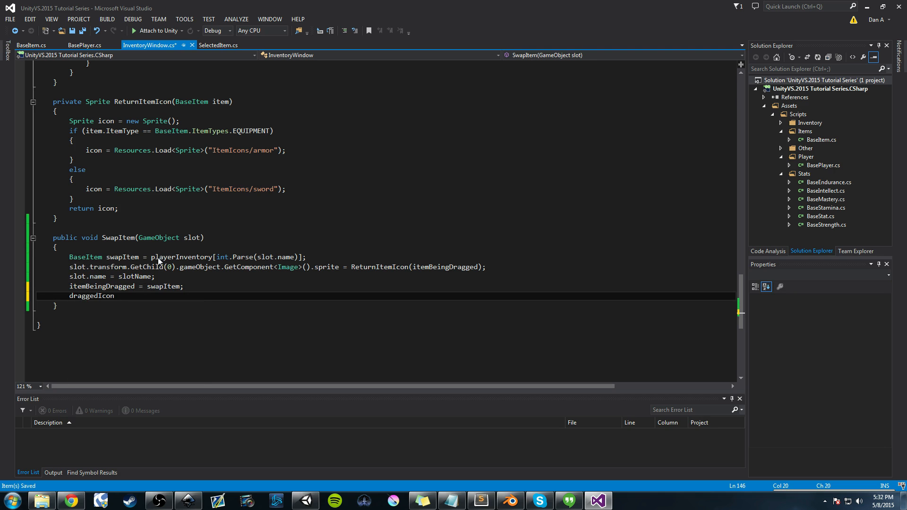
text(.)
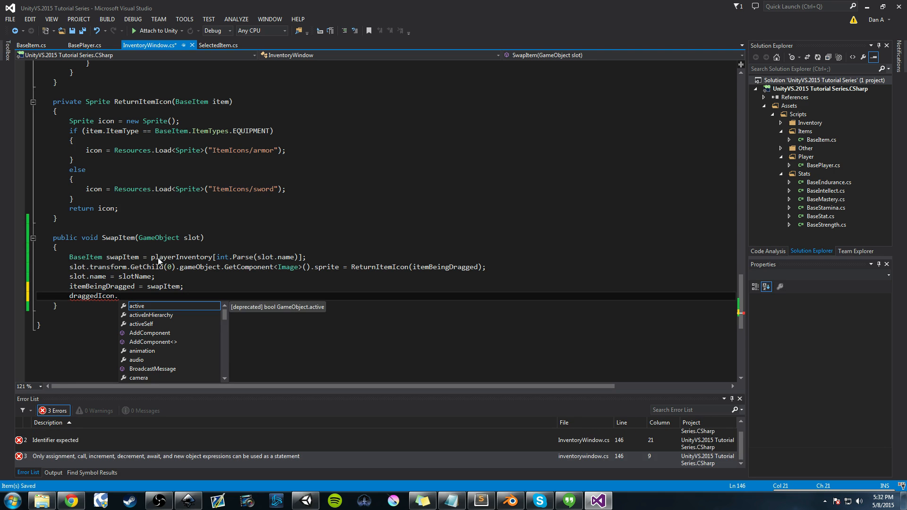
text(get)
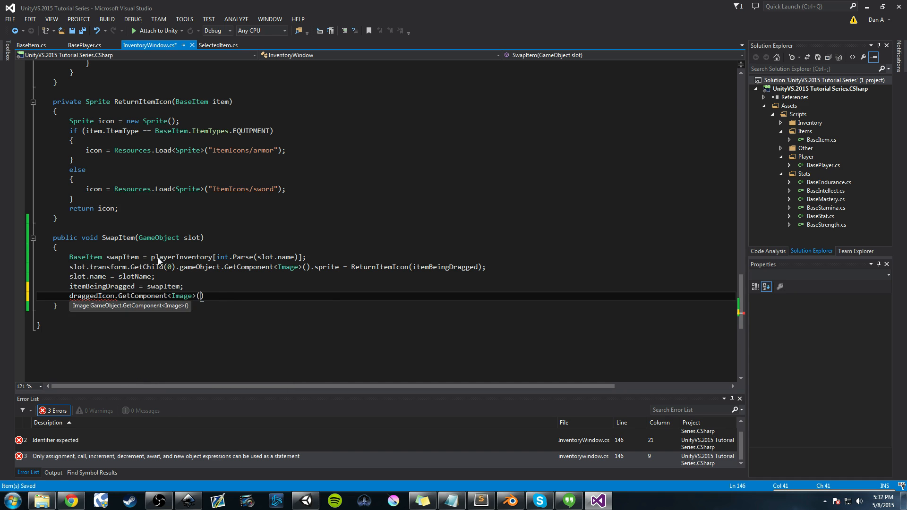
text(.sprite =)
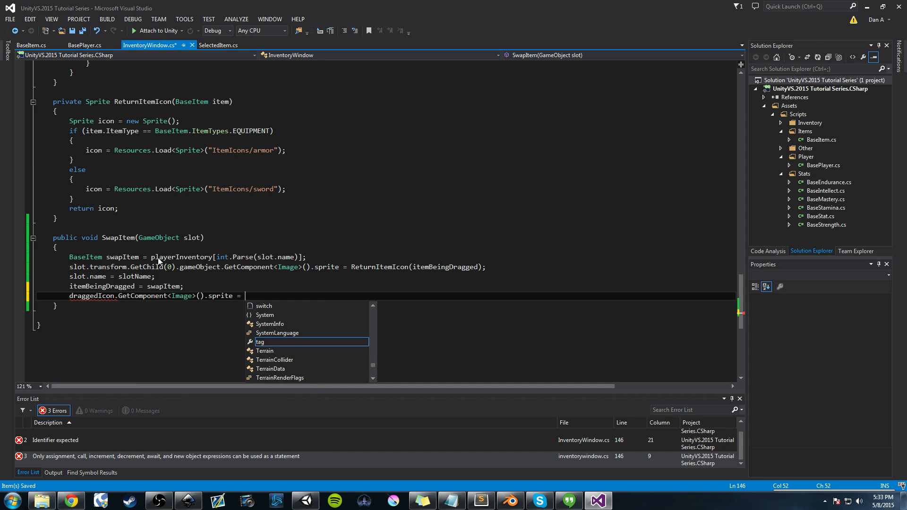
text(returnItemIcon()
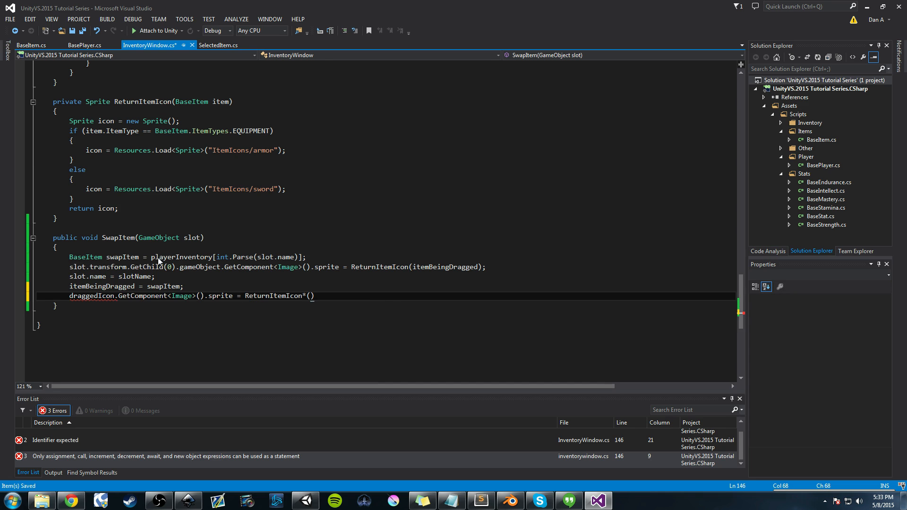
text(itemBeingDragged)
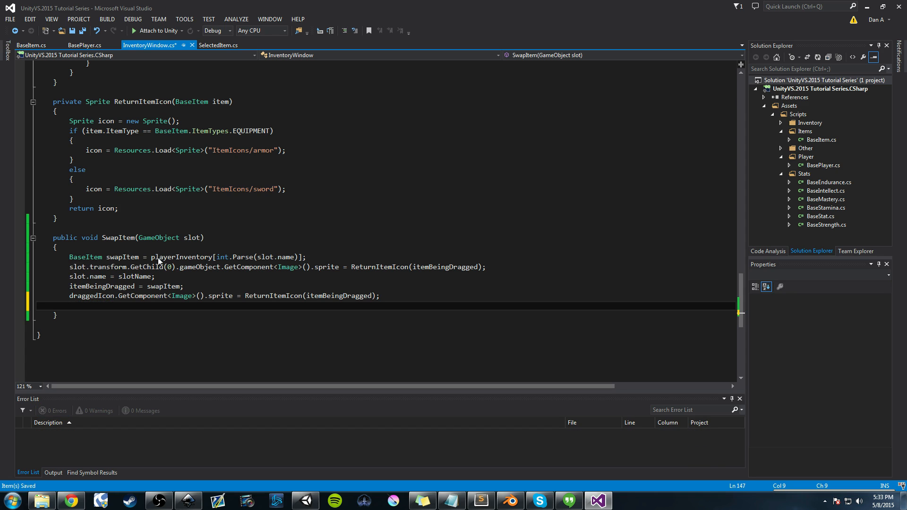
Add slotName = playerInventory.FindIndex(x => x == itemBeingDragged).ToString(); to SwapItem
text(slotnam)
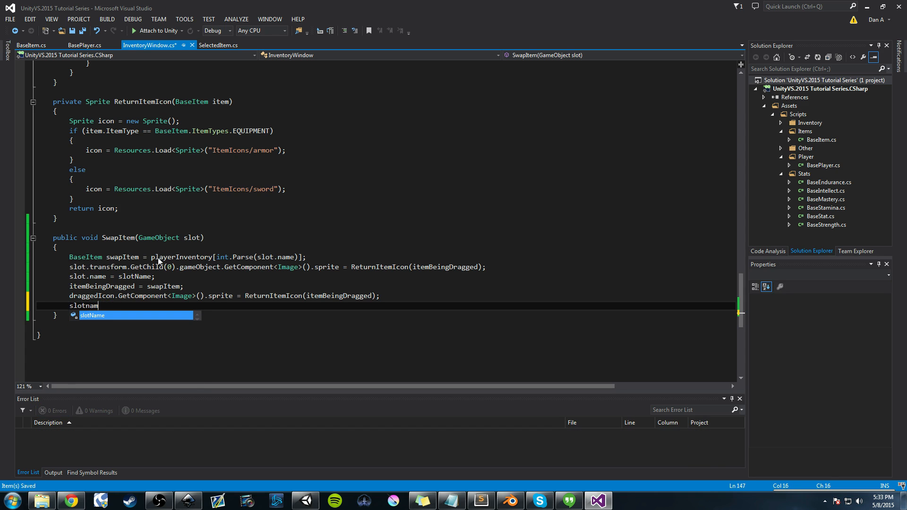
text(= playerInventory.)
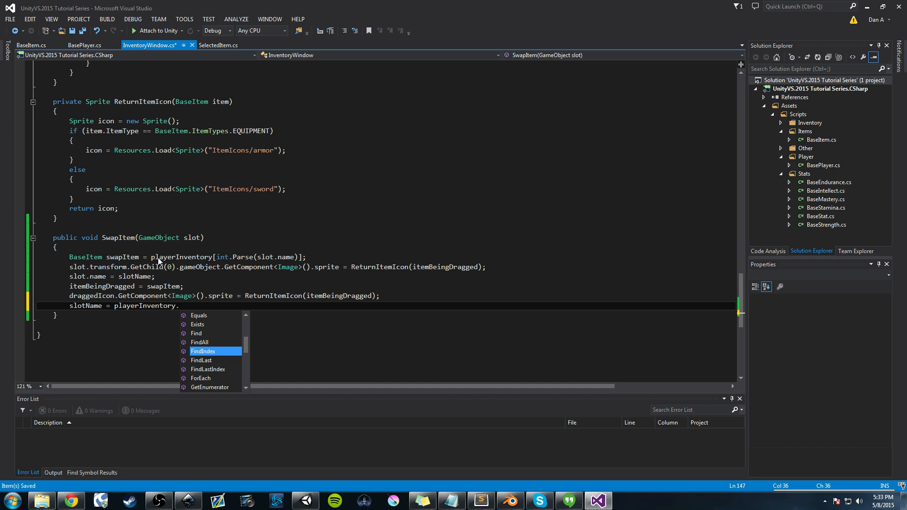
text(find)
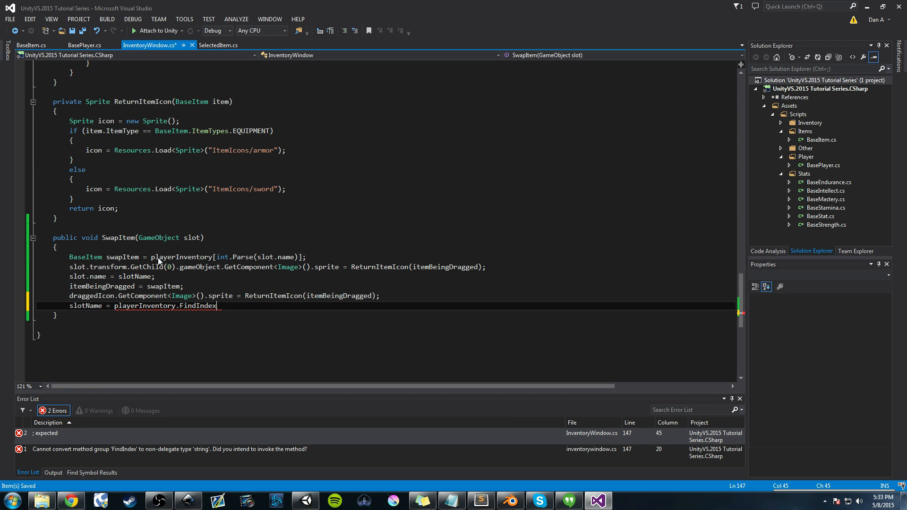
text(())
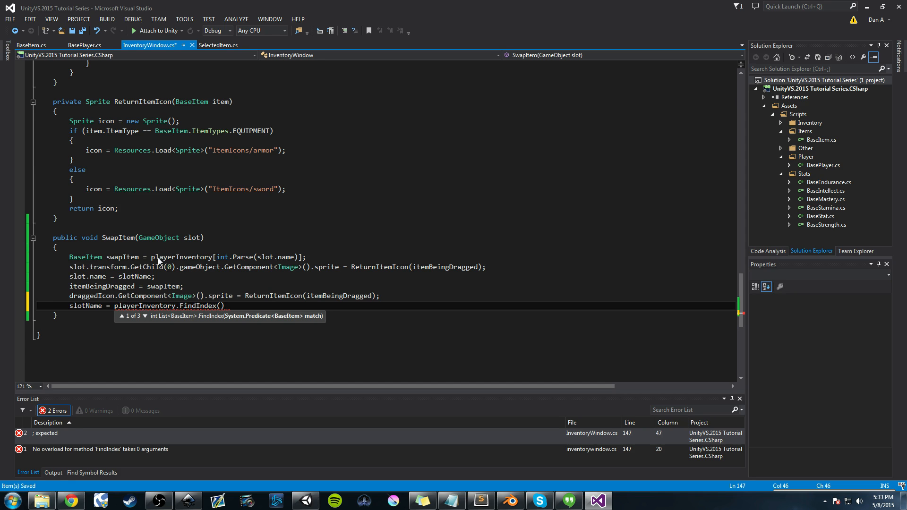
text(x)
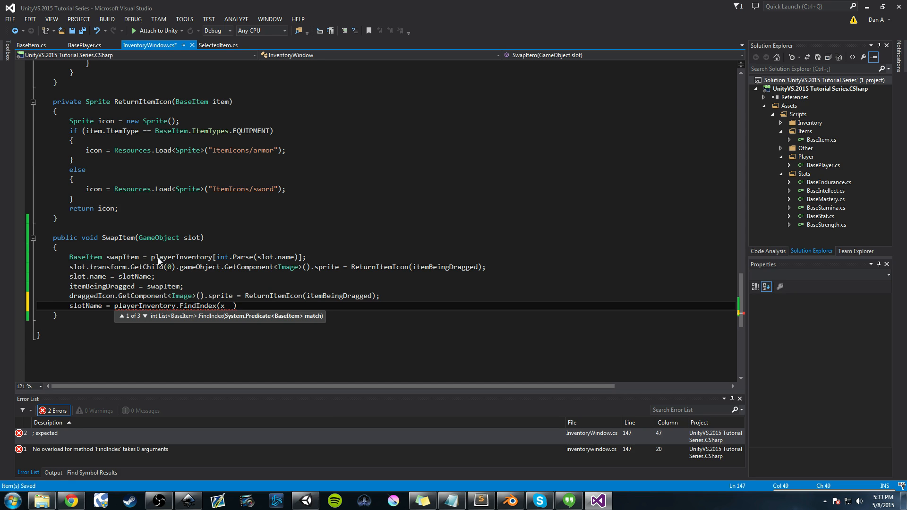
text(=>)
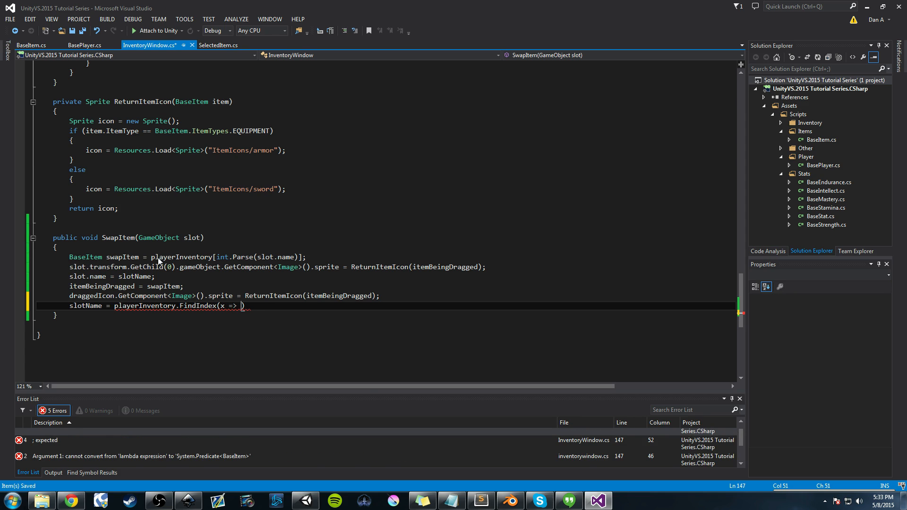
text(x)
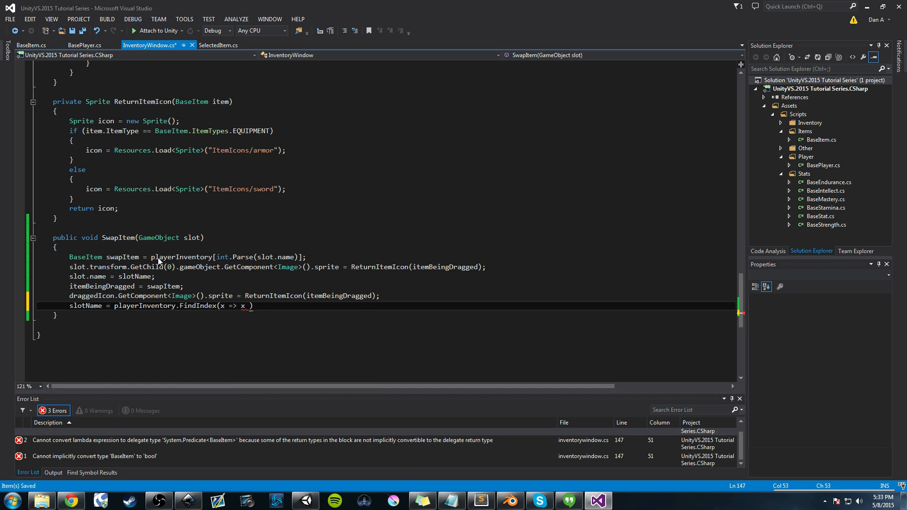
text(==)
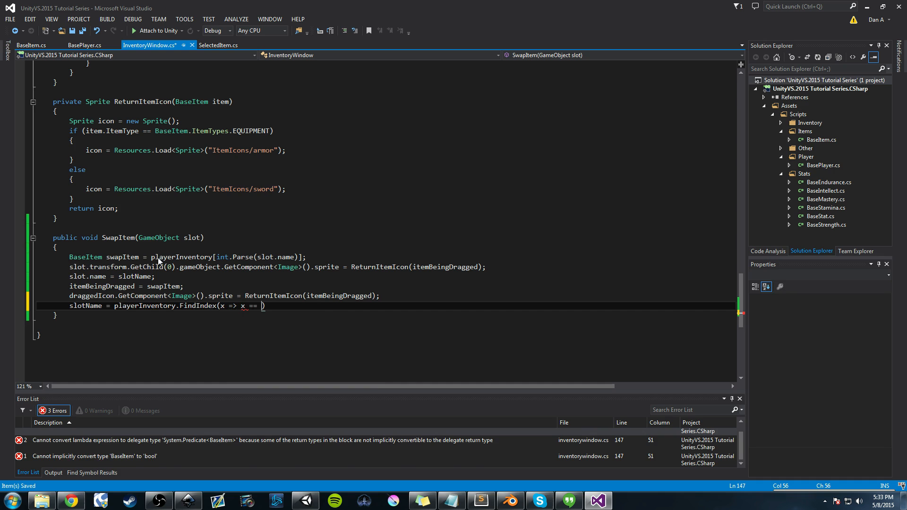
text(itebe)
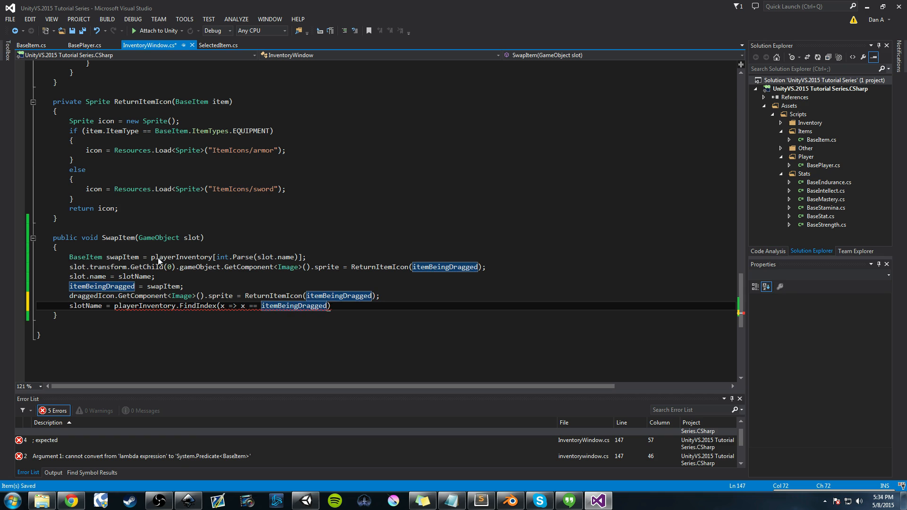
text(.to)
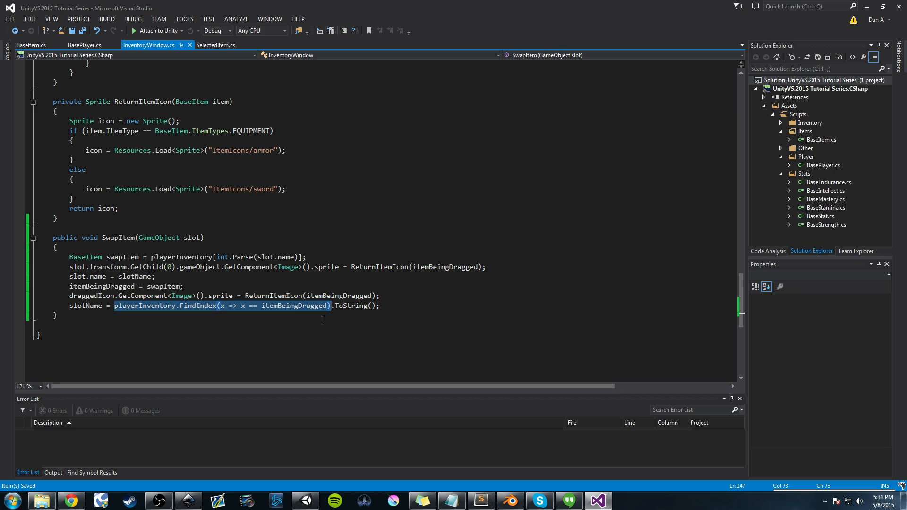
mouse_move(298, 314)
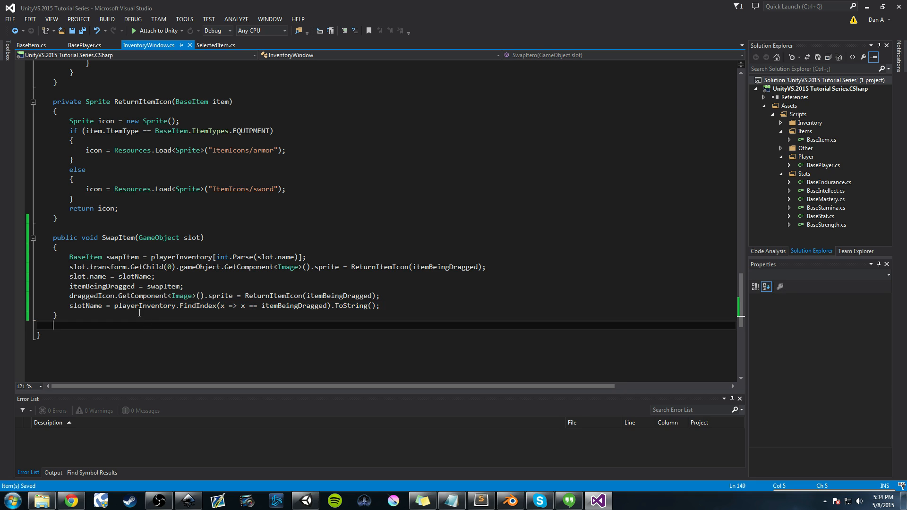
double_click(144, 306)
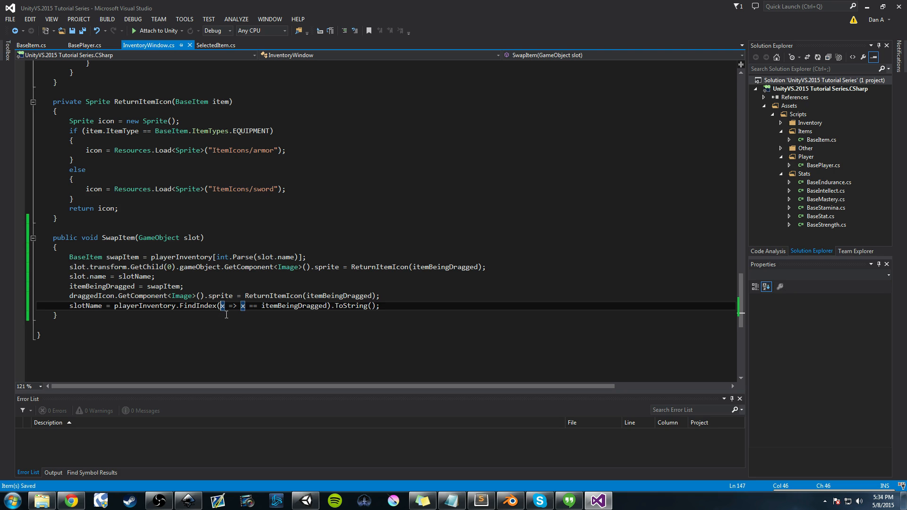
mouse_move(221, 305)
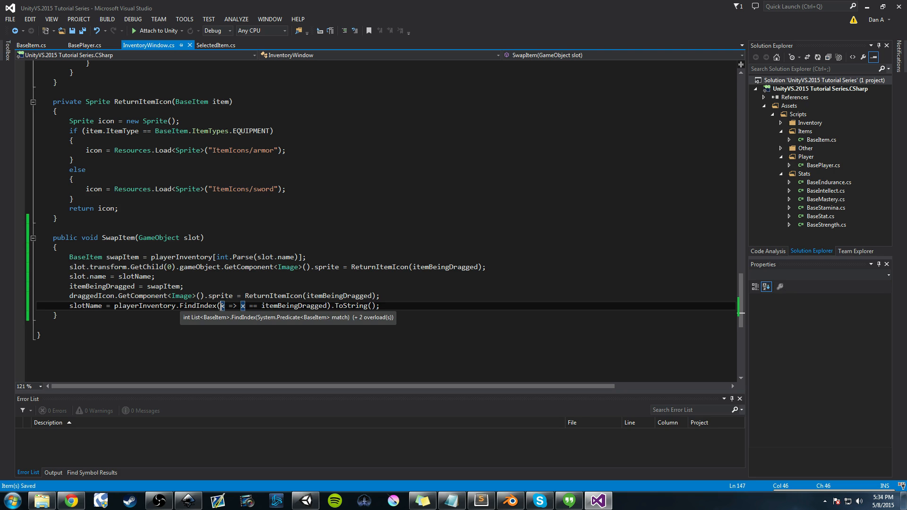
mouse_move(222, 305)
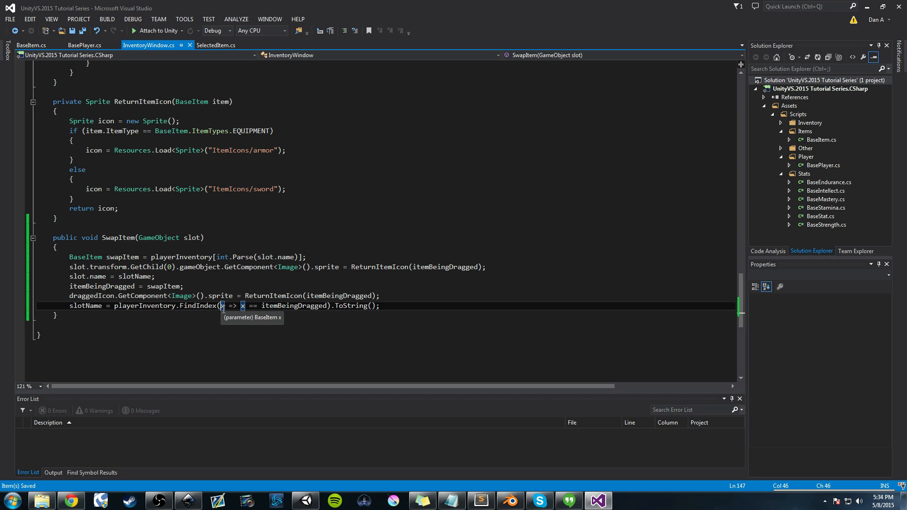
mouse_move(220, 318)
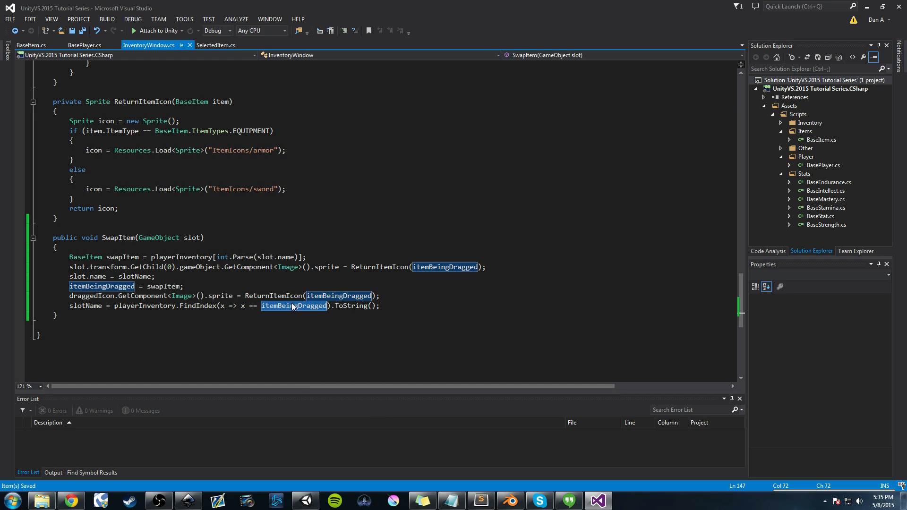
mouse_move(341, 306)
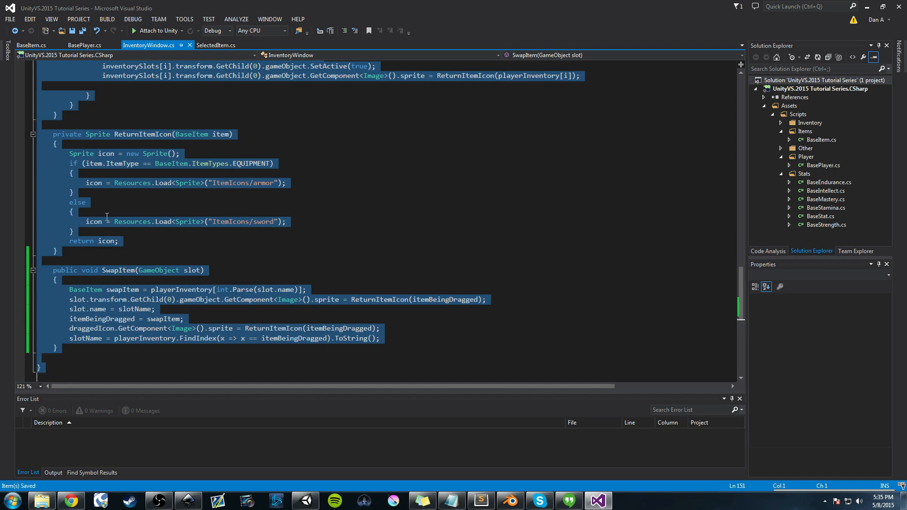
In SelectedItem.cs's beingDragged block, add if (this.name != "Empty") with an empty else
click(108, 241)
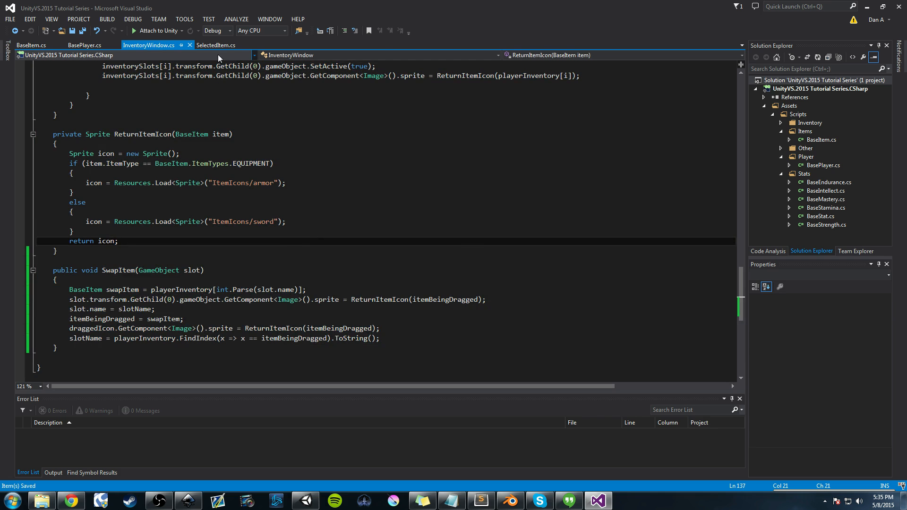
click(216, 45)
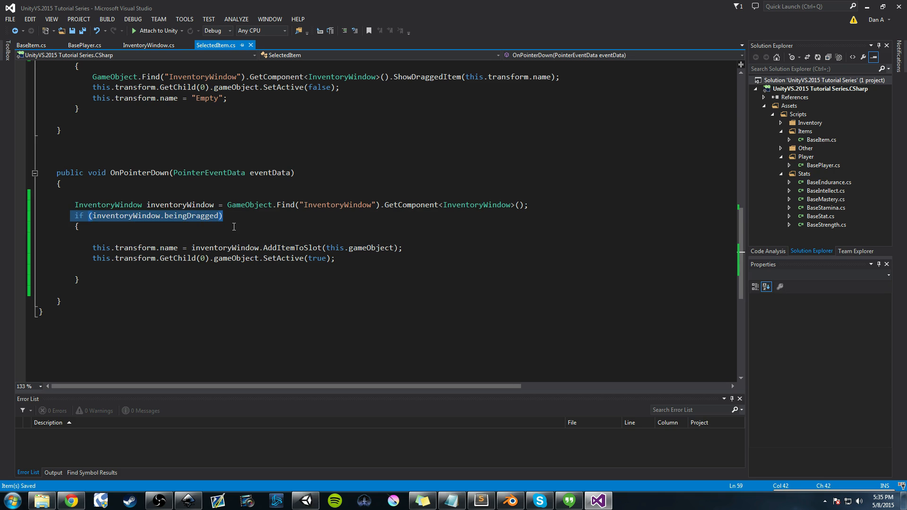
click(77, 226)
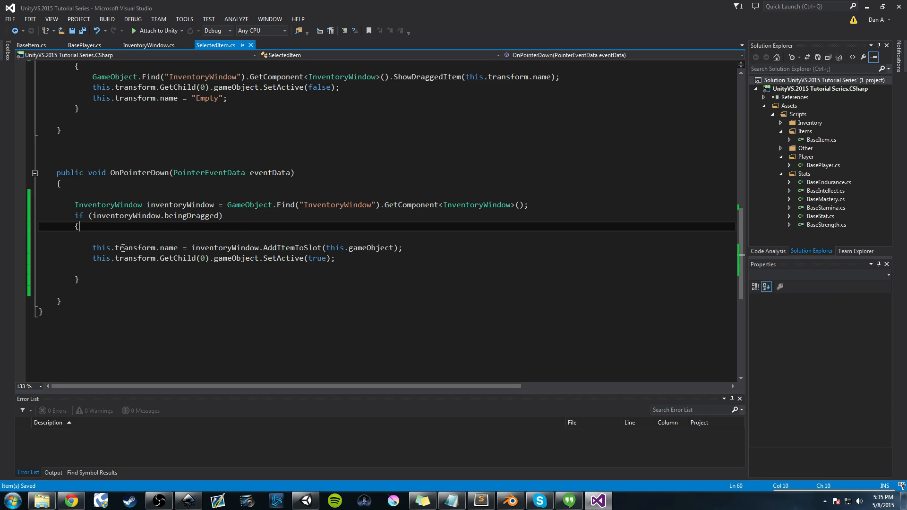
text(if()
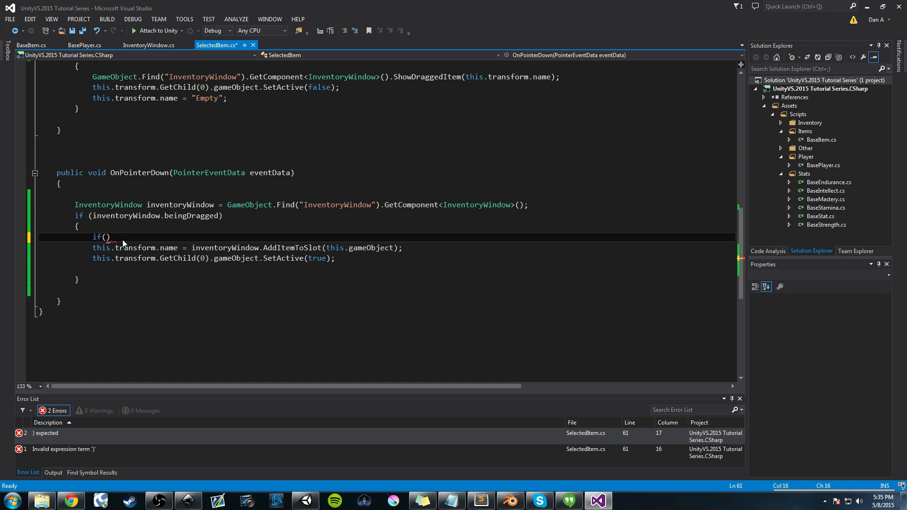
text(this)
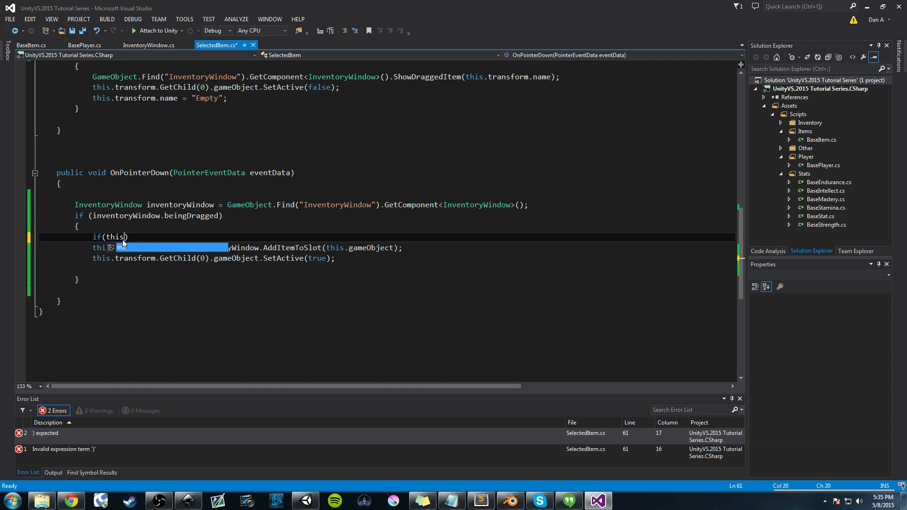
text(.name)
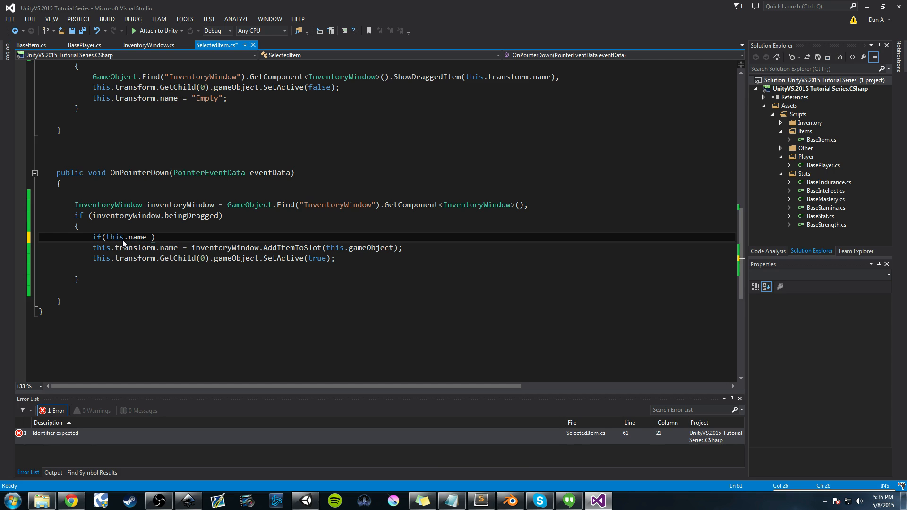
text(!= "")
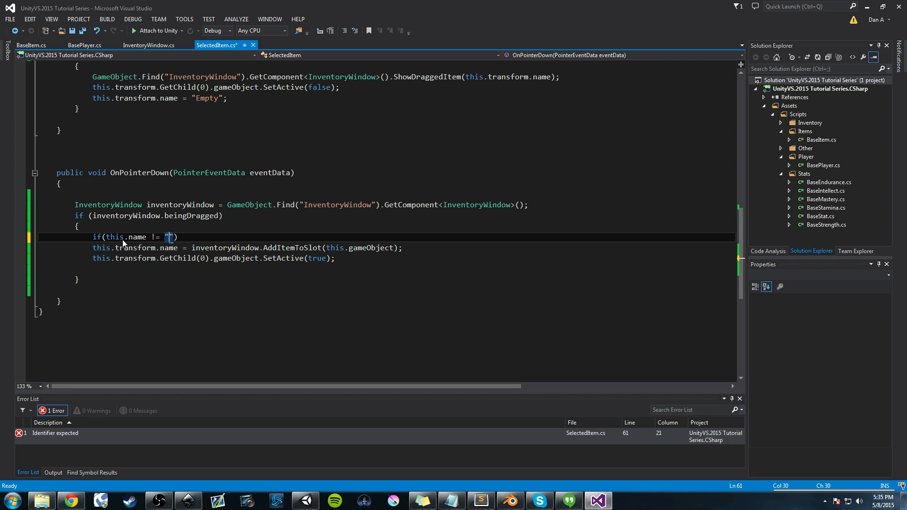
text(Empty)
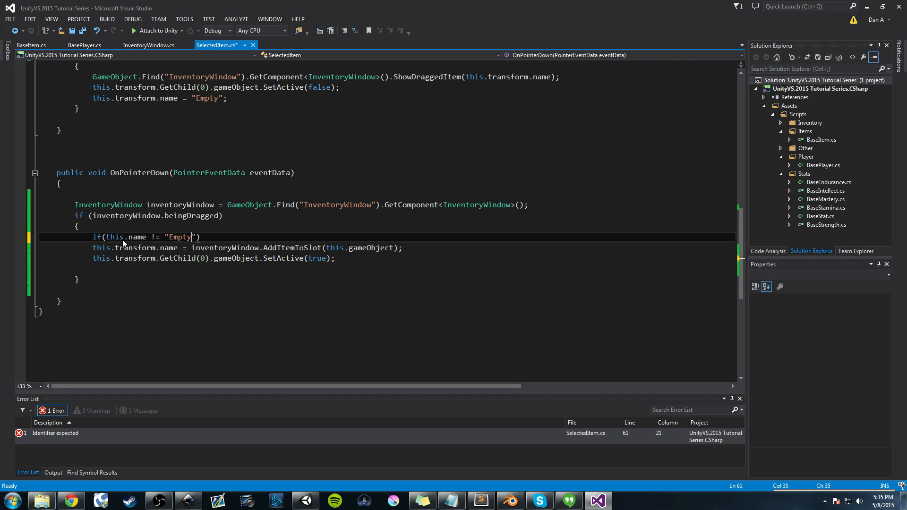
text())
text(else)
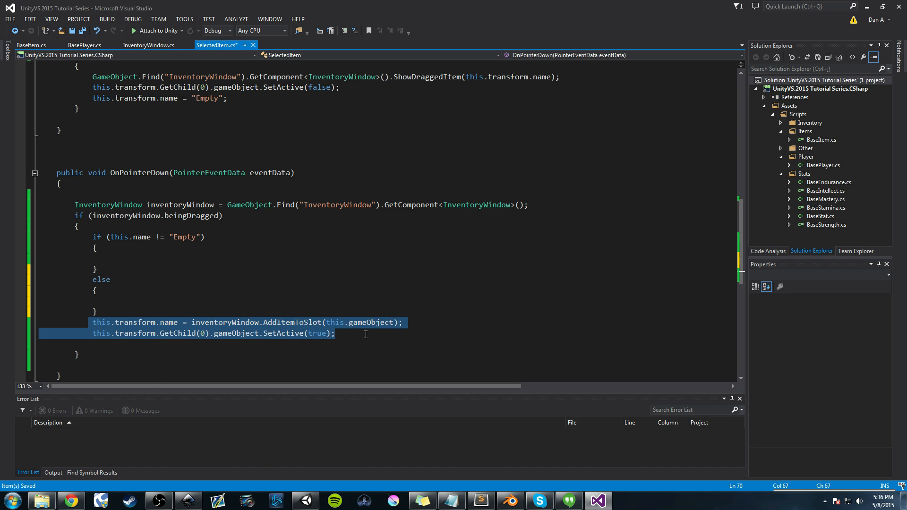
Move the AddItemToSlot lines into else; call inventoryWindow.SwapItem(this.gameObject) in the if
key(Delete)
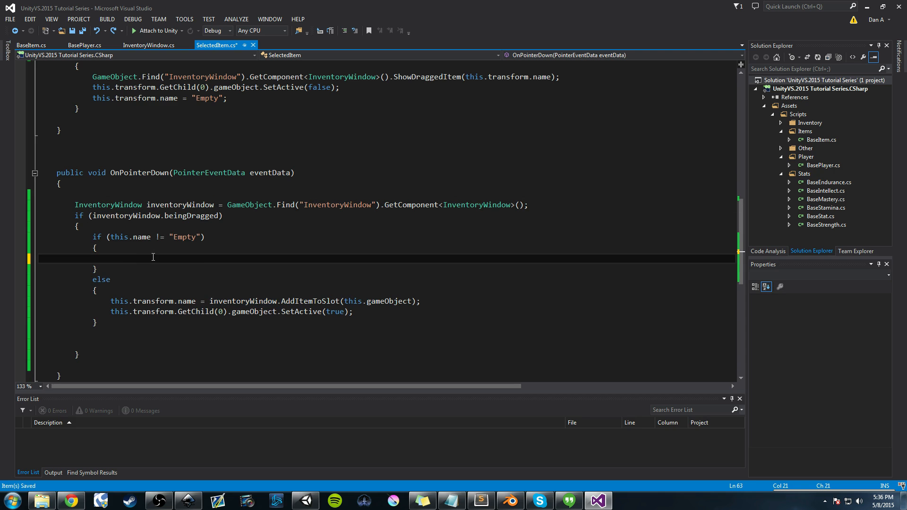
text(inventoryWindow.)
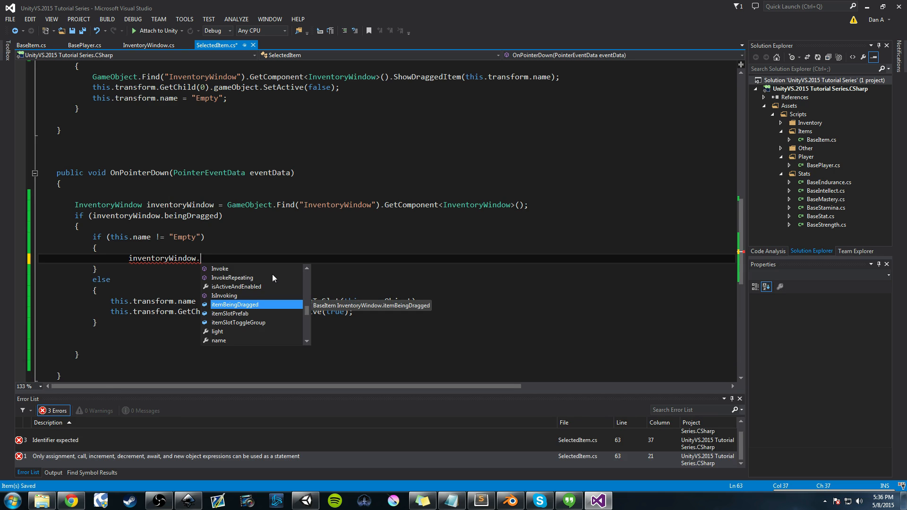
text(s)
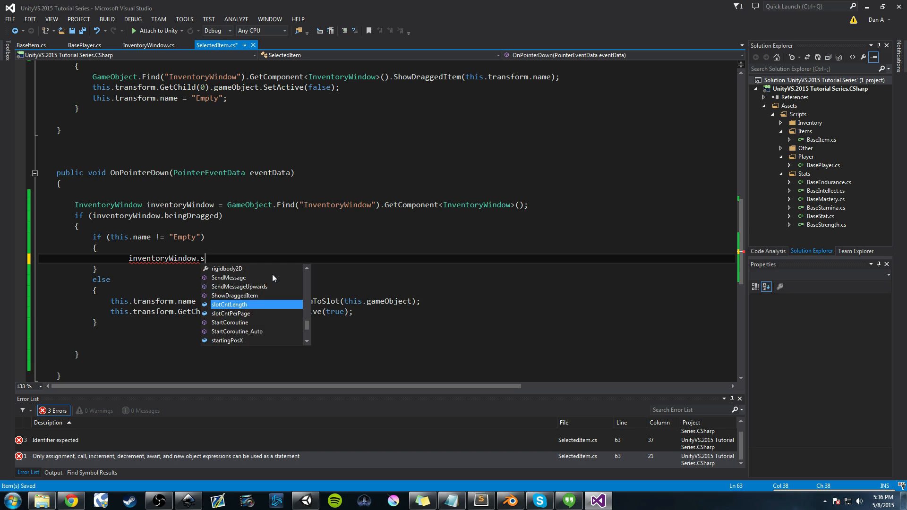
text(SwapItem()
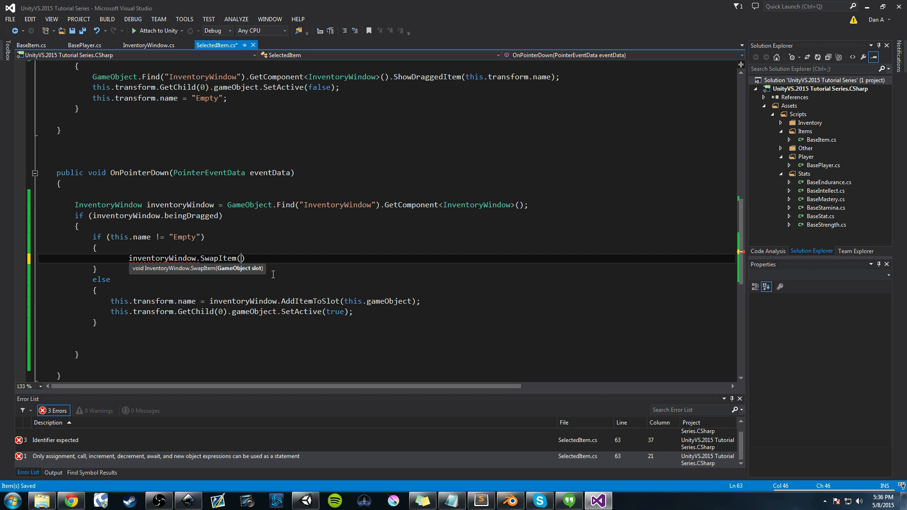
text(this,)
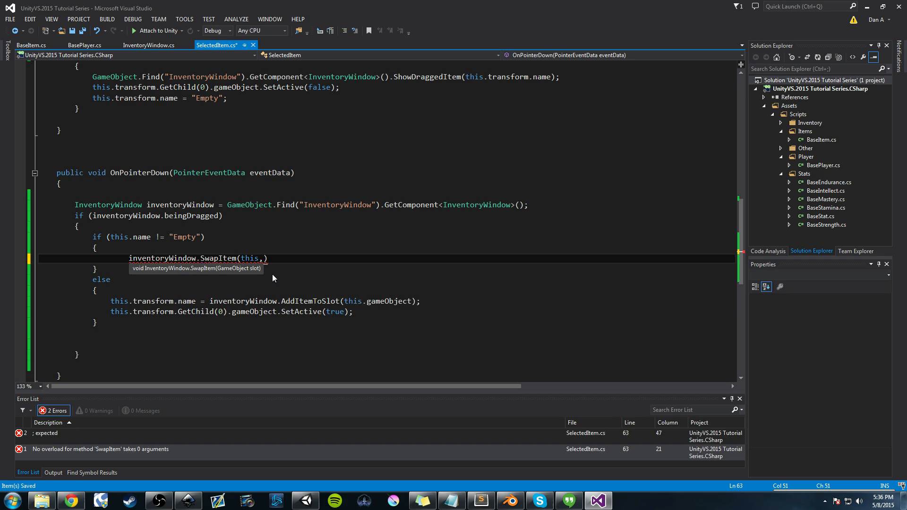
text(gameObject)
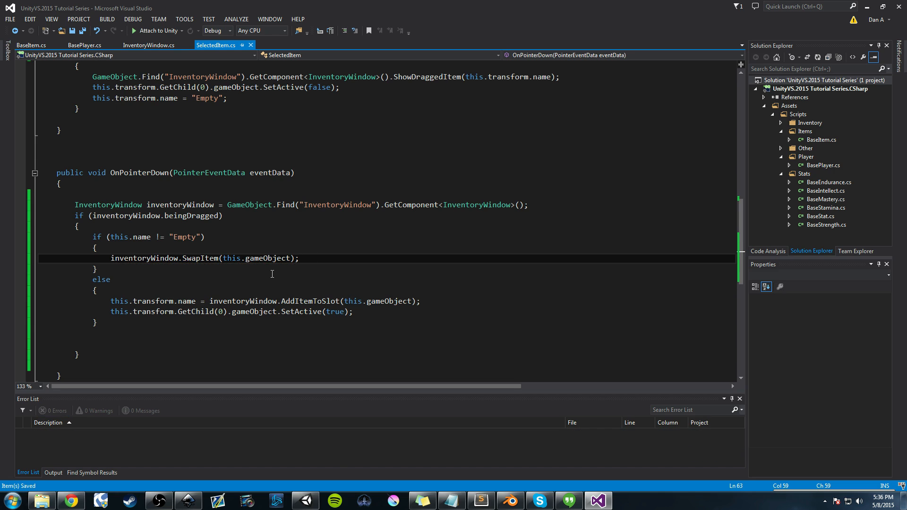
click(306, 500)
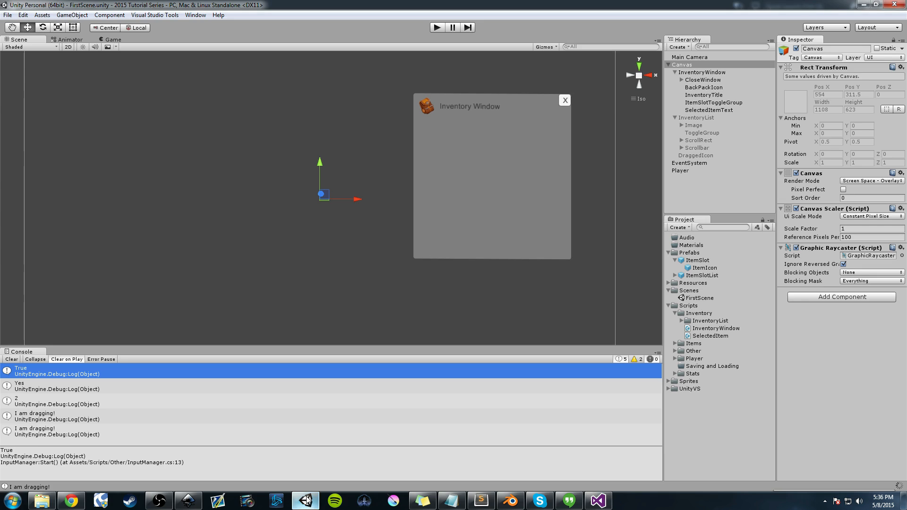
Start a play-mode test of item swapping in Unity, then stop the game
click(11, 359)
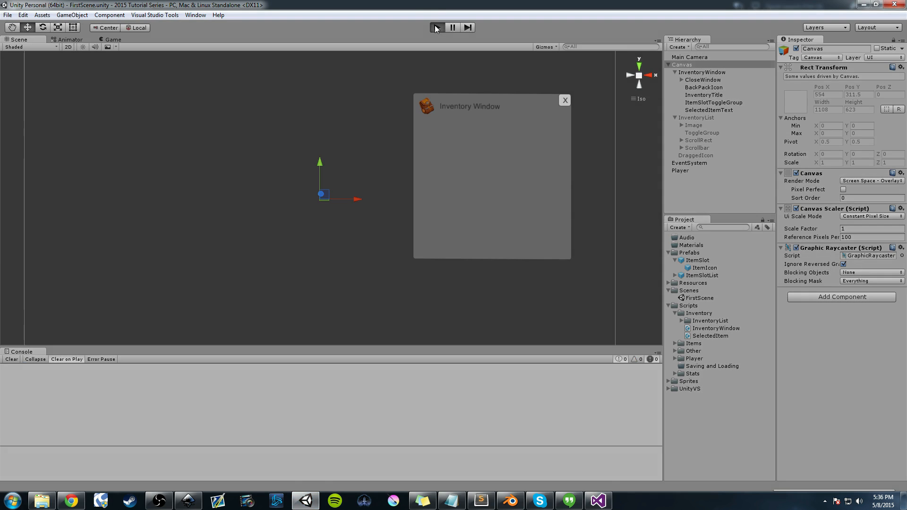
click(435, 27)
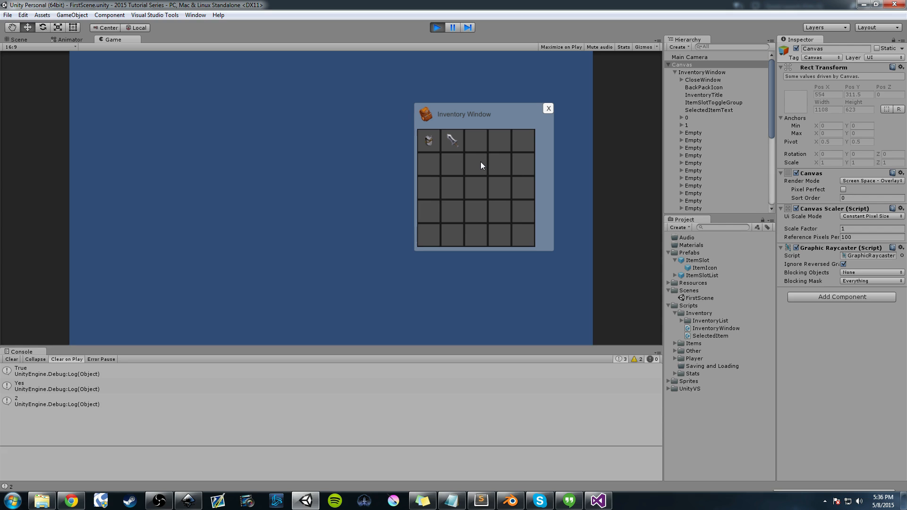
mouse_move(480, 181)
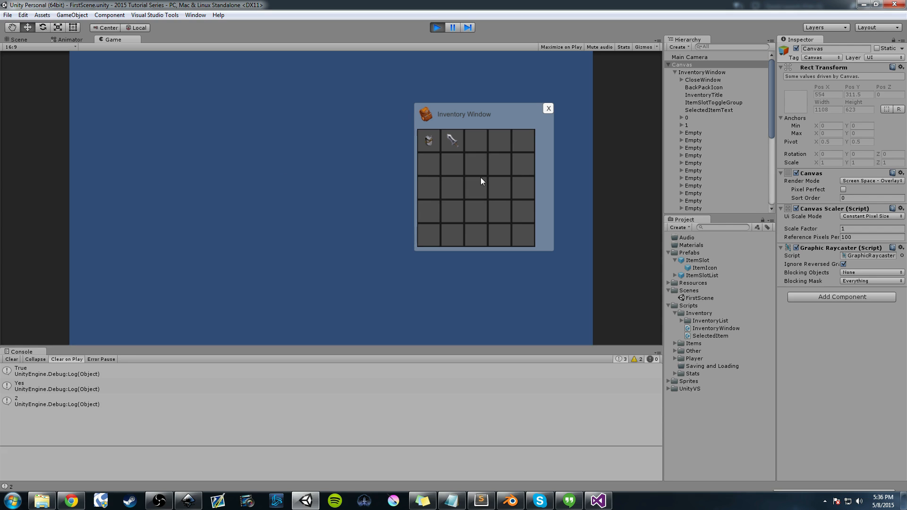
mouse_move(516, 182)
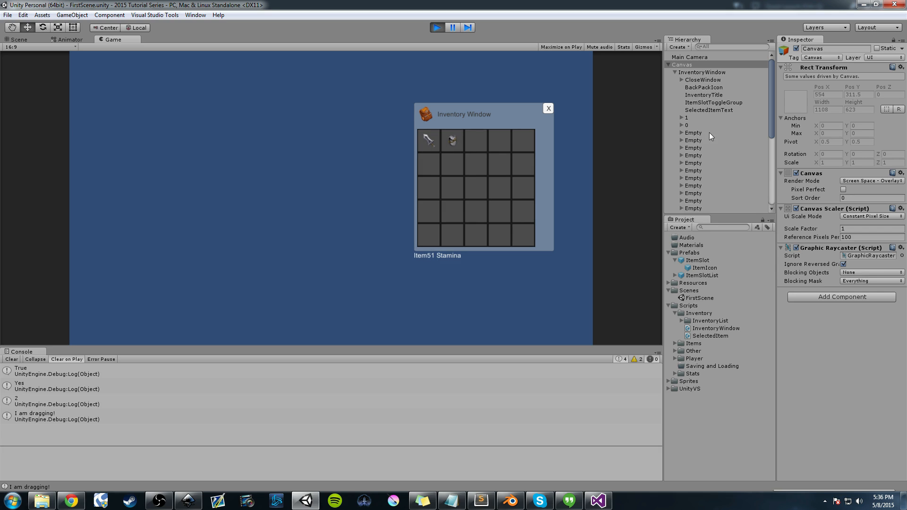
mouse_move(688, 123)
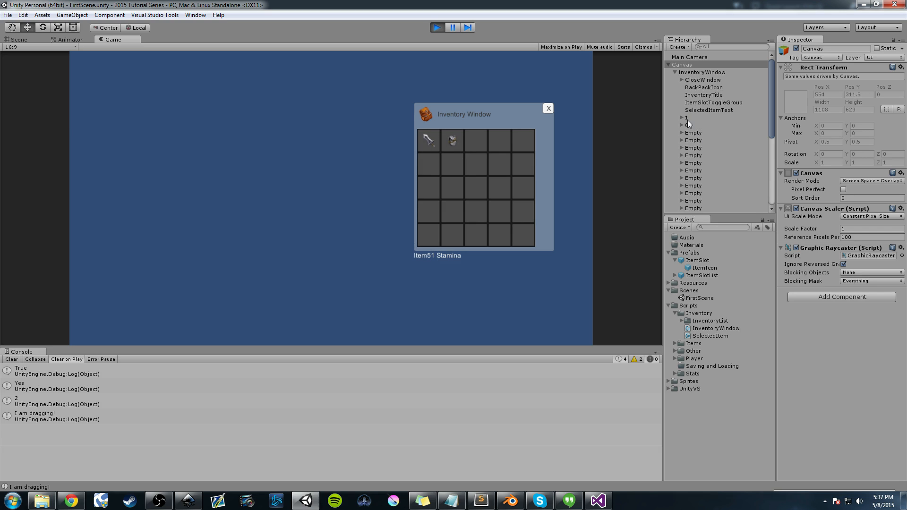
click(436, 28)
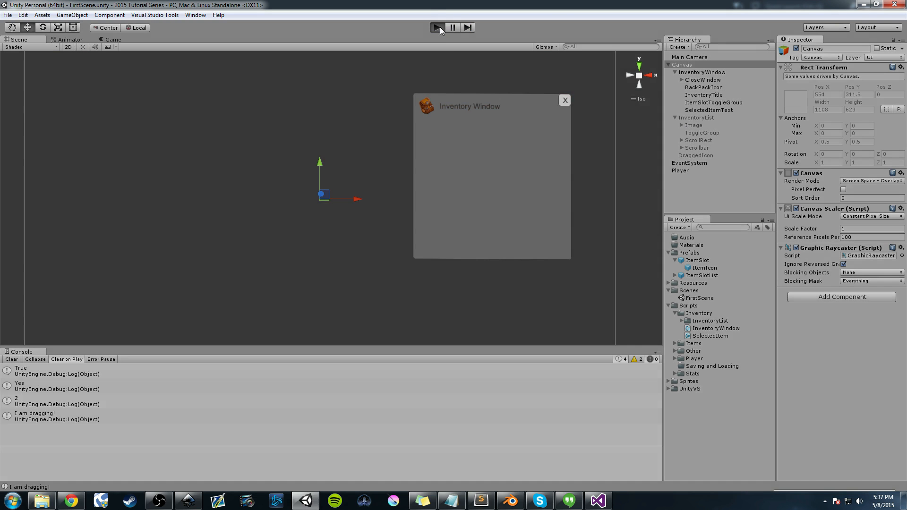
Enter play mode in Unity to test the sword and potion swapping
click(437, 28)
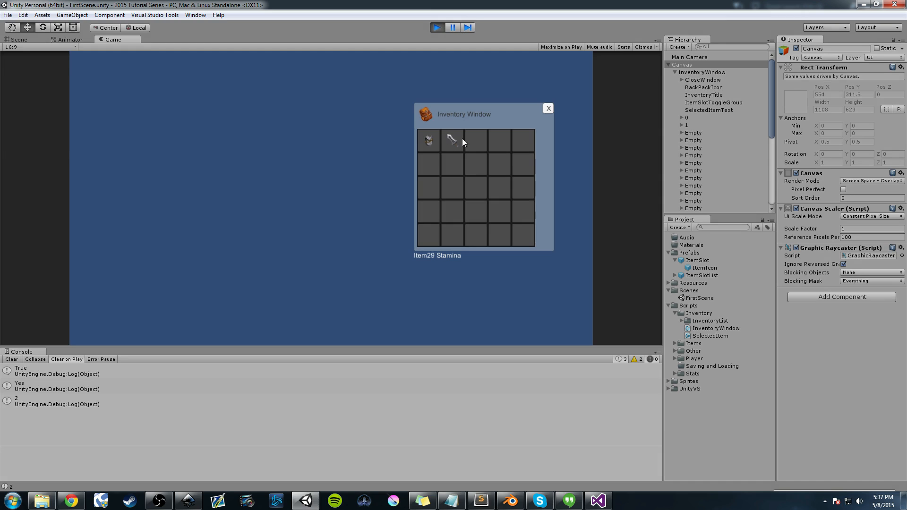
mouse_move(453, 129)
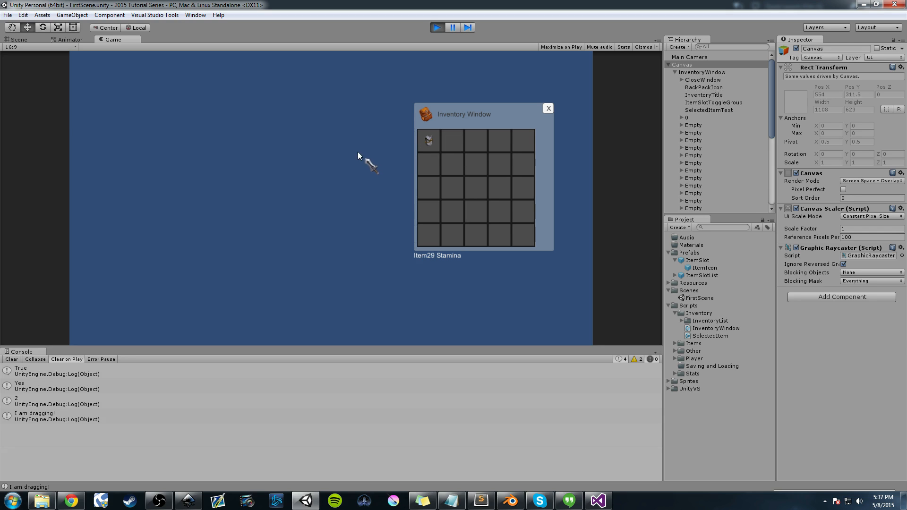
mouse_move(693, 135)
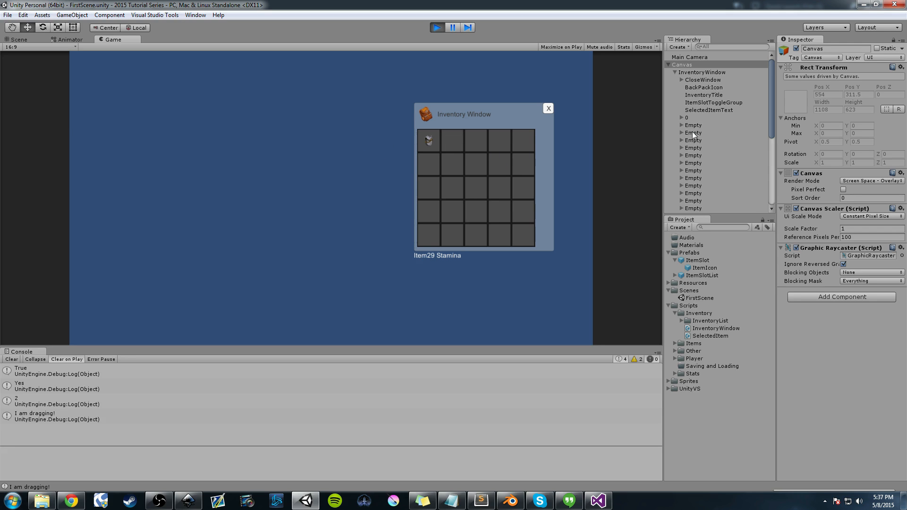
mouse_move(344, 153)
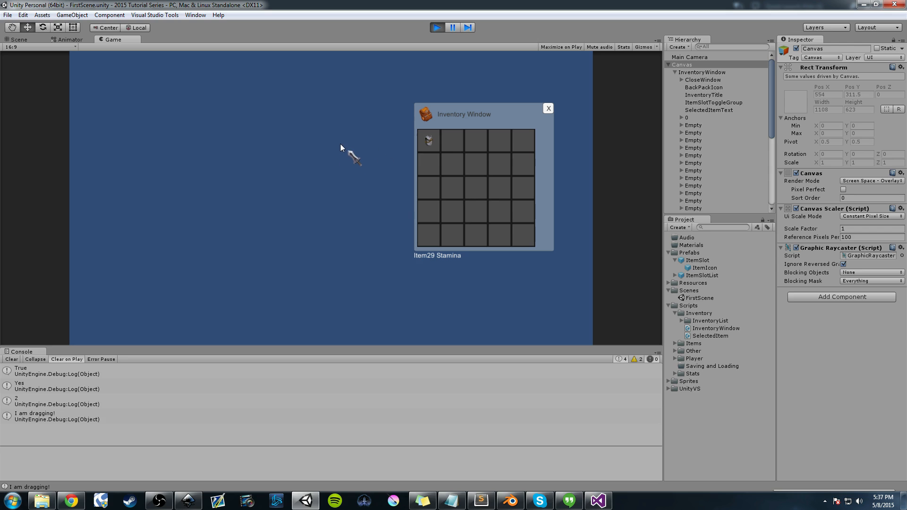
mouse_move(338, 145)
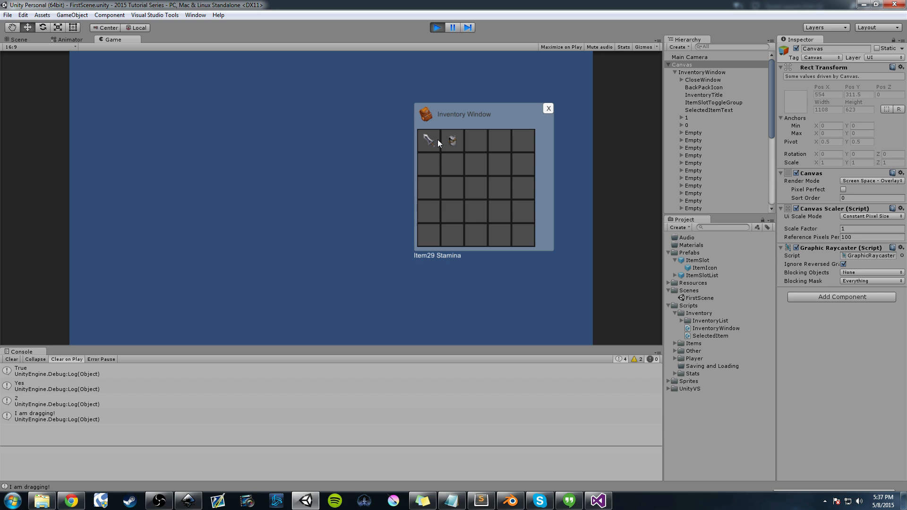
mouse_move(365, 276)
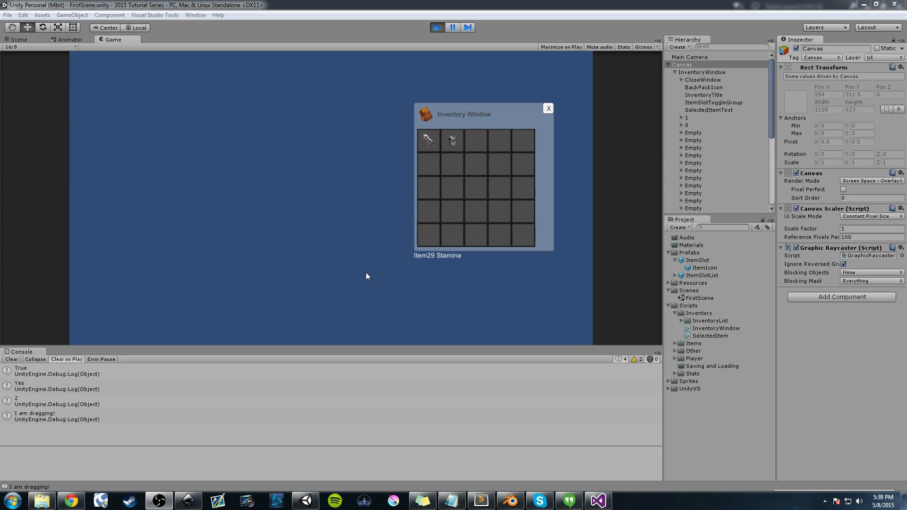
mouse_move(607, 488)
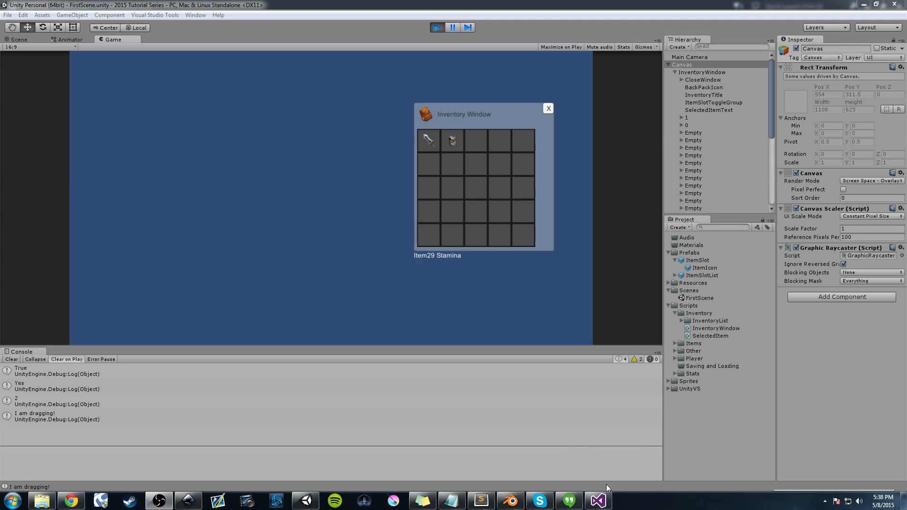
click(597, 500)
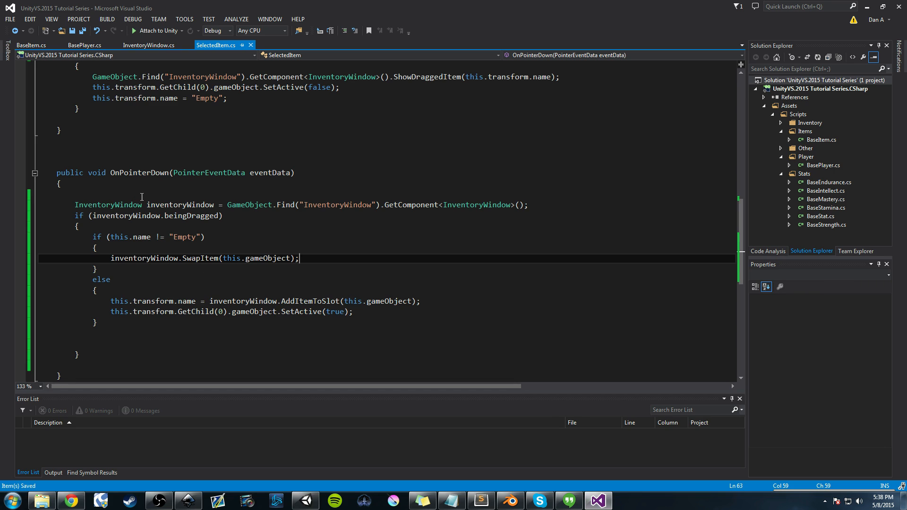
mouse_move(139, 286)
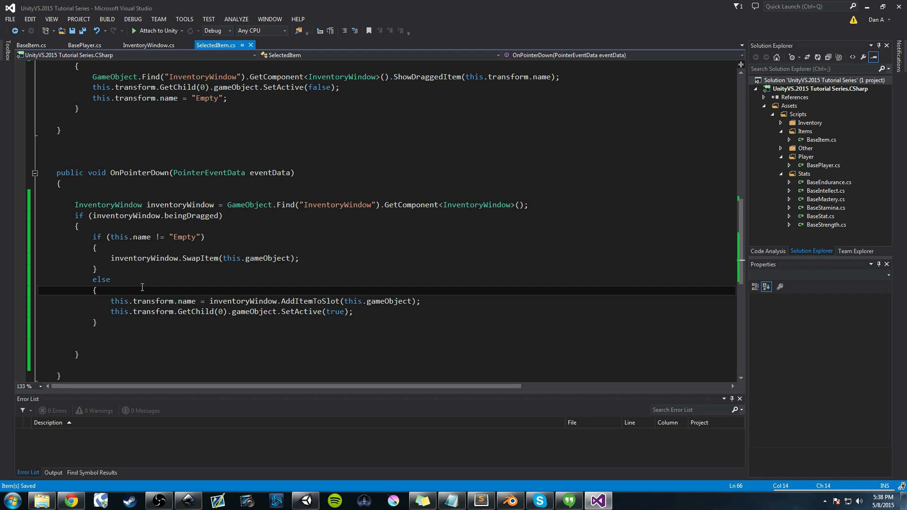
mouse_move(317, 490)
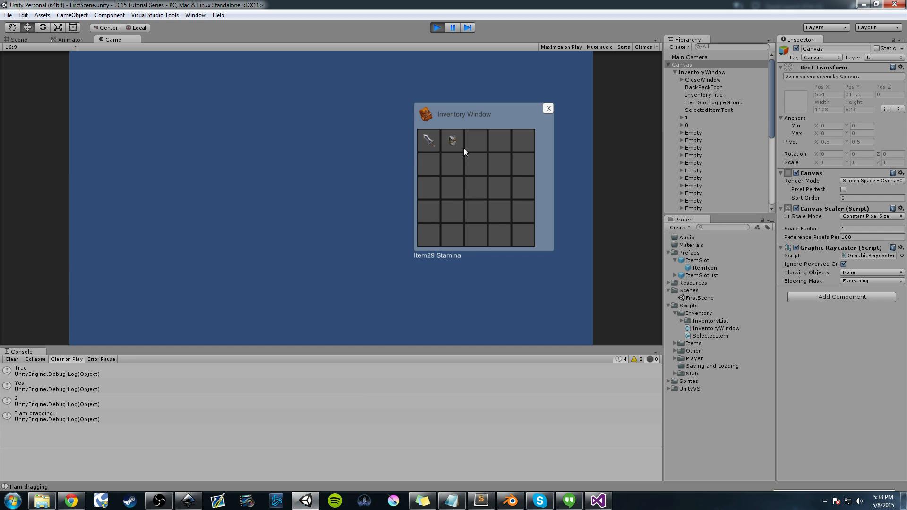
mouse_move(458, 176)
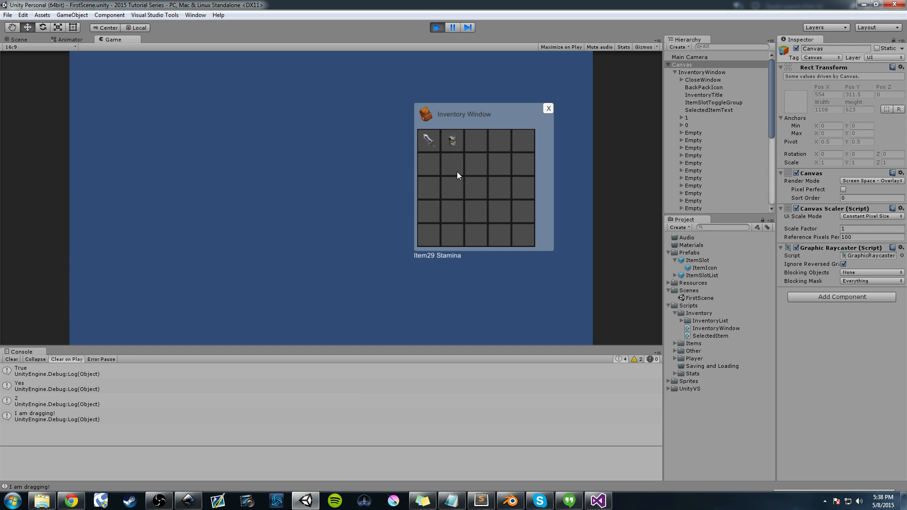
Switch from the running Unity game to Visual Studio through the taskbar
click(598, 500)
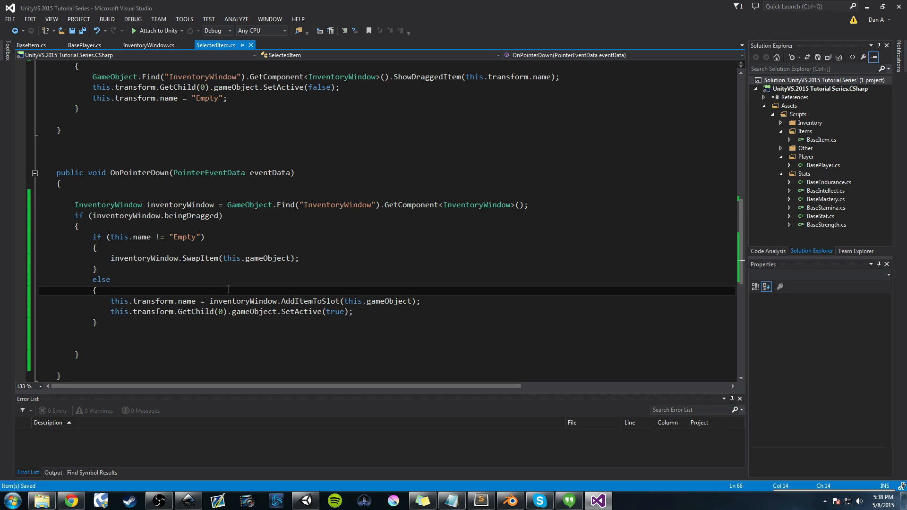
mouse_move(346, 292)
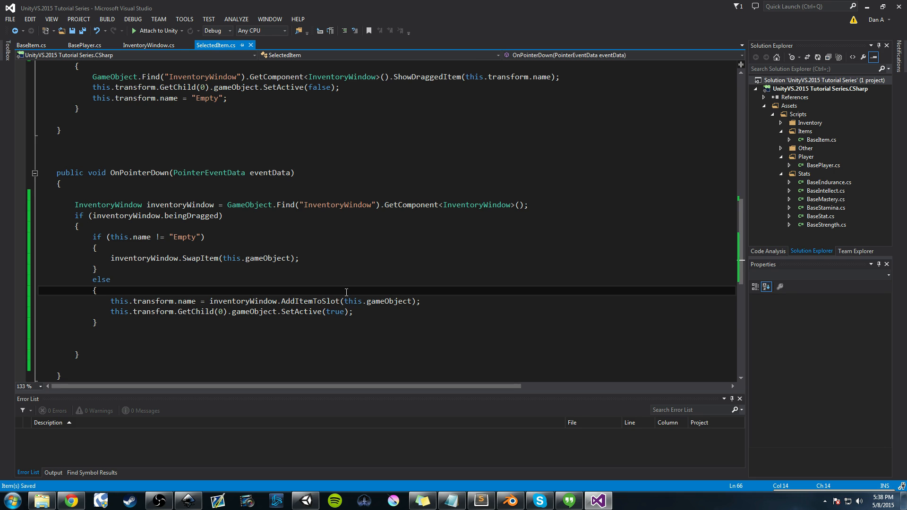
scroll(up, 3)
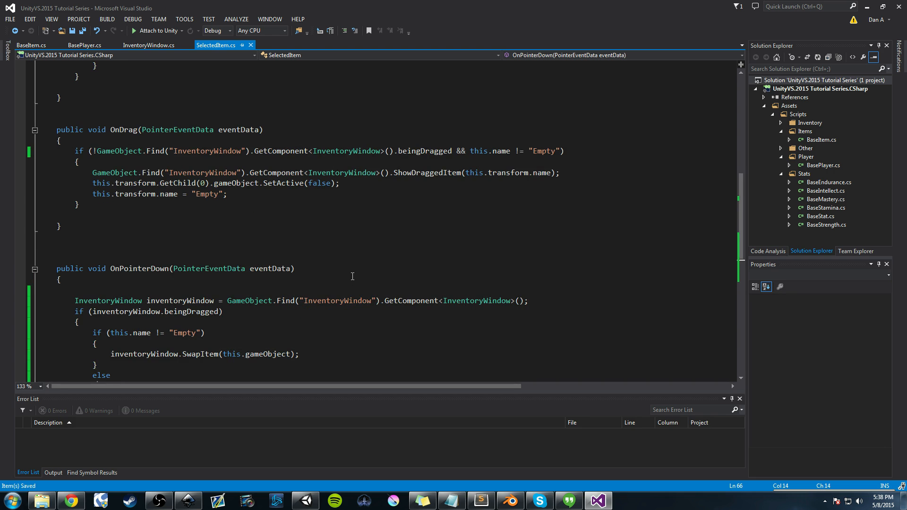
scroll(up, 3)
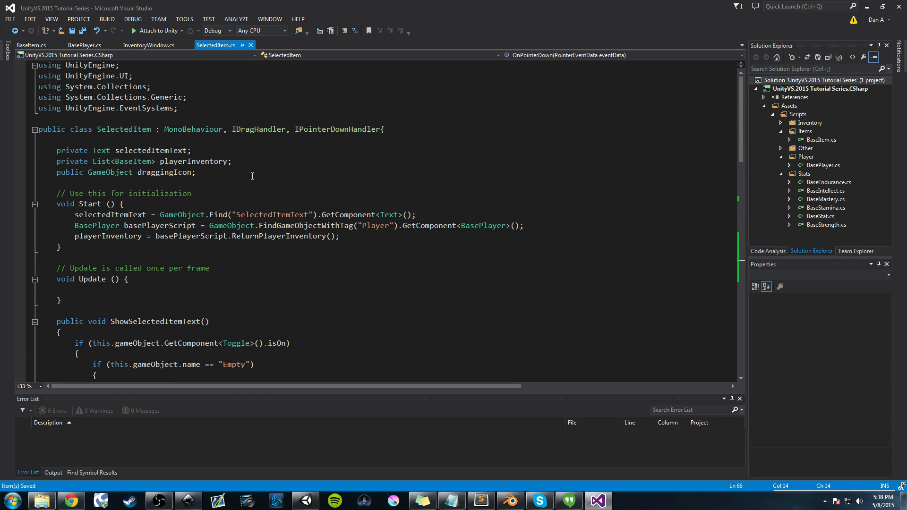
mouse_move(234, 167)
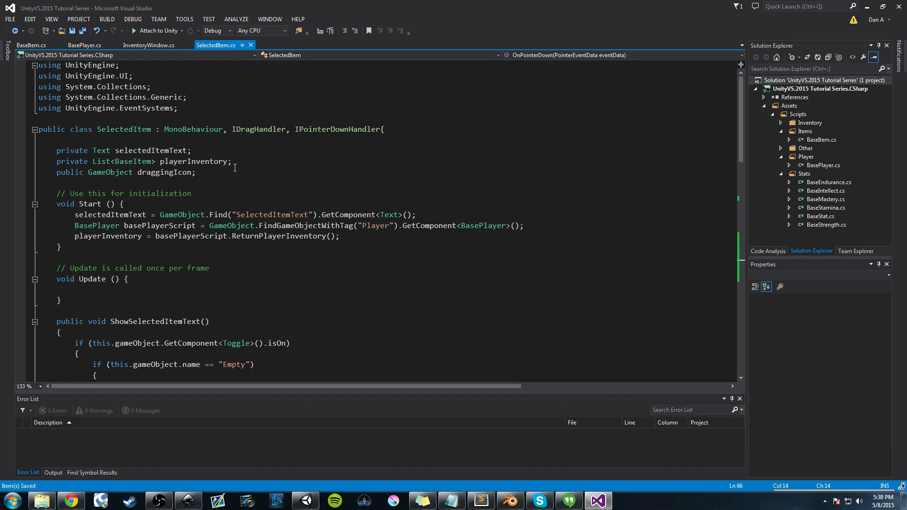
mouse_move(353, 377)
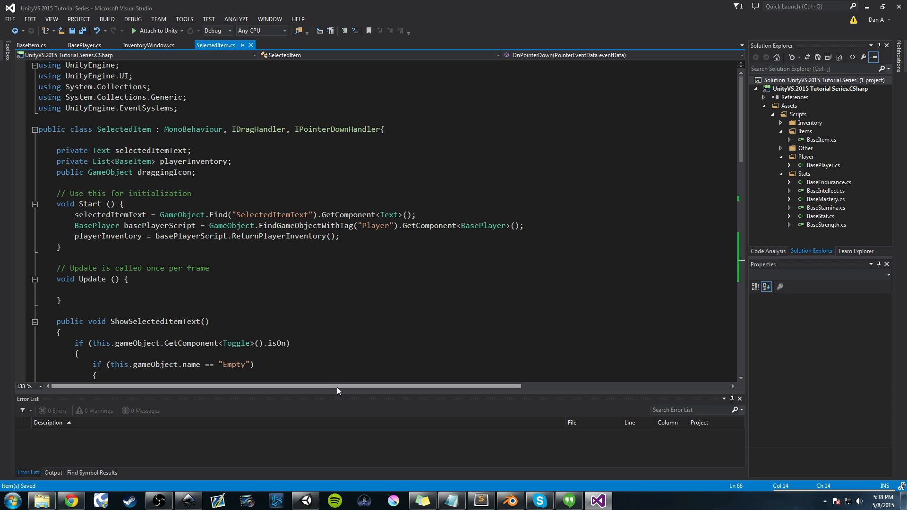
scroll(down, 3)
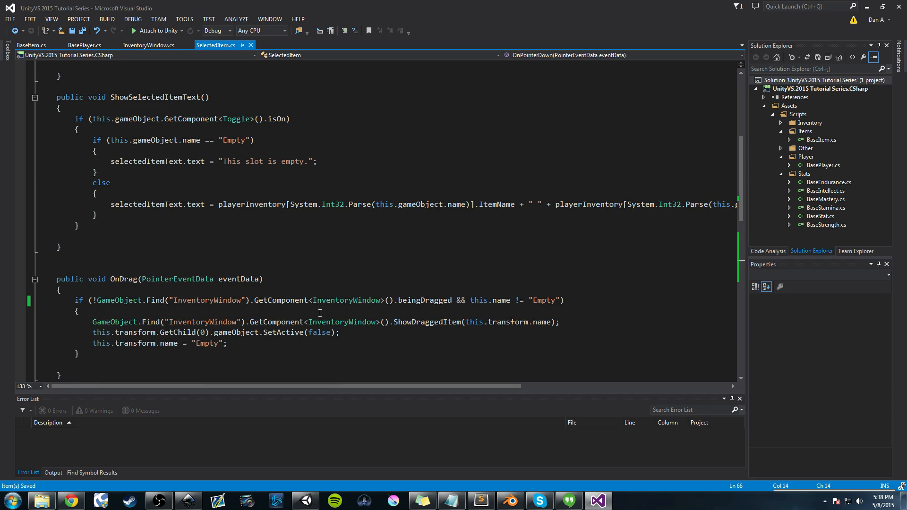
mouse_move(346, 342)
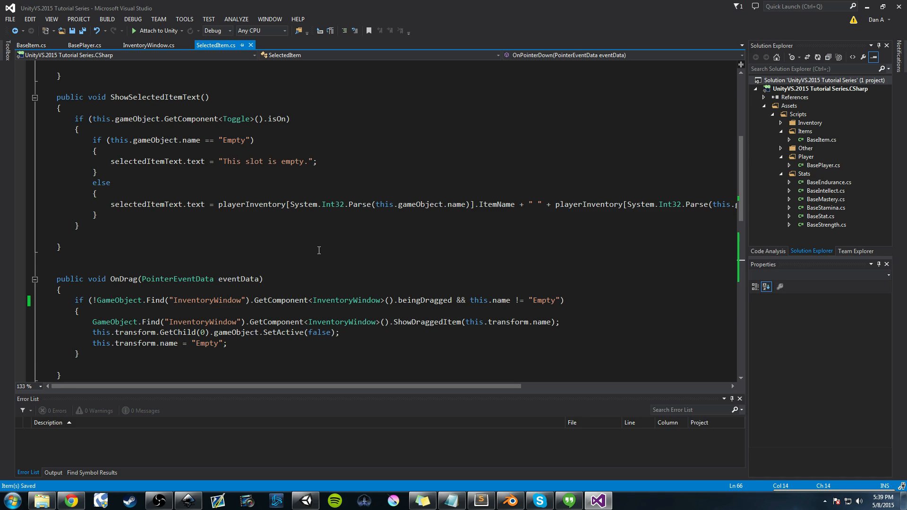
scroll(down, 3)
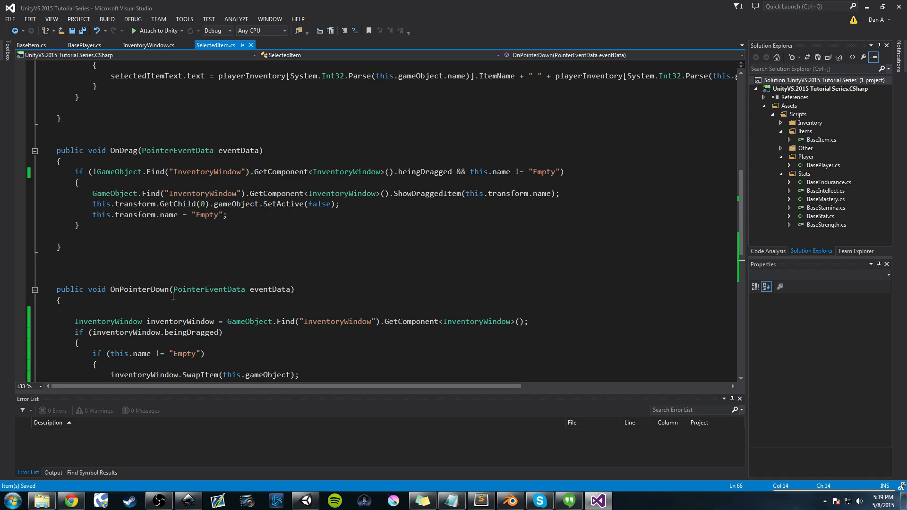
scroll(down, 3)
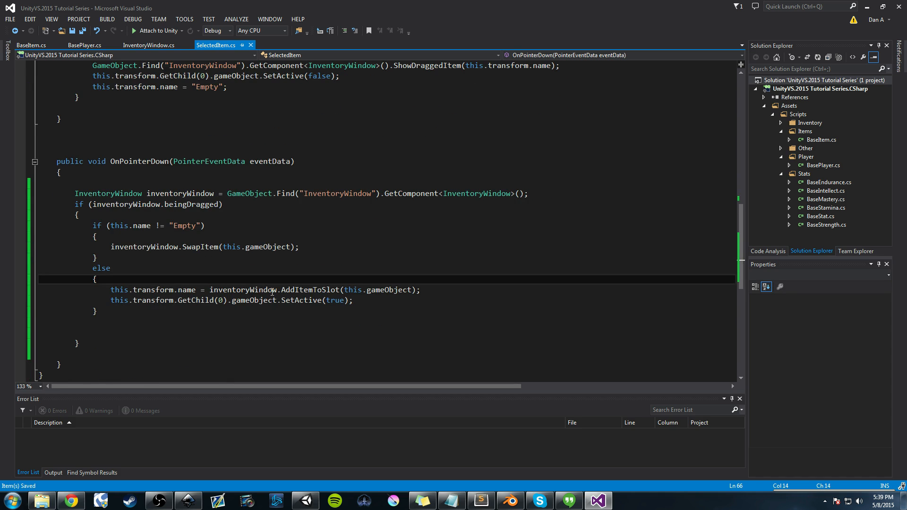
mouse_move(254, 289)
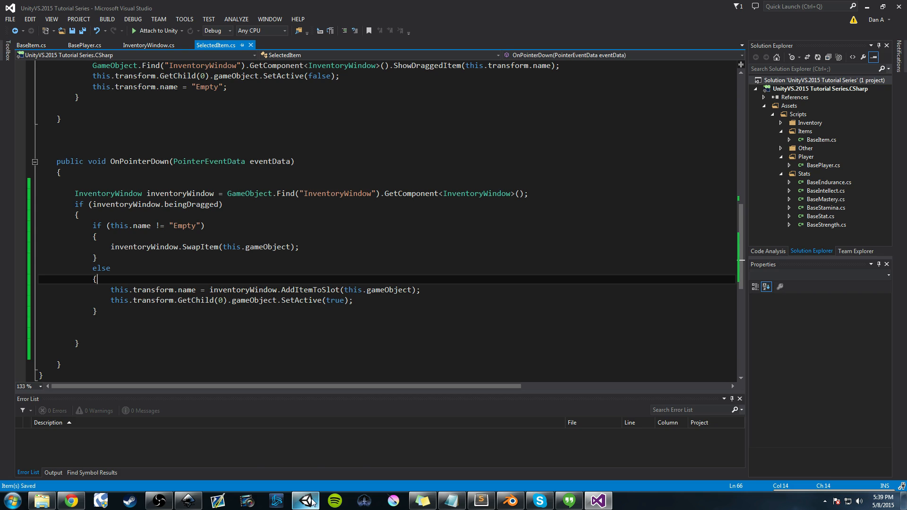
Bring the running Unity game back to the front from the taskbar
click(304, 500)
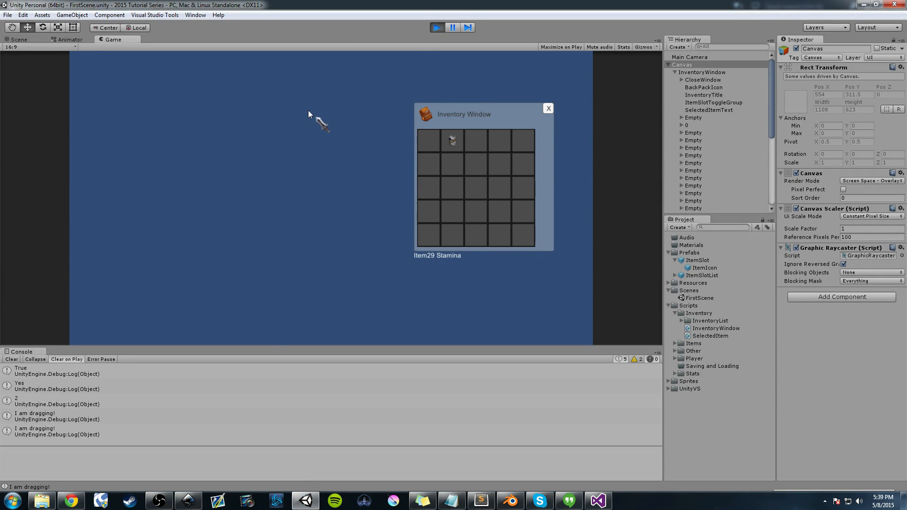
mouse_move(115, 137)
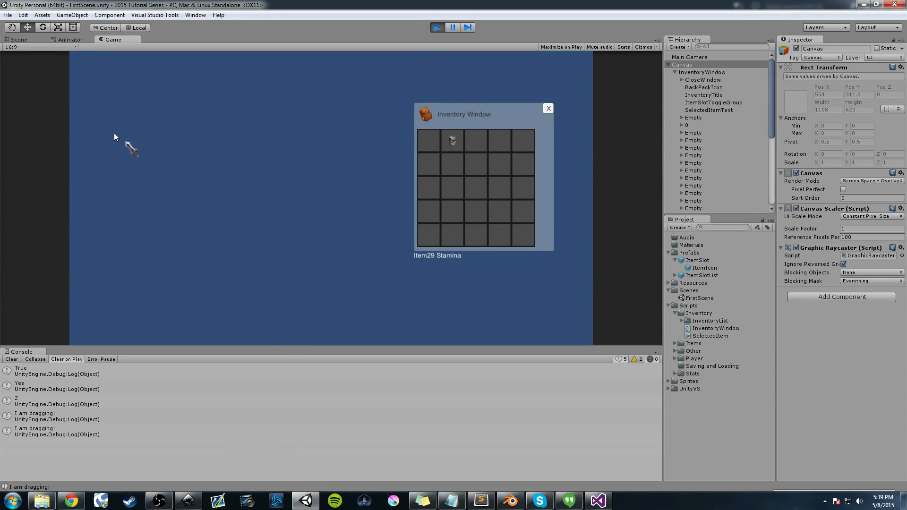
mouse_move(224, 195)
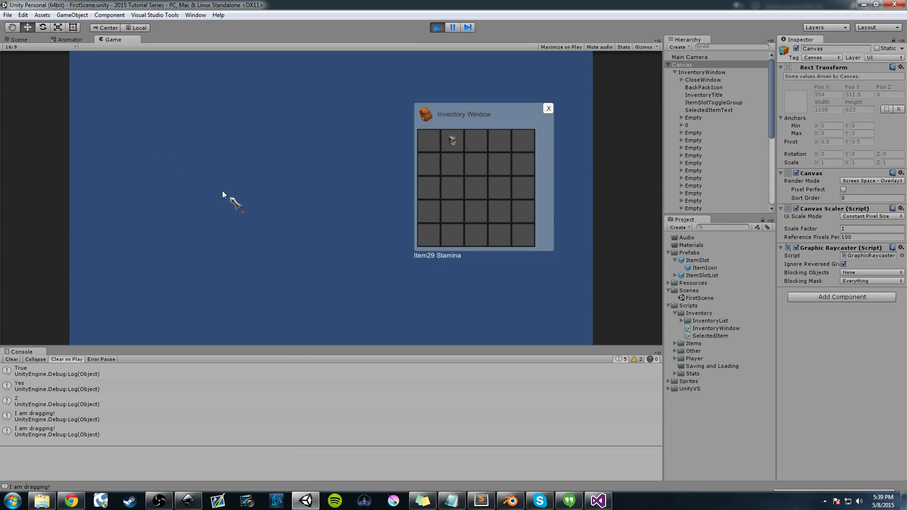
mouse_move(225, 192)
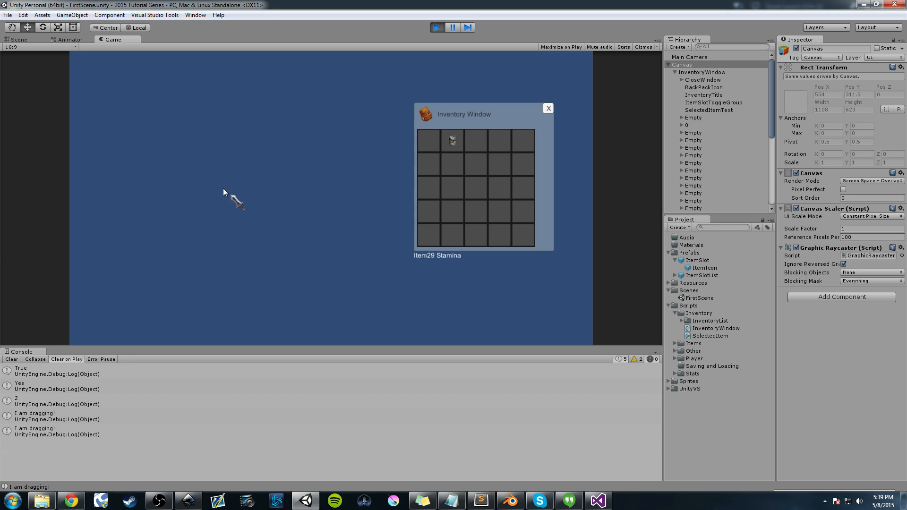
mouse_move(170, 101)
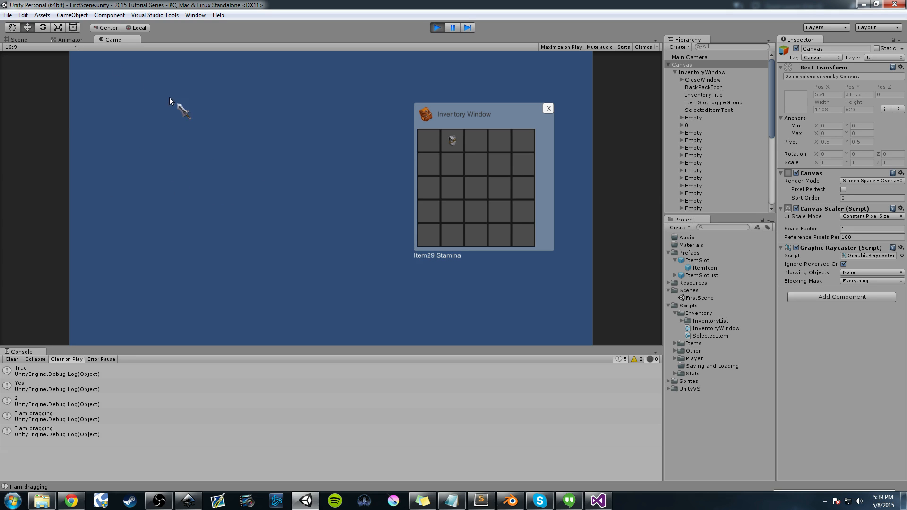
mouse_move(142, 207)
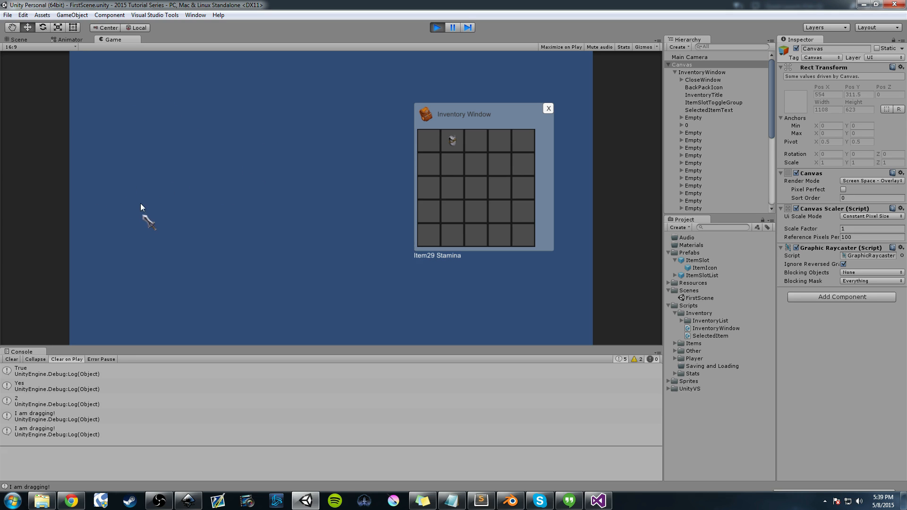
mouse_move(230, 222)
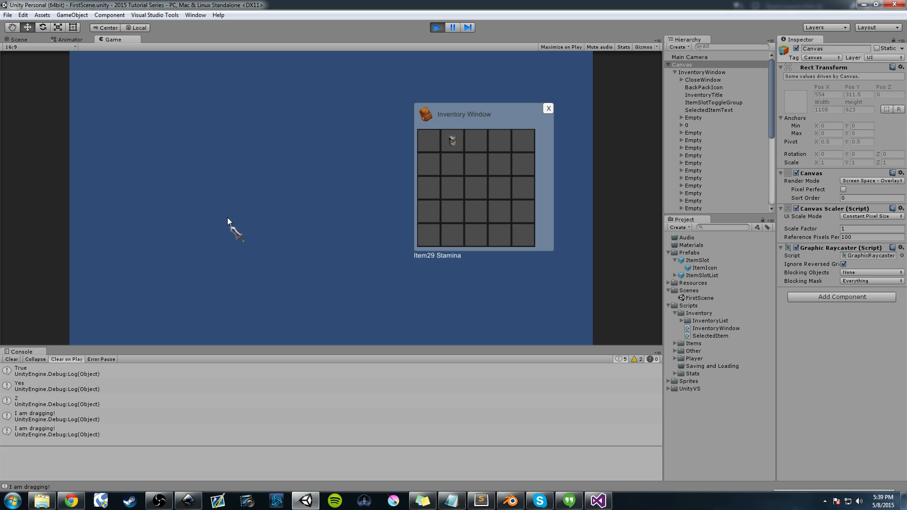